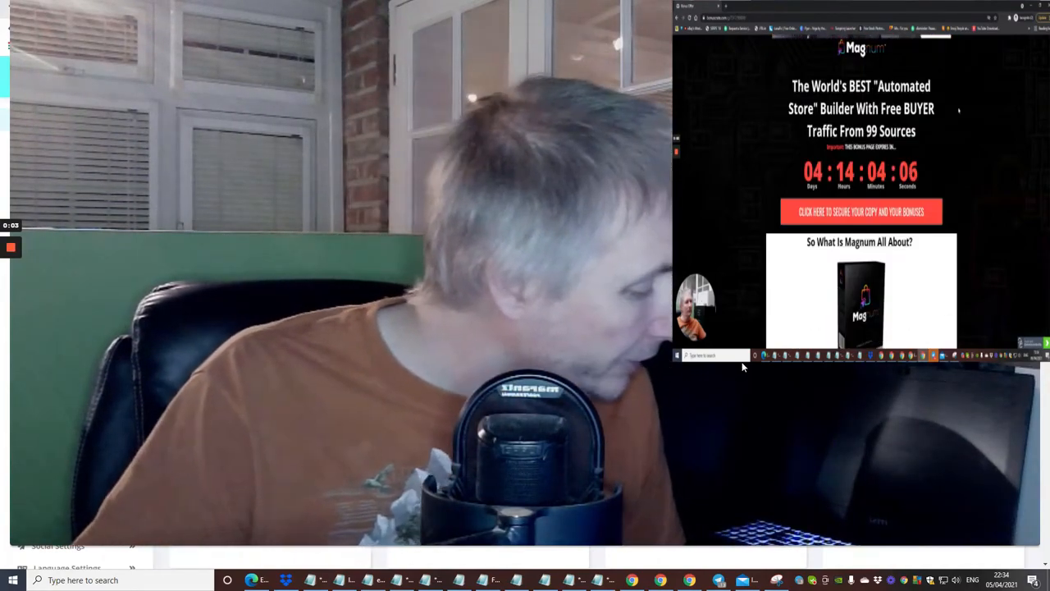
Step: Scroll through the countdown offer, upgrade prices and bonus tutorials on the sales page
{"action": "scroll", "scroll_direction": "down", "scroll_amount": 3}
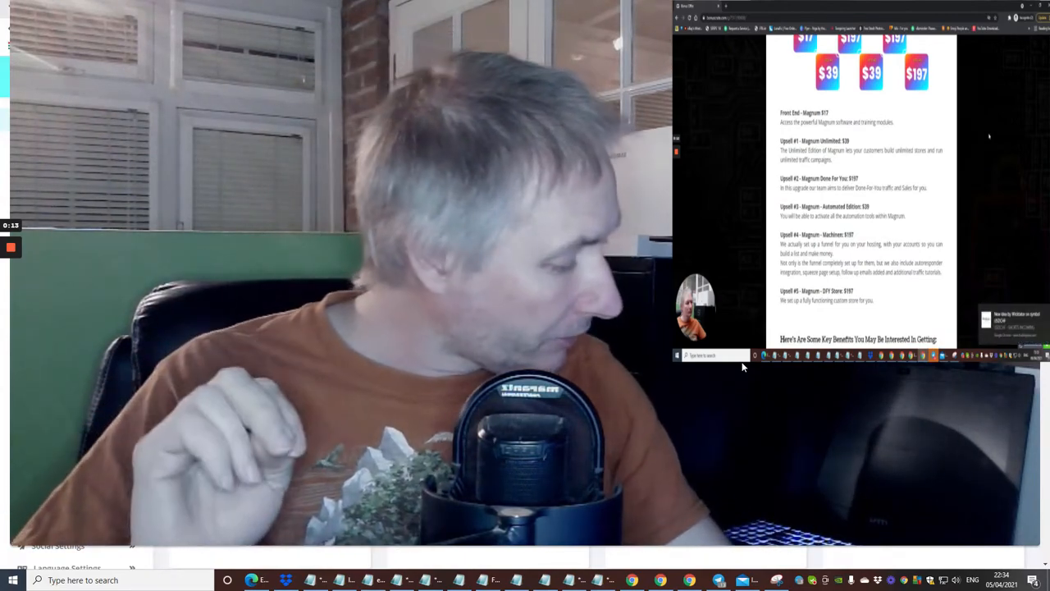
{"action": "scroll", "scroll_direction": "down", "scroll_amount": 3}
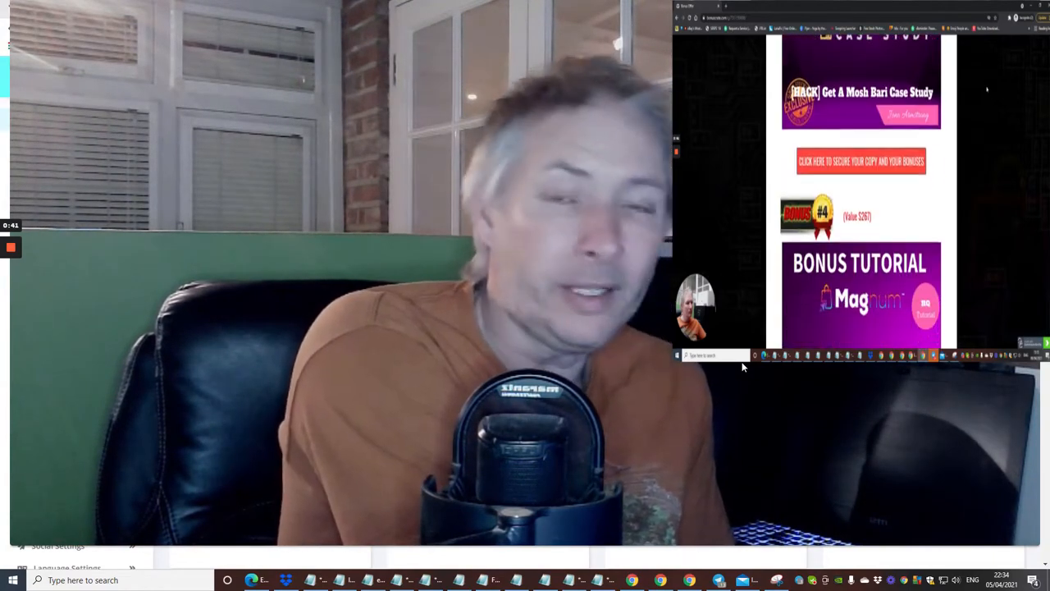
{"action": "scroll", "scroll_direction": "down", "scroll_amount": 3}
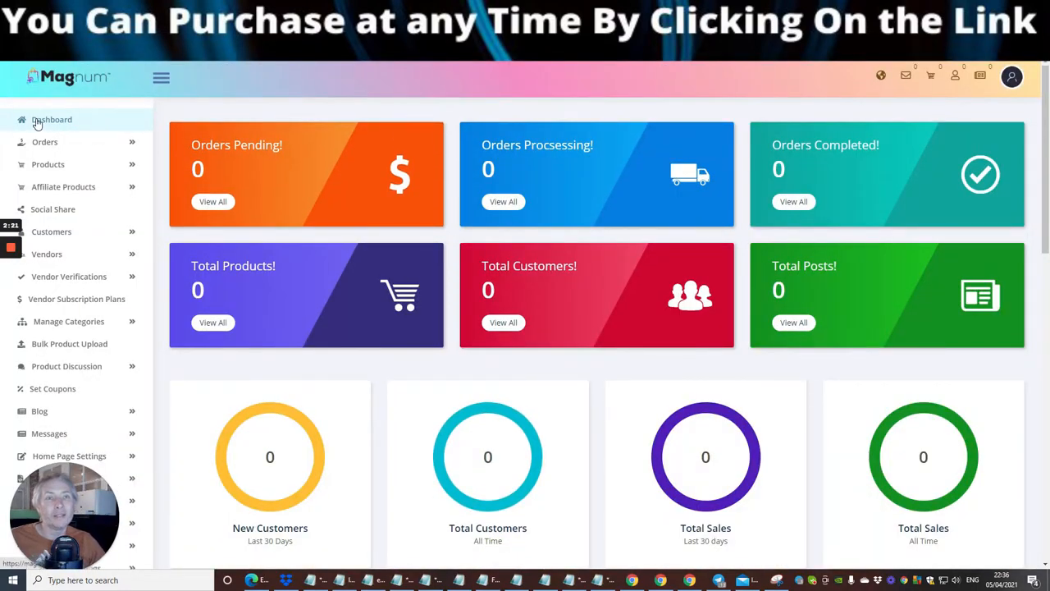
{"action": "mouse_move", "coordinate": [45, 141]}
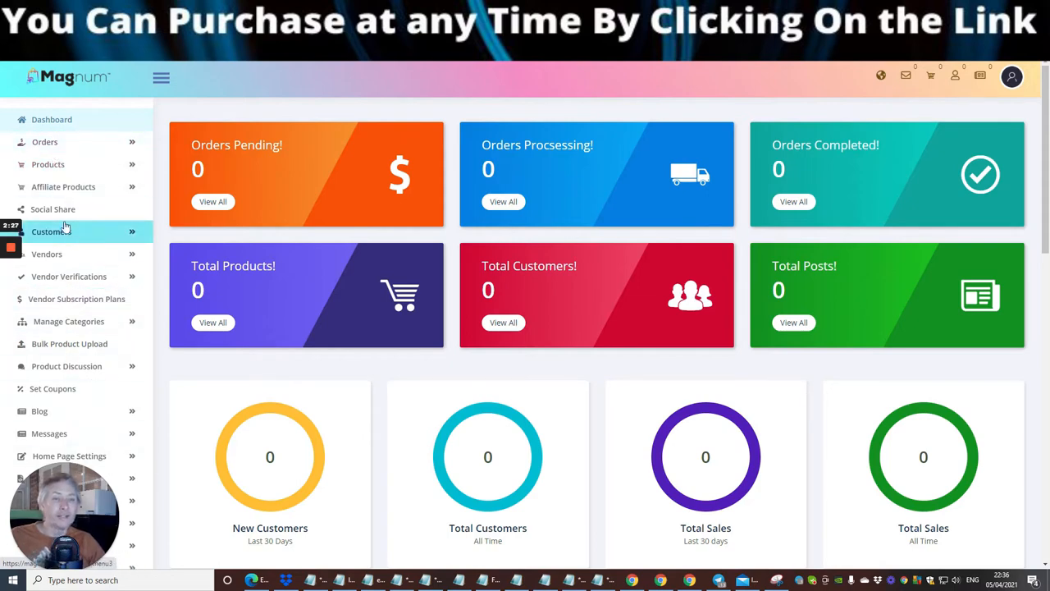
{"action": "mouse_move", "coordinate": [62, 188]}
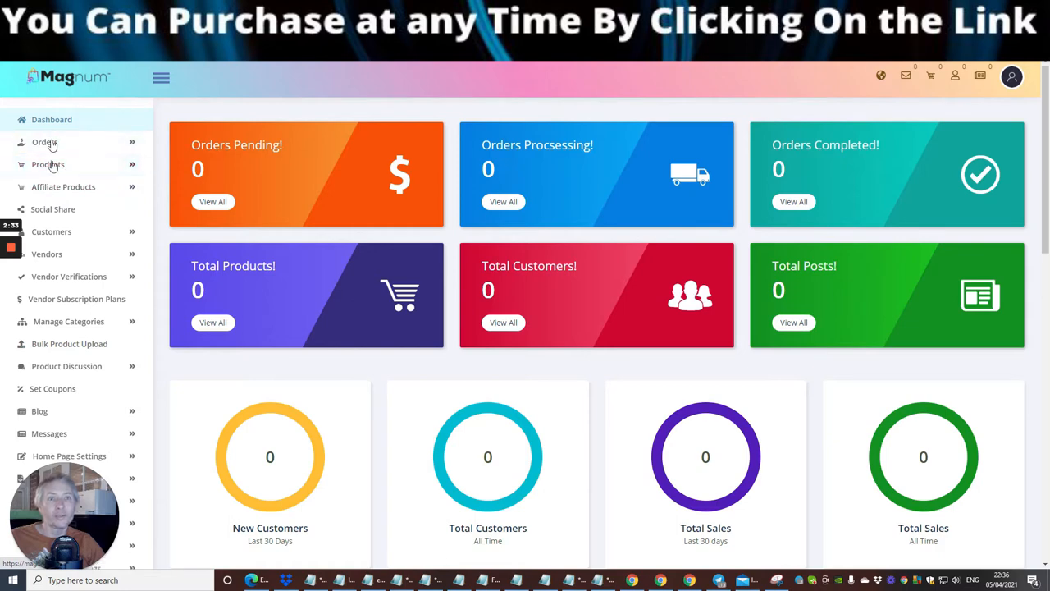
{"action": "mouse_move", "coordinate": [48, 165]}
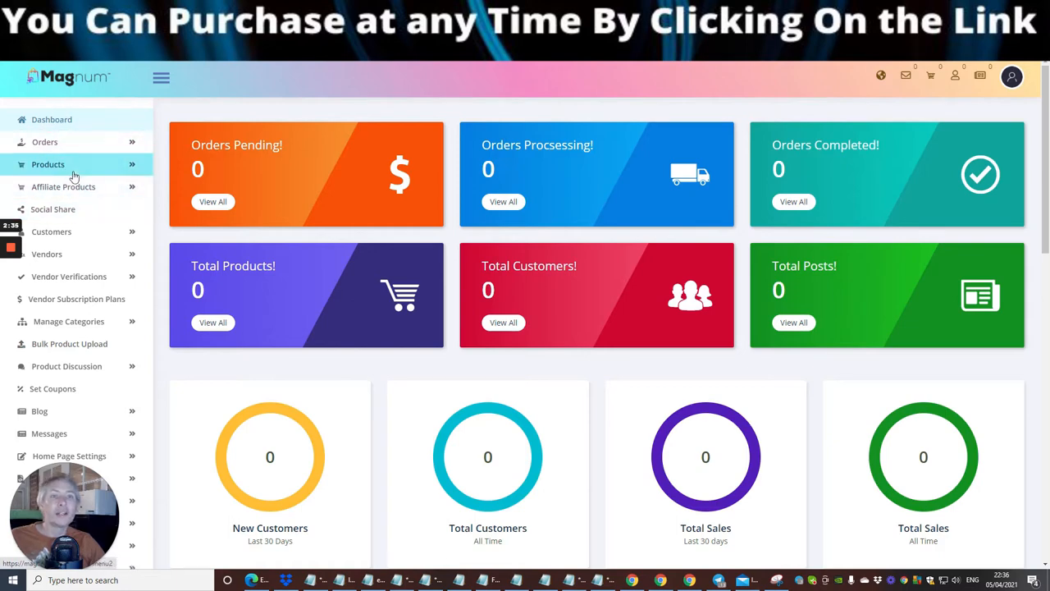
{"action": "left_click", "coordinate": [62, 187]}
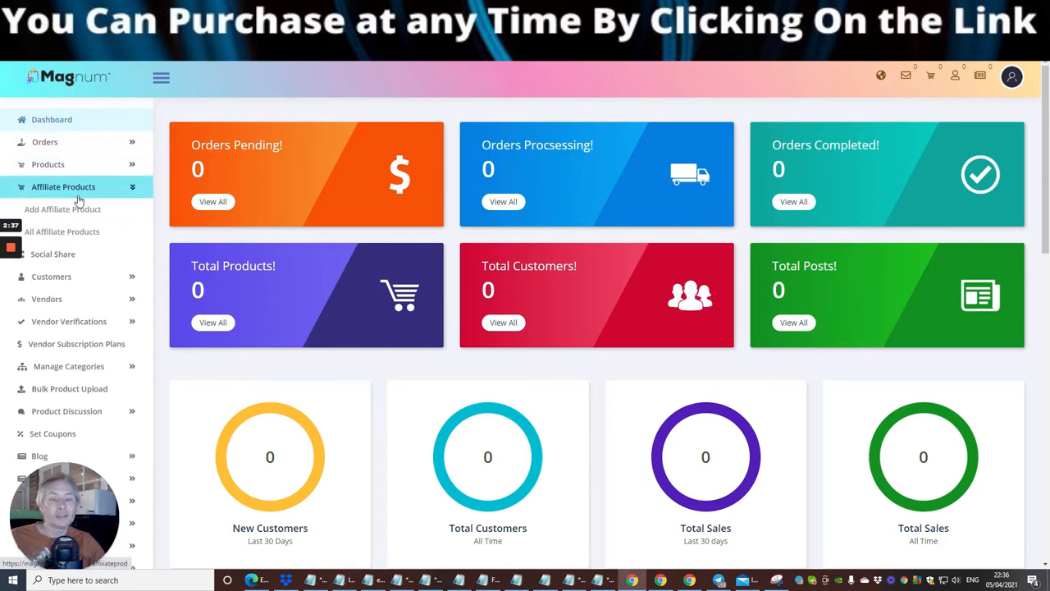
{"action": "left_click", "coordinate": [63, 188]}
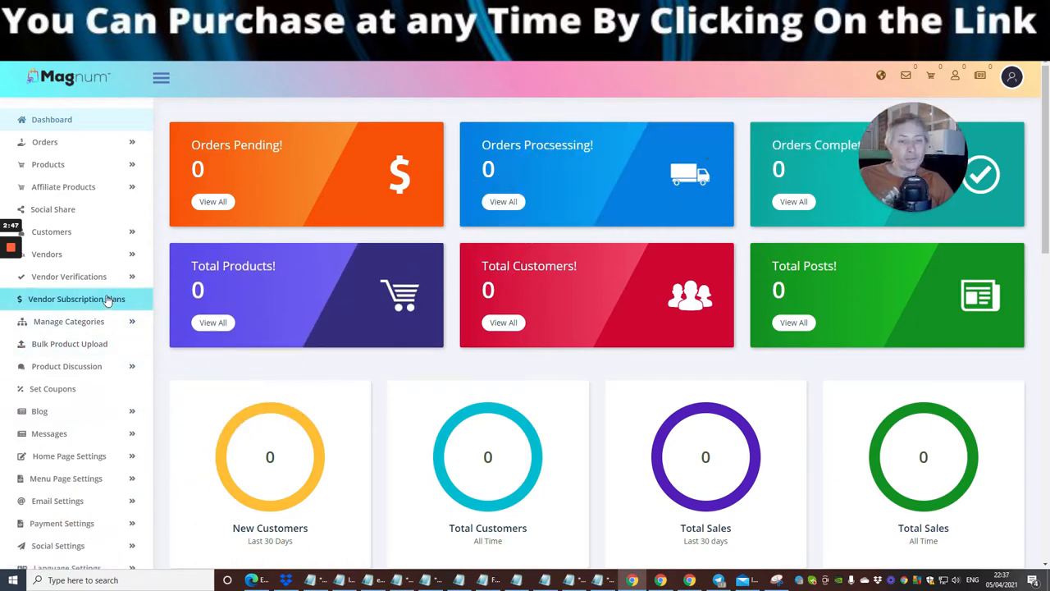
{"action": "scroll", "scroll_direction": "down", "scroll_amount": 3}
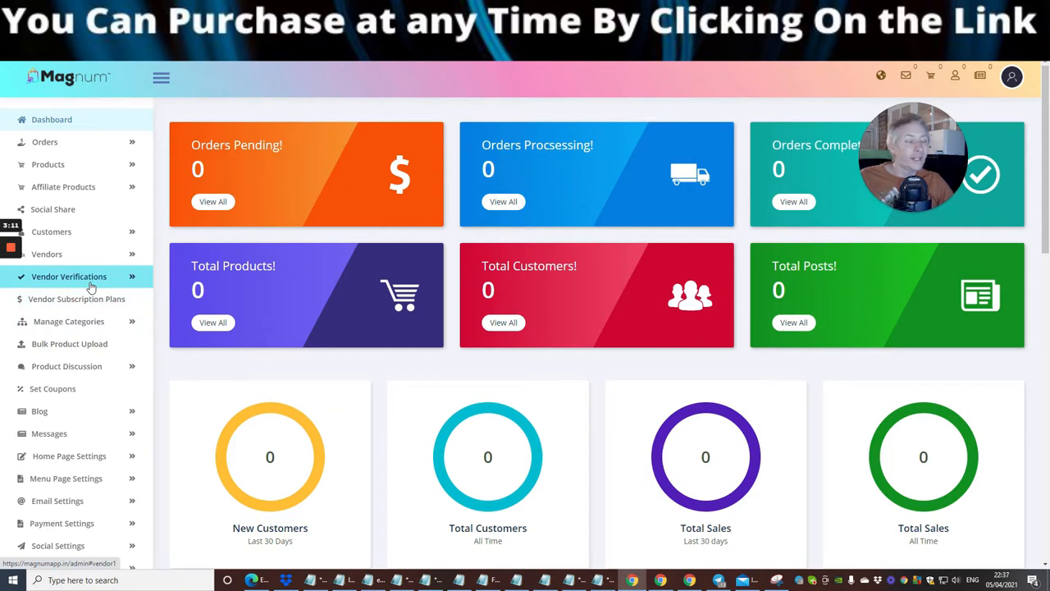
{"action": "mouse_move", "coordinate": [55, 272]}
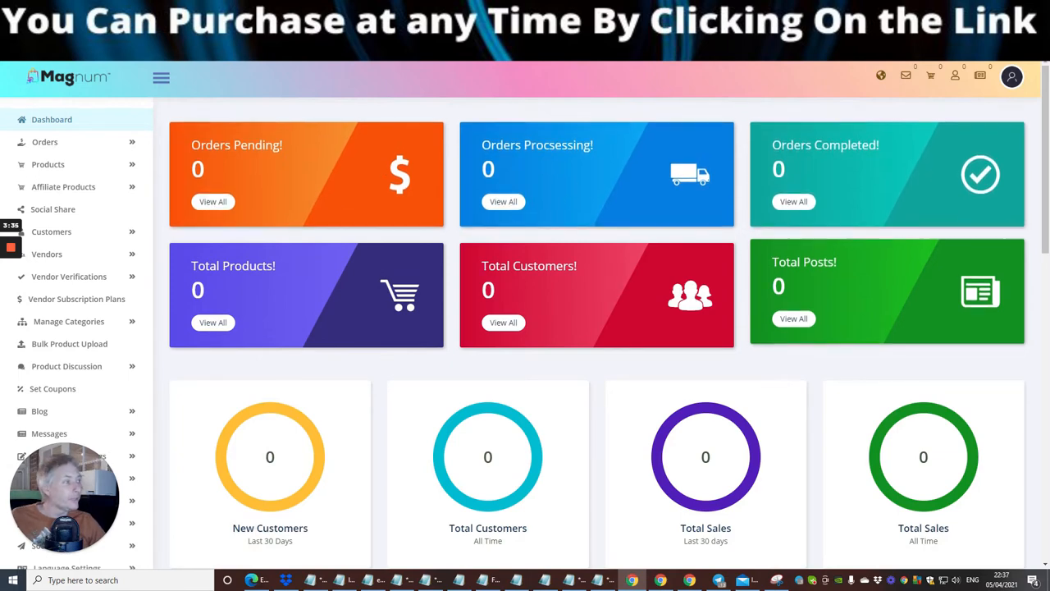
{"action": "scroll", "scroll_direction": "down", "scroll_amount": 3}
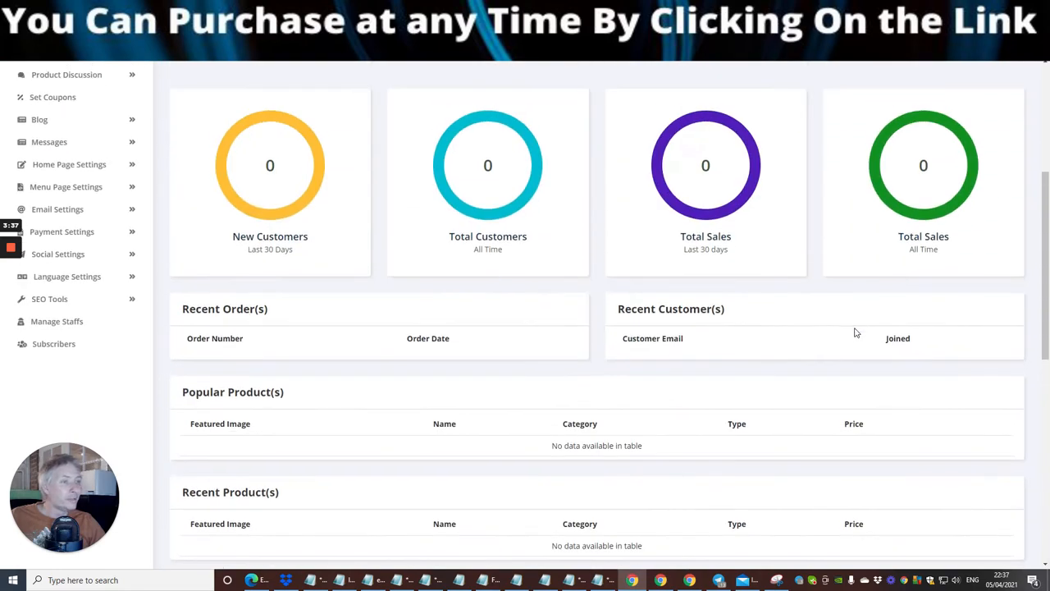
{"action": "scroll", "scroll_direction": "down", "scroll_amount": 3}
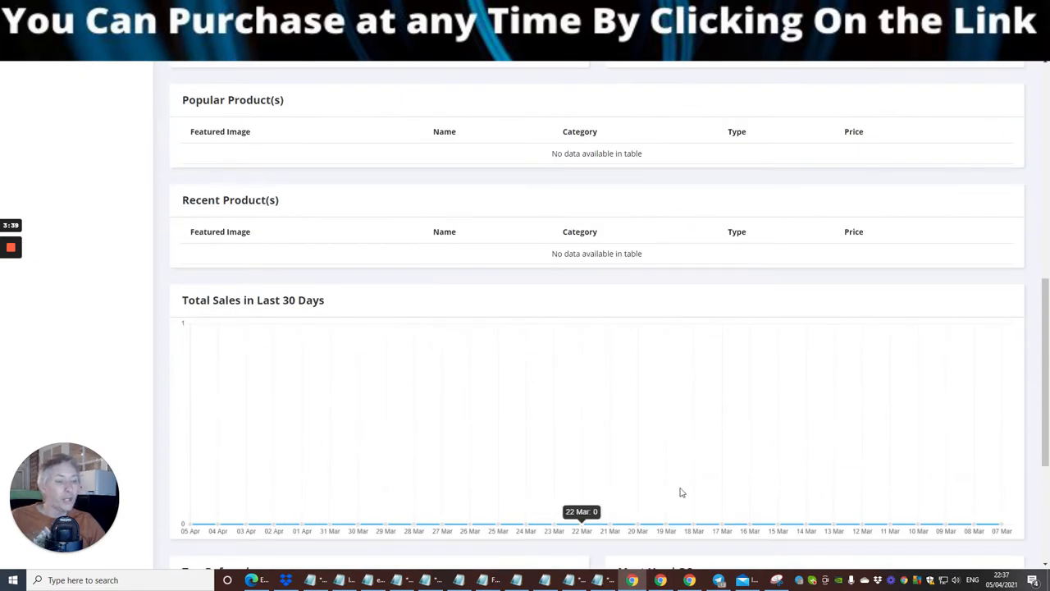
{"action": "scroll", "scroll_direction": "down", "scroll_amount": 3}
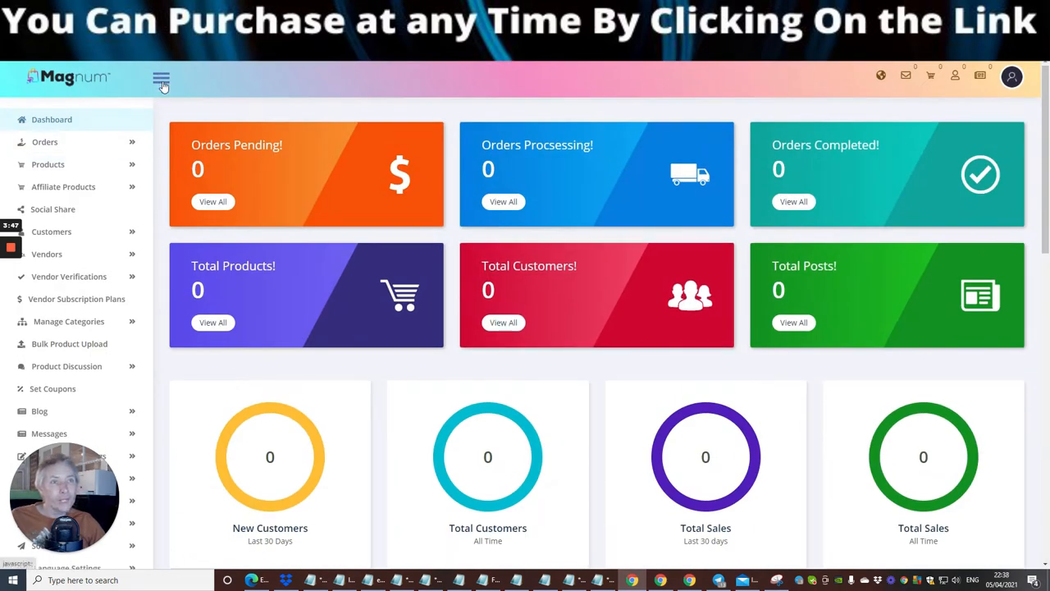
Step: Collapse the sidebar so the dashboard stat cards span the full width
{"action": "left_click", "coordinate": [160, 78]}
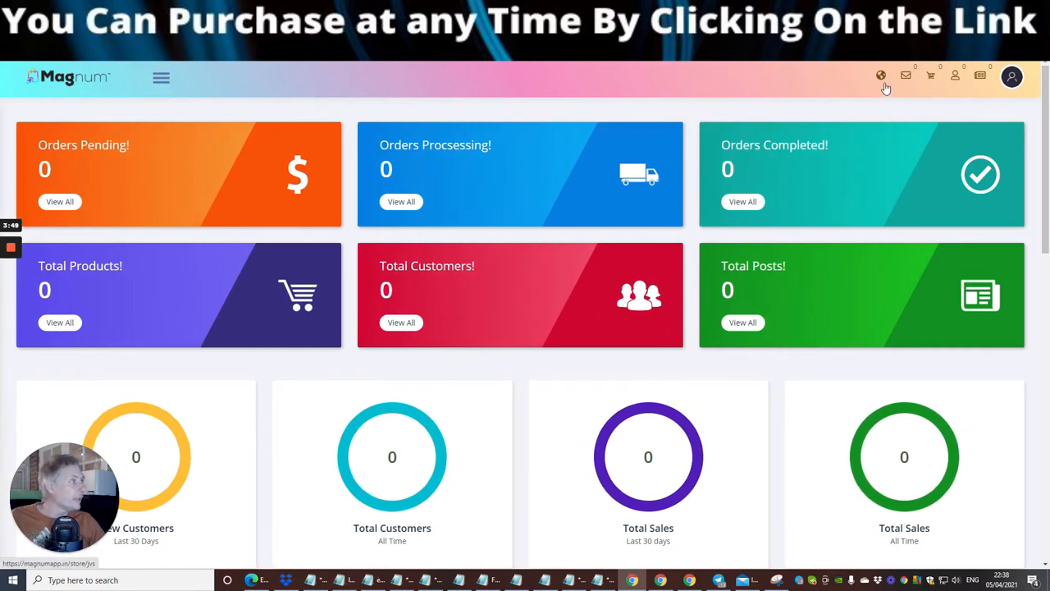
{"action": "mouse_move", "coordinate": [6, 89]}
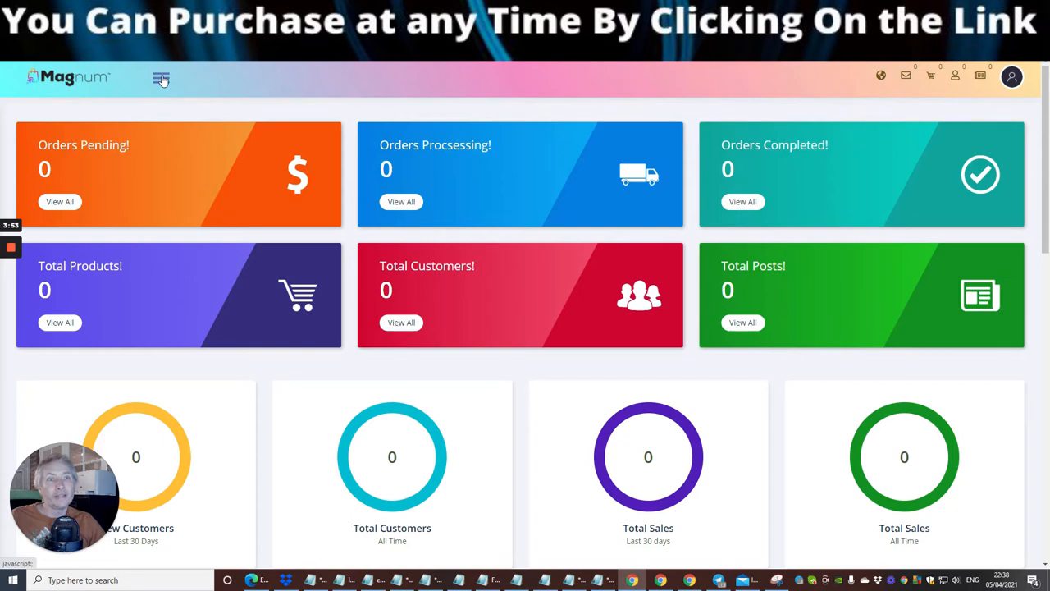
{"action": "left_click", "coordinate": [161, 77]}
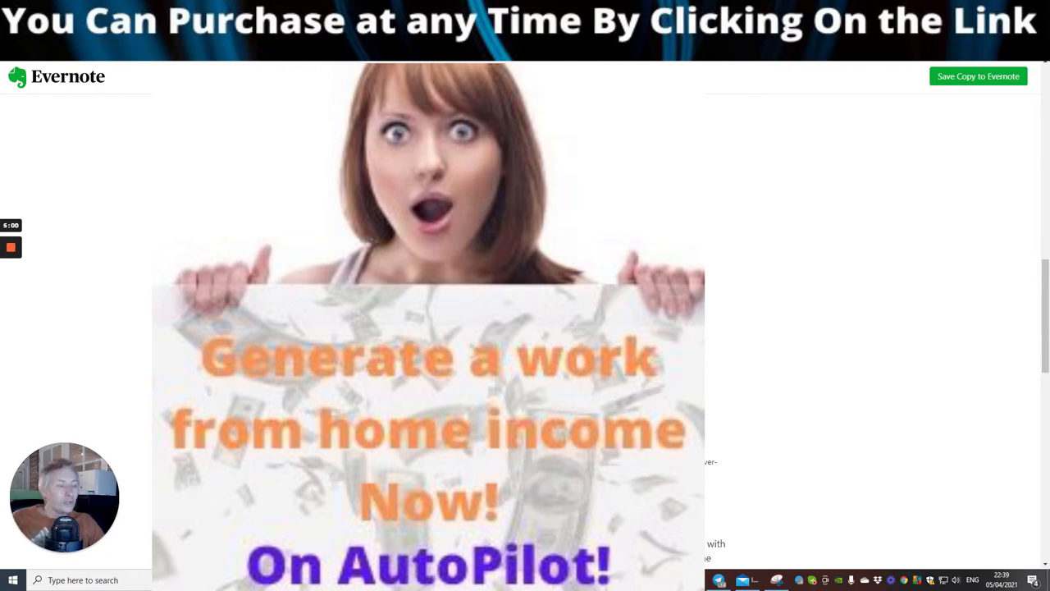
Step: Scroll the shared note to the customer benefits and 50% commission funnel sections
{"action": "scroll", "scroll_direction": "down", "scroll_amount": 3}
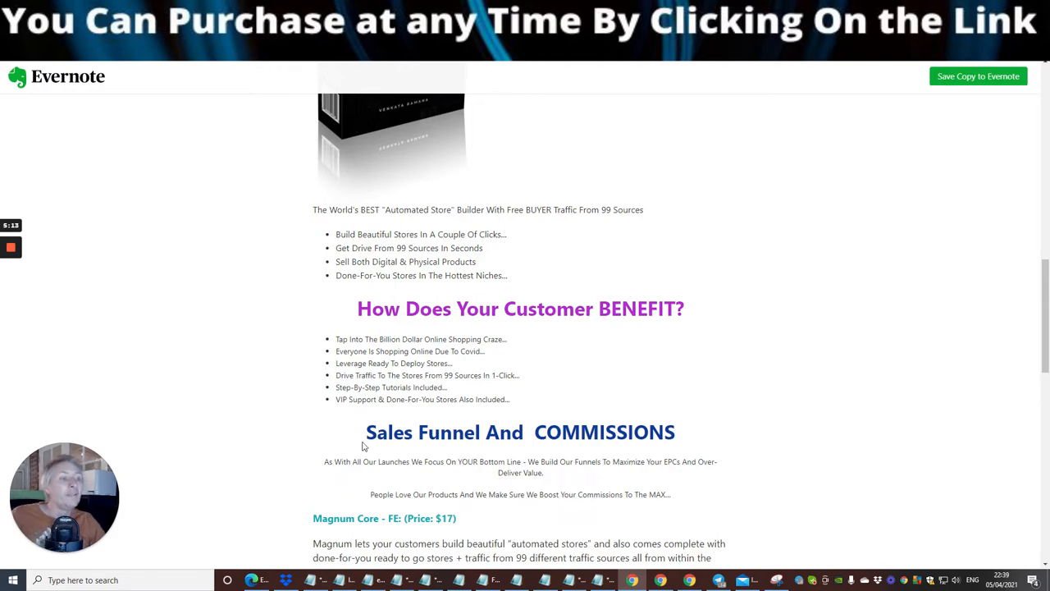
{"action": "mouse_move", "coordinate": [856, 258]}
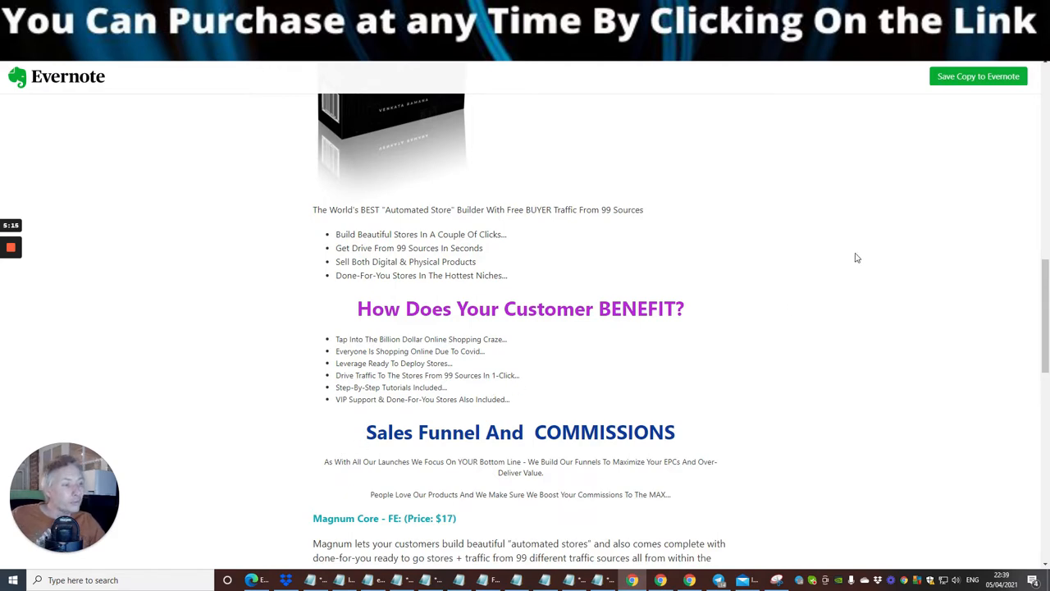
{"action": "scroll", "scroll_direction": "down", "scroll_amount": 3}
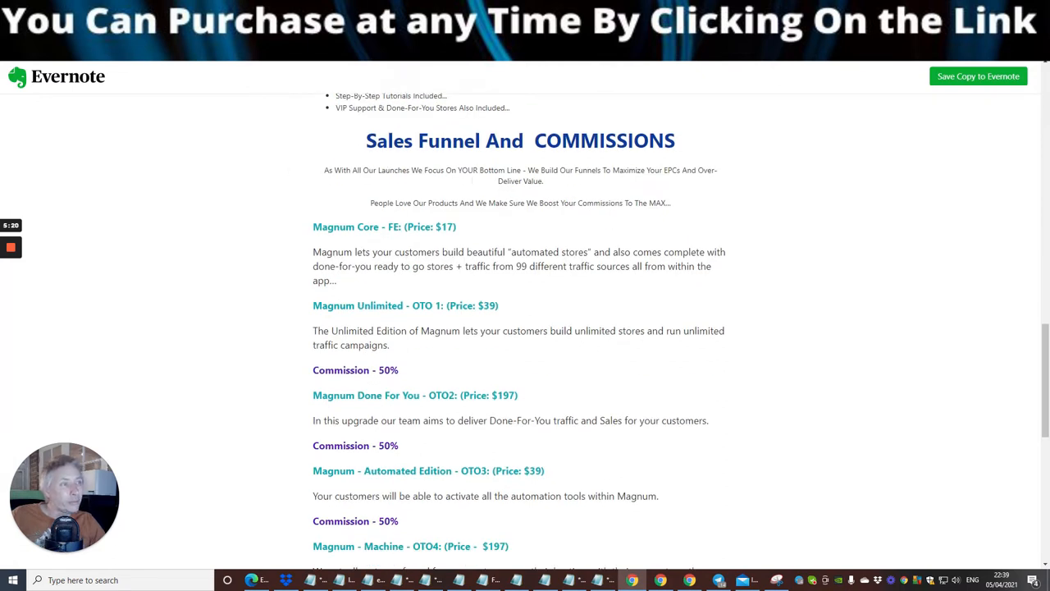
{"action": "mouse_move", "coordinate": [643, 190]}
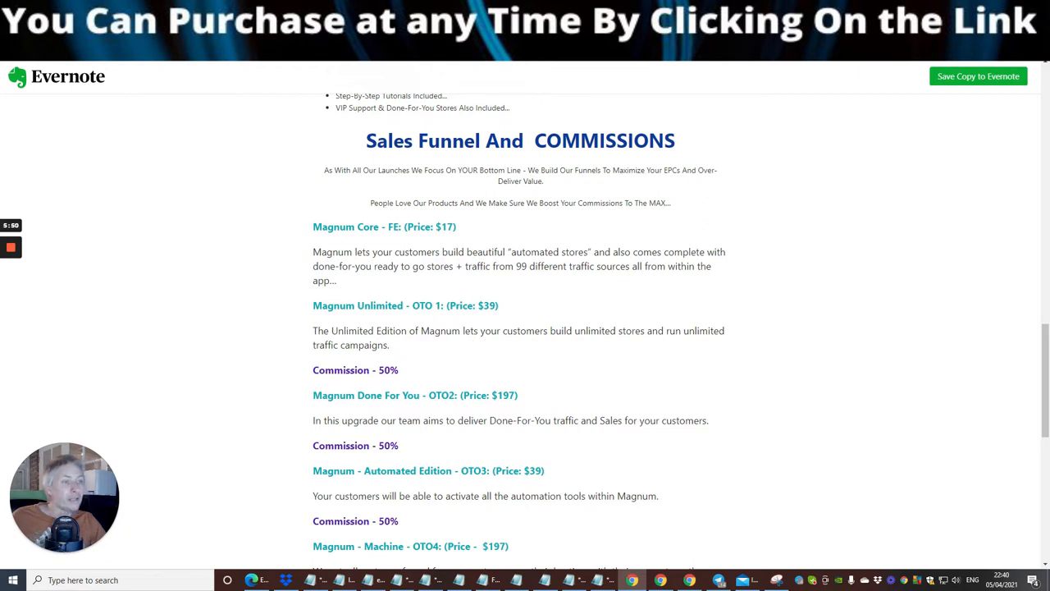
{"action": "mouse_move", "coordinate": [354, 371]}
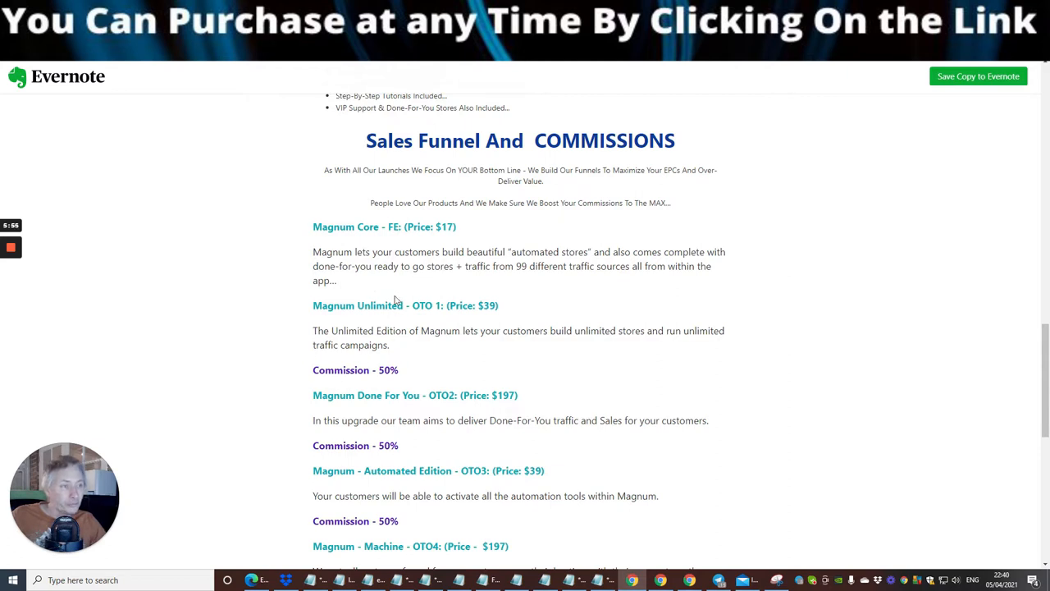
{"action": "mouse_move", "coordinate": [400, 387]}
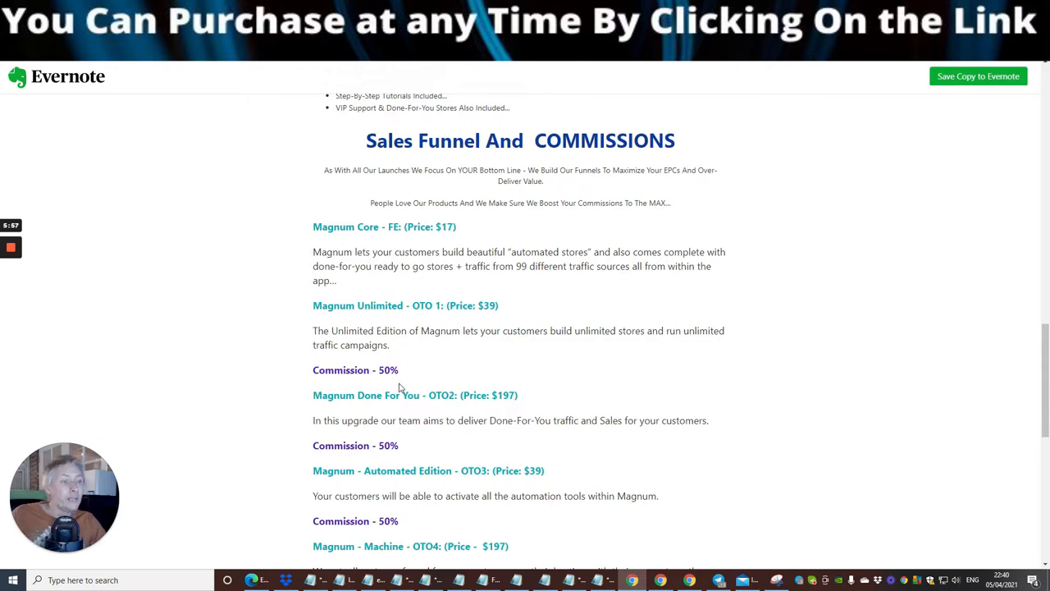
{"action": "mouse_move", "coordinate": [535, 387]}
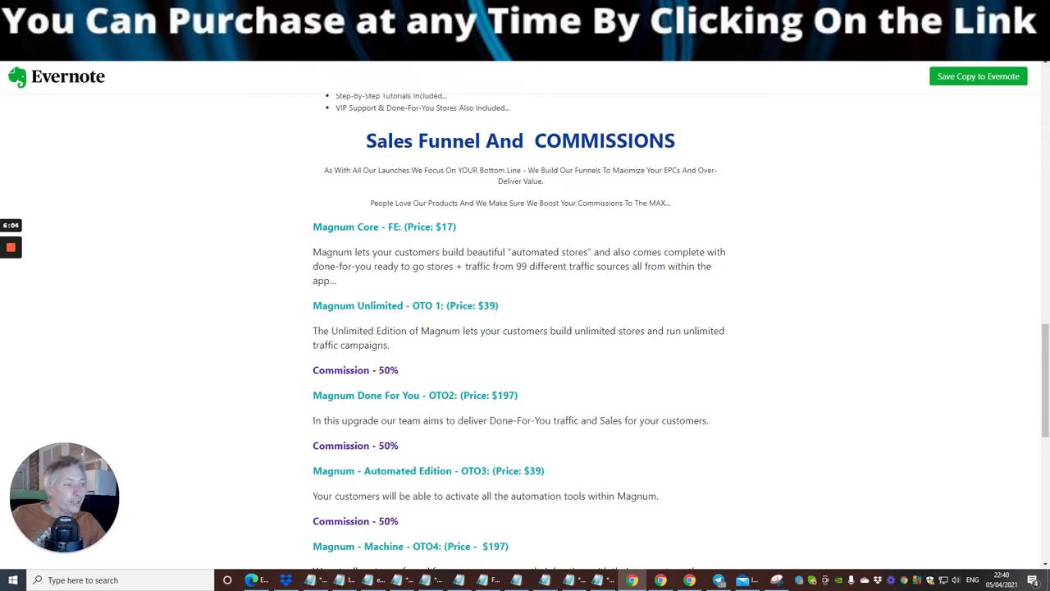
{"action": "mouse_move", "coordinate": [800, 229]}
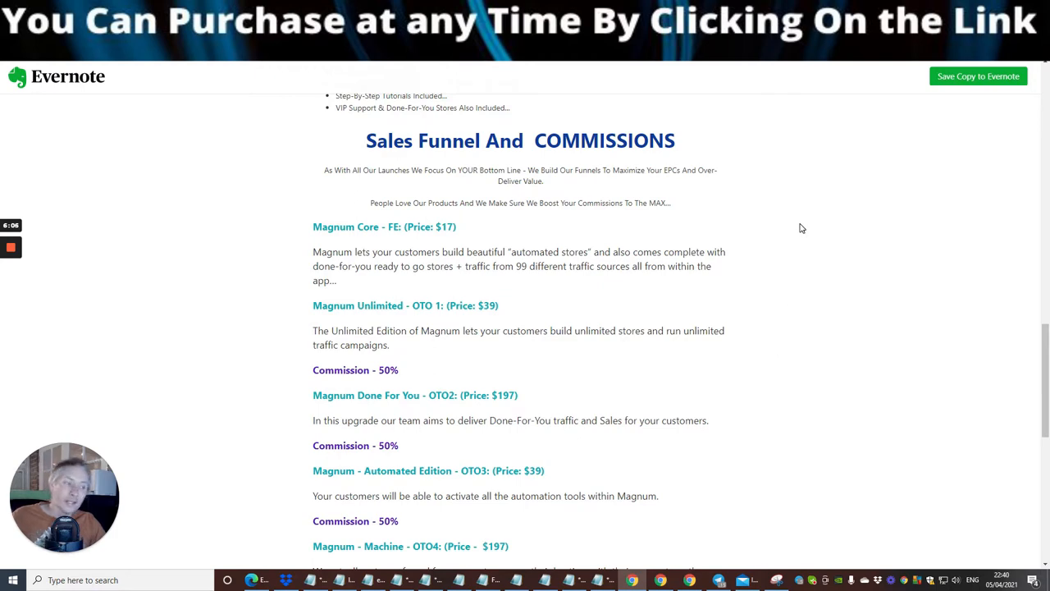
Step: Scroll the note to the OTO upsells from Magnum Unlimited to the $197 DFY Store
{"action": "scroll", "scroll_direction": "down", "scroll_amount": 3}
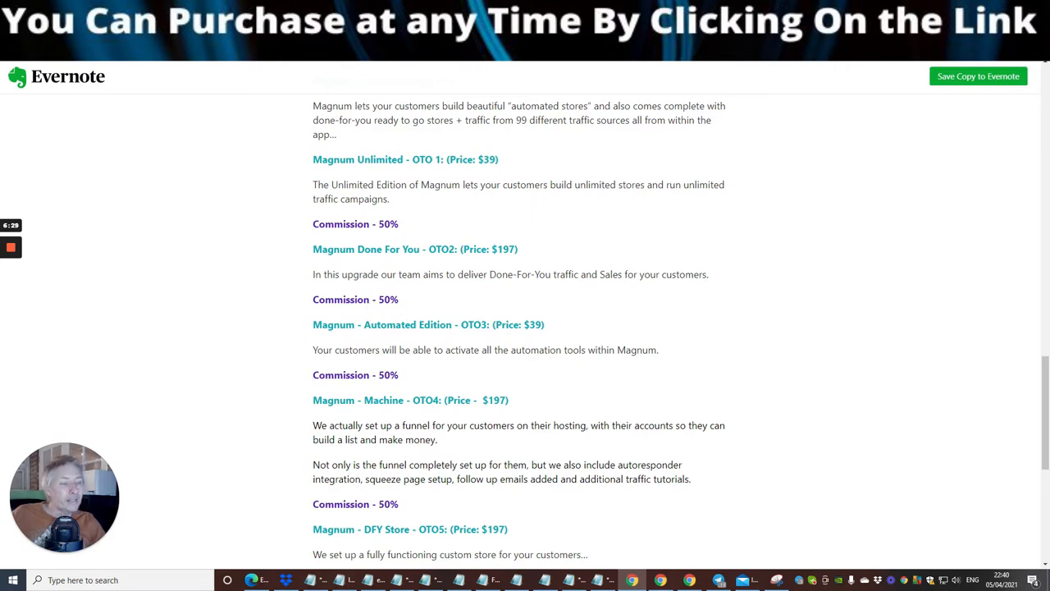
{"action": "mouse_move", "coordinate": [414, 364]}
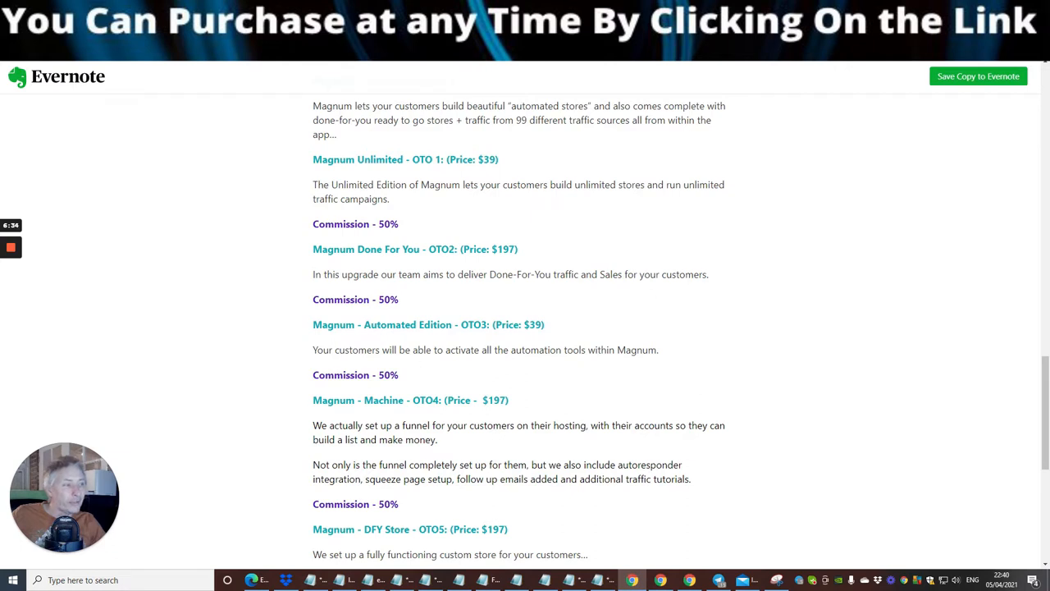
{"action": "mouse_move", "coordinate": [551, 358]}
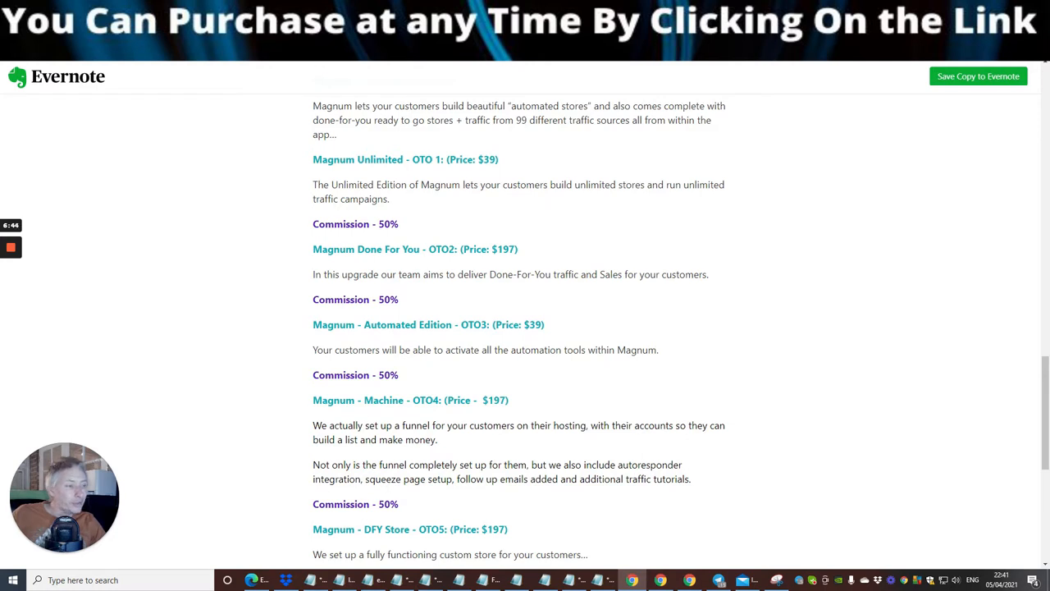
{"action": "mouse_move", "coordinate": [289, 453]}
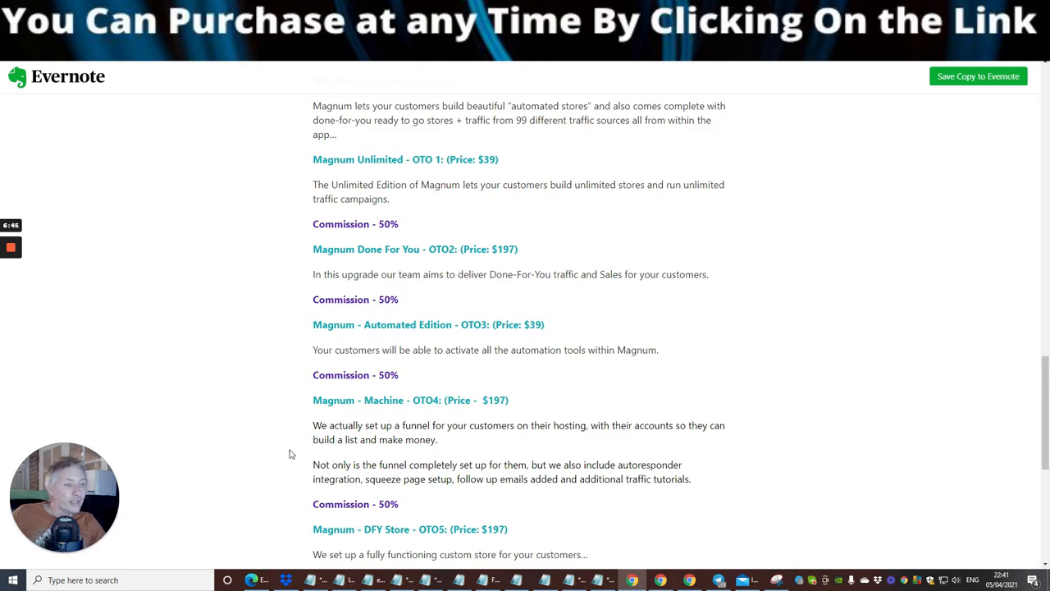
Step: Scroll the note down to the $4,000+ in Cash Prizes contest section
{"action": "scroll", "scroll_direction": "down", "scroll_amount": 3}
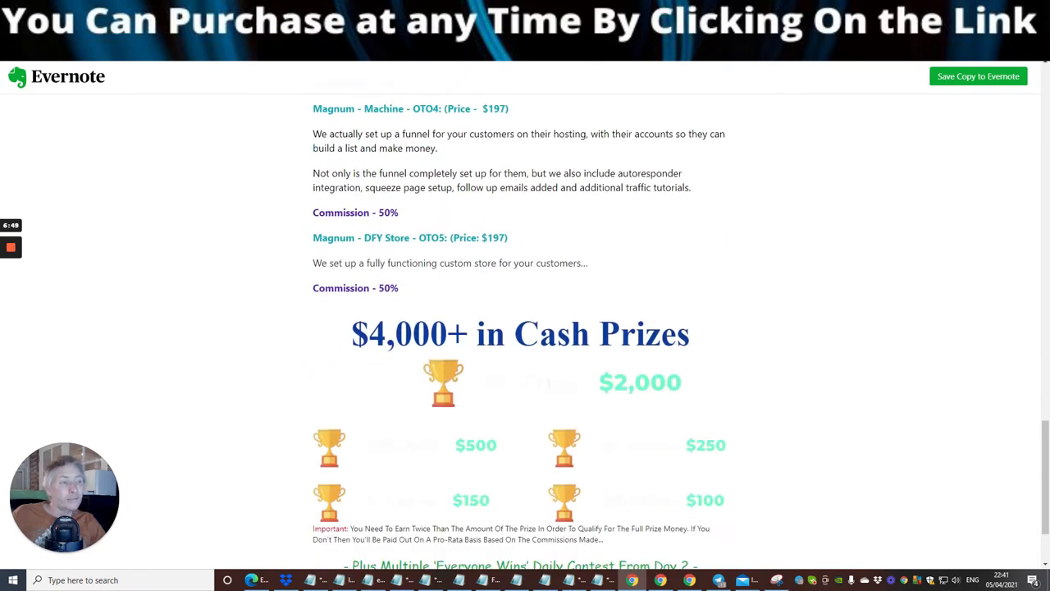
{"action": "mouse_move", "coordinate": [523, 250]}
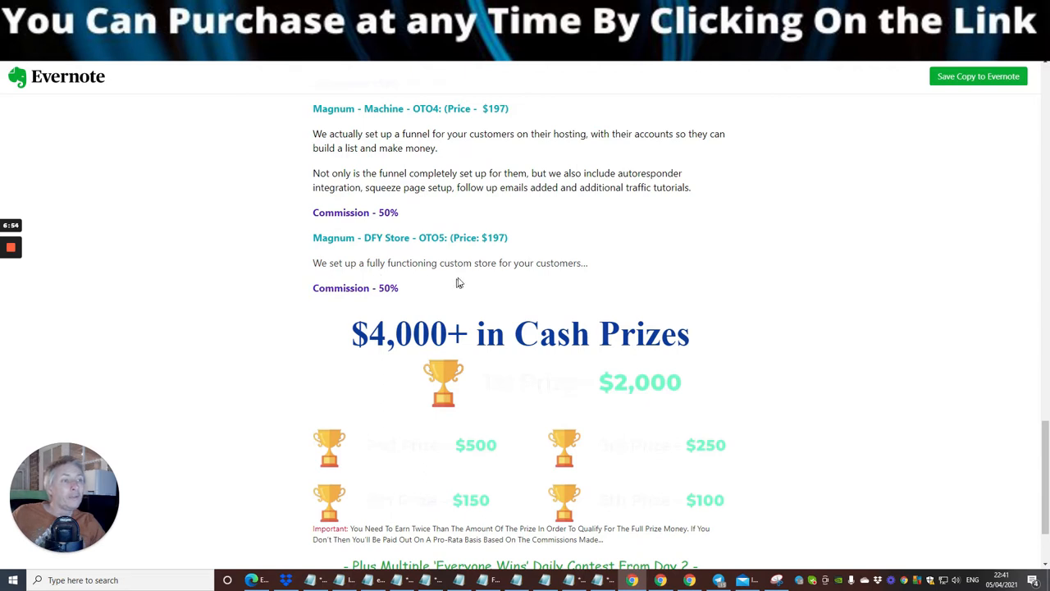
{"action": "mouse_move", "coordinate": [742, 203]}
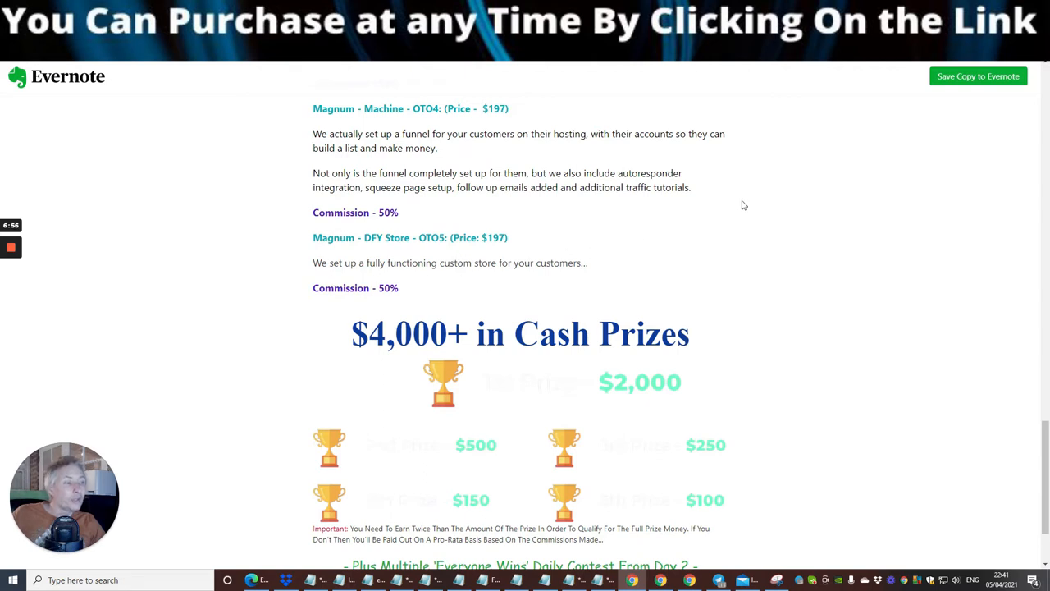
{"action": "mouse_move", "coordinate": [752, 201]}
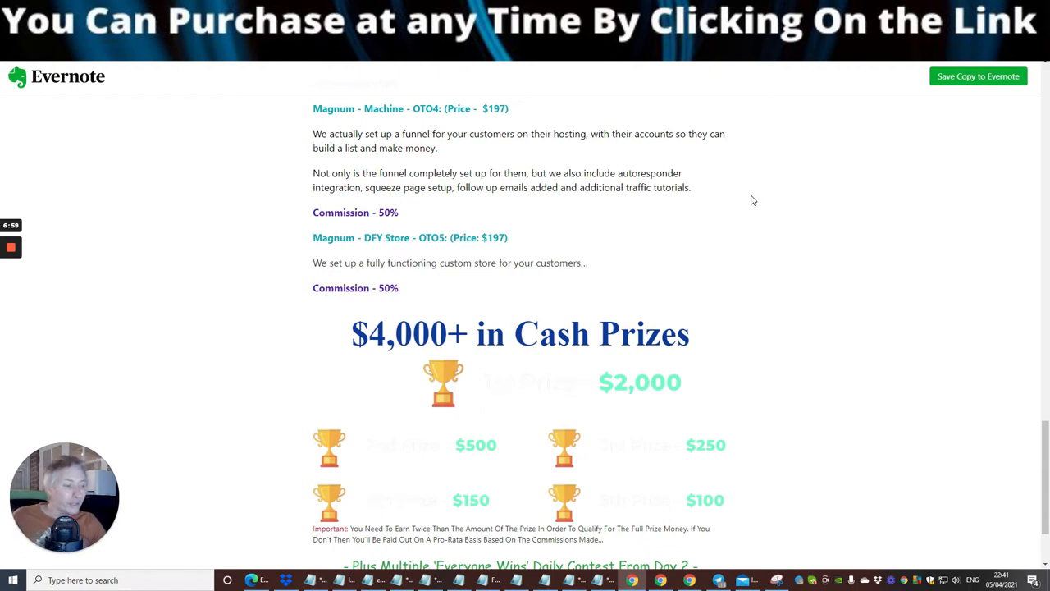
{"action": "scroll", "scroll_direction": "down", "scroll_amount": 3}
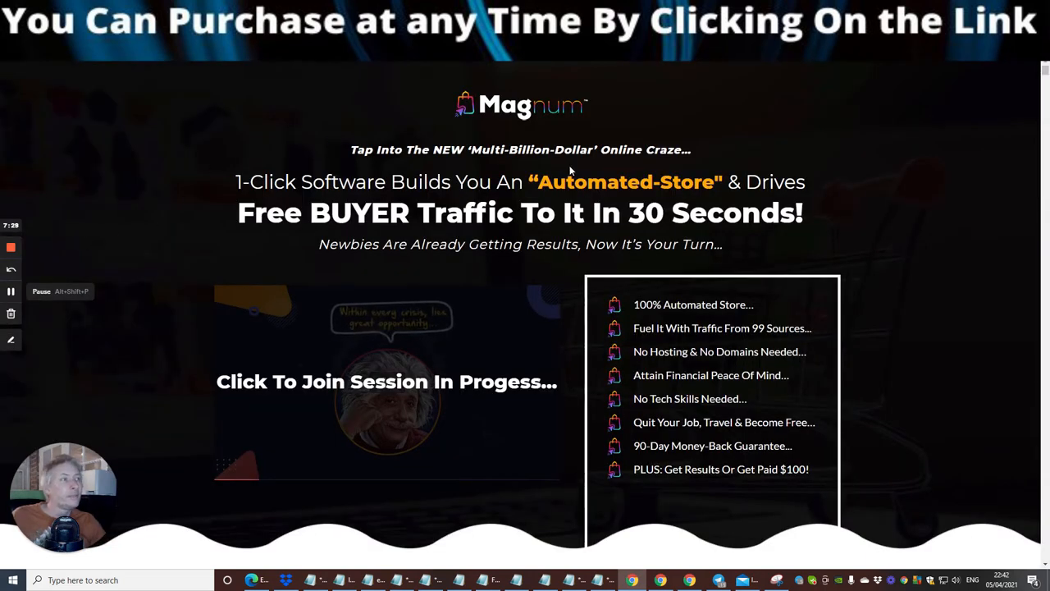
{"action": "mouse_move", "coordinate": [489, 144]}
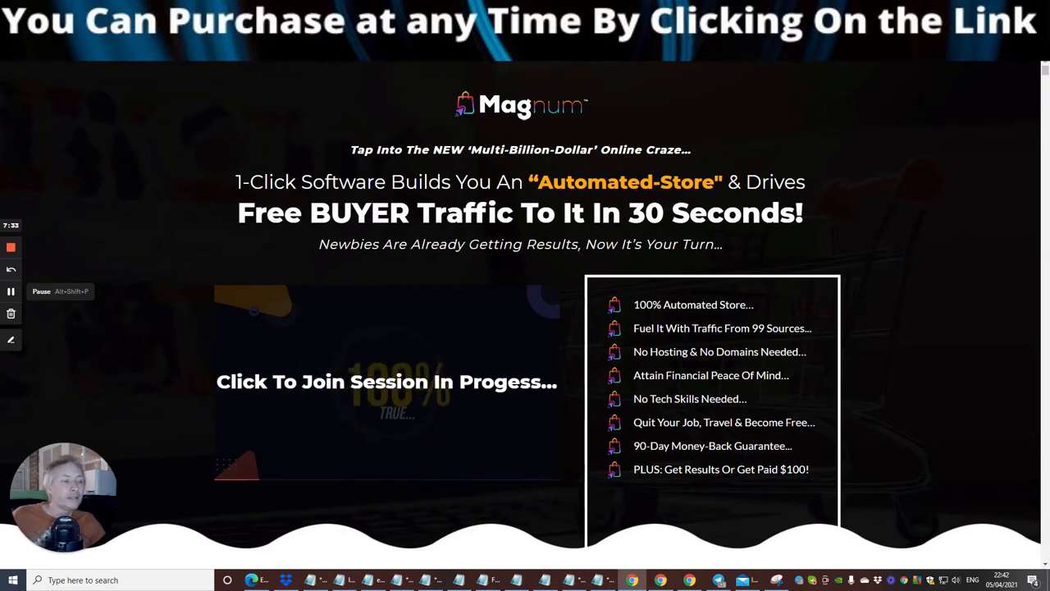
Step: Scroll past the proof image to the Purchase, Select and Activate 3-Steps section
{"action": "scroll", "scroll_direction": "down", "scroll_amount": 3}
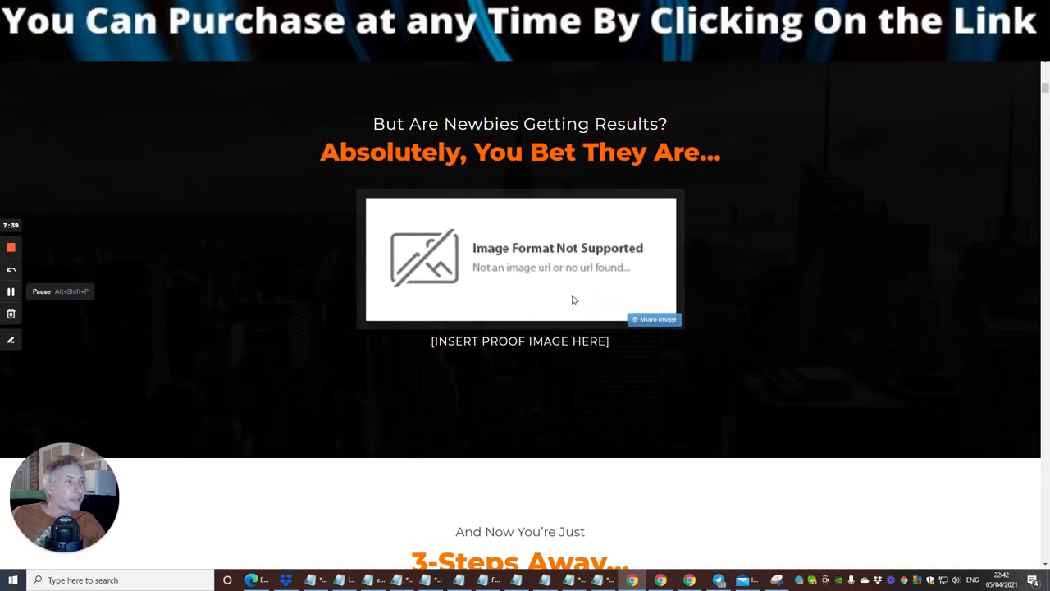
{"action": "mouse_move", "coordinate": [845, 222]}
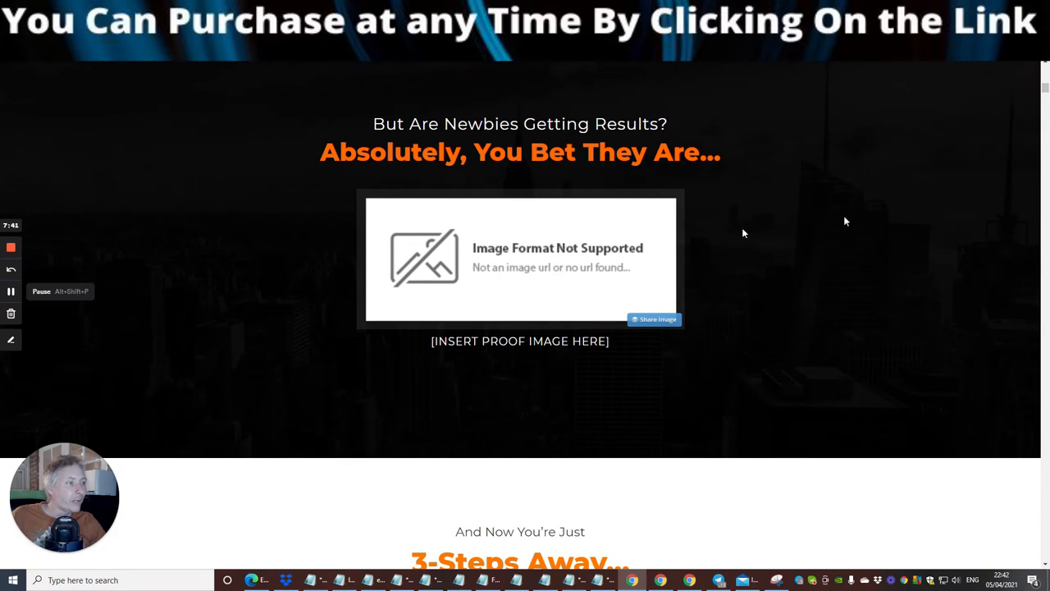
{"action": "scroll", "scroll_direction": "down", "scroll_amount": 3}
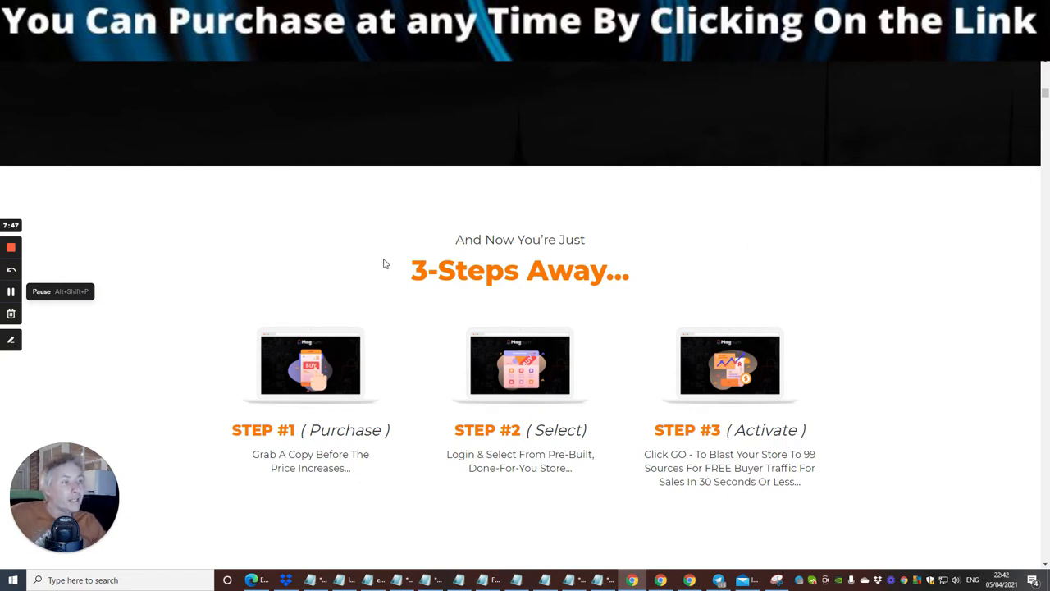
{"action": "scroll", "scroll_direction": "down", "scroll_amount": 3}
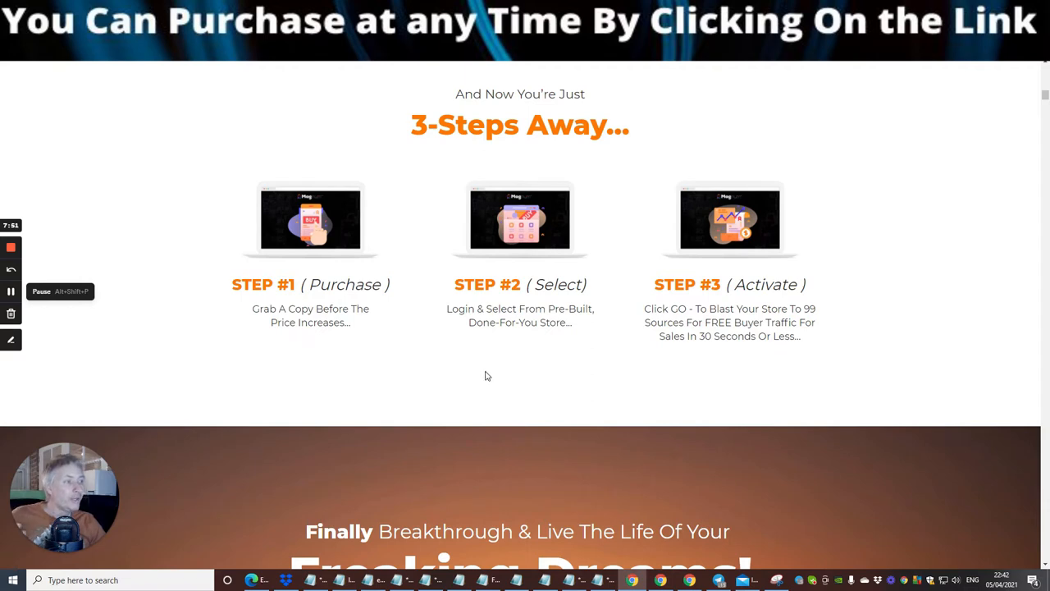
{"action": "mouse_move", "coordinate": [358, 361]}
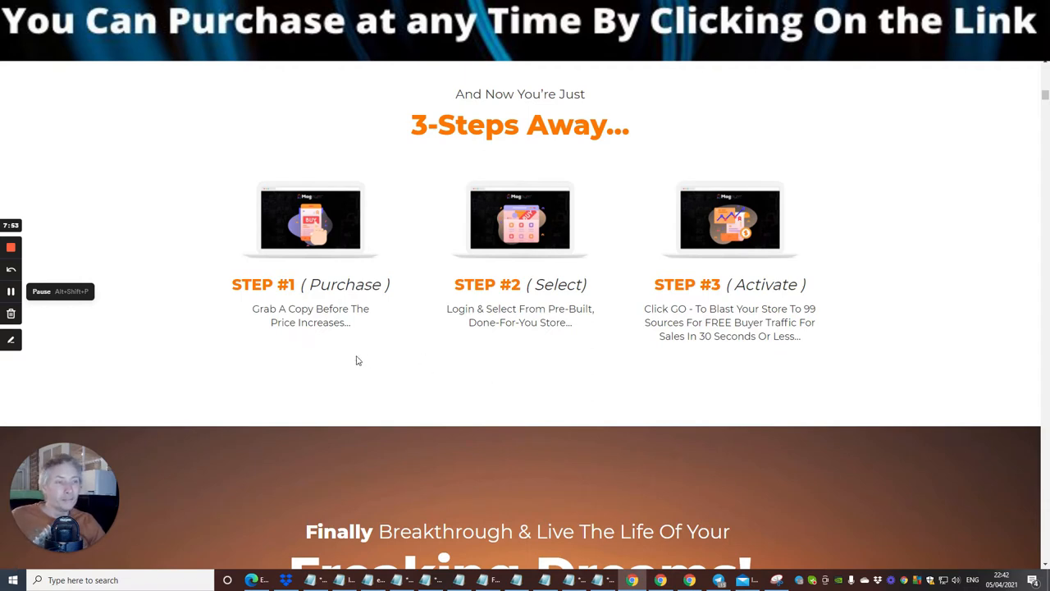
{"action": "mouse_move", "coordinate": [351, 357]}
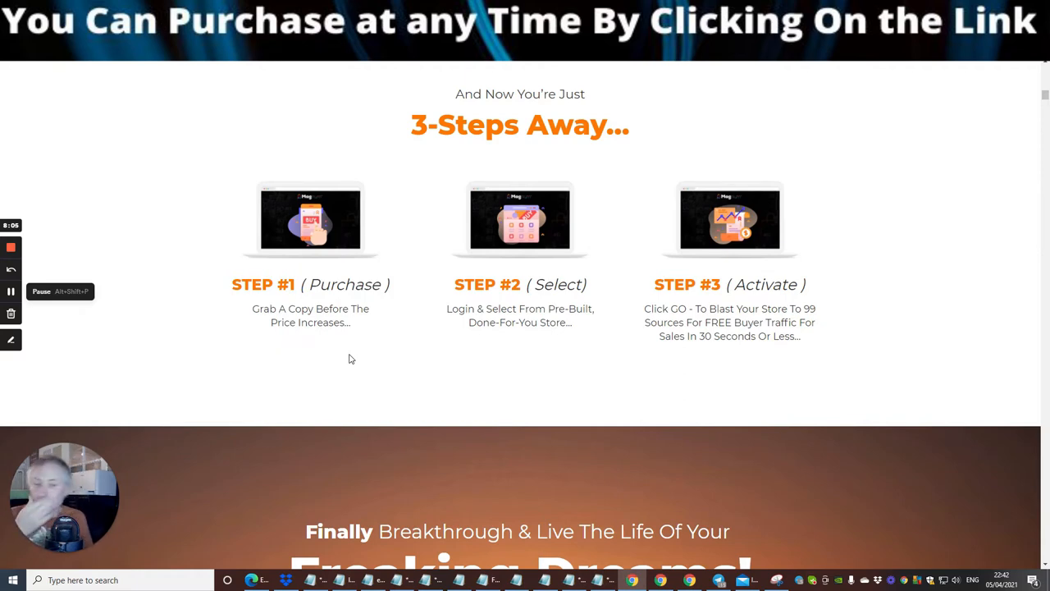
{"action": "mouse_move", "coordinate": [279, 334]}
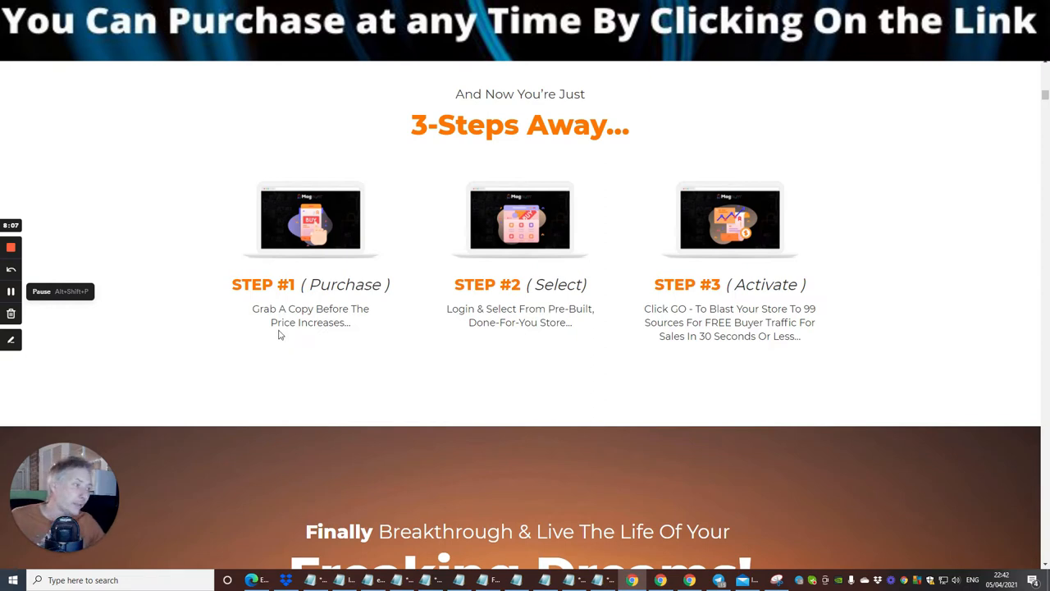
{"action": "mouse_move", "coordinate": [426, 172]}
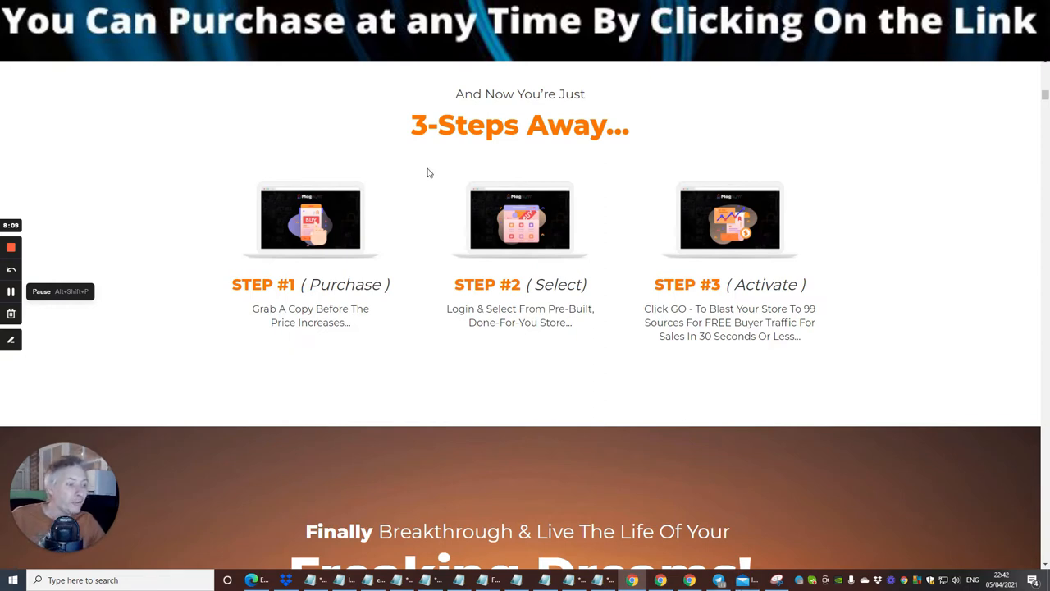
Step: Scroll through the letter, Troubling Times and Online Shopping sections to 'You're Dead Without Traffic'
{"action": "scroll", "scroll_direction": "down", "scroll_amount": 3}
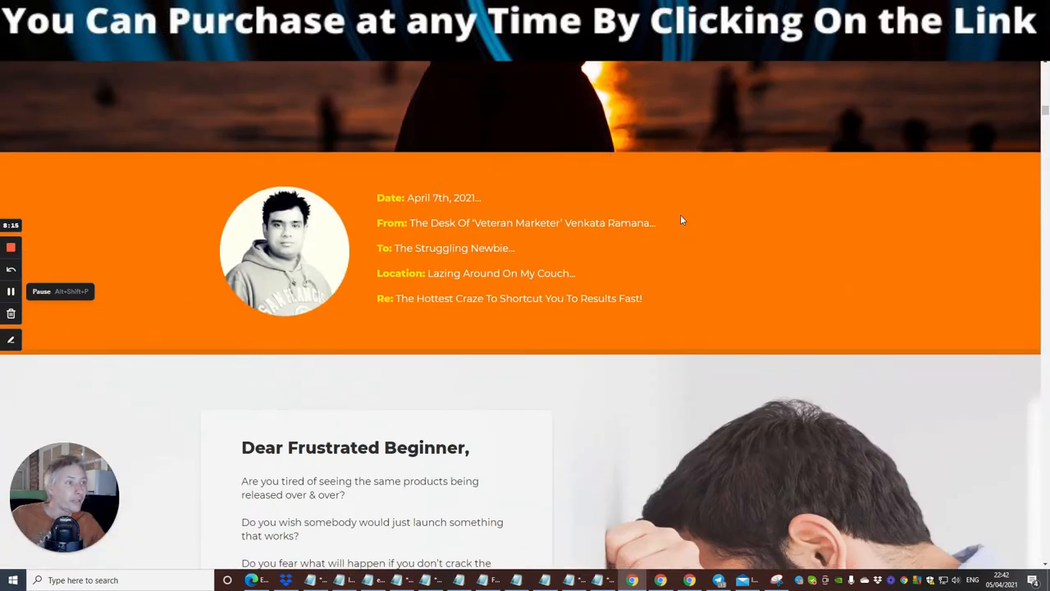
{"action": "mouse_move", "coordinate": [482, 239]}
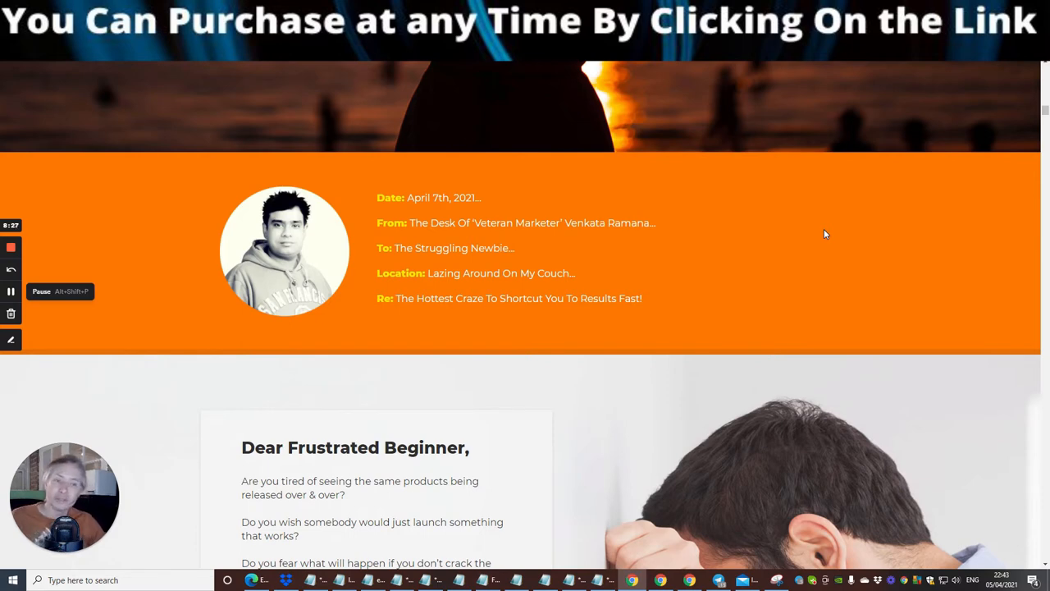
{"action": "mouse_move", "coordinate": [844, 227]}
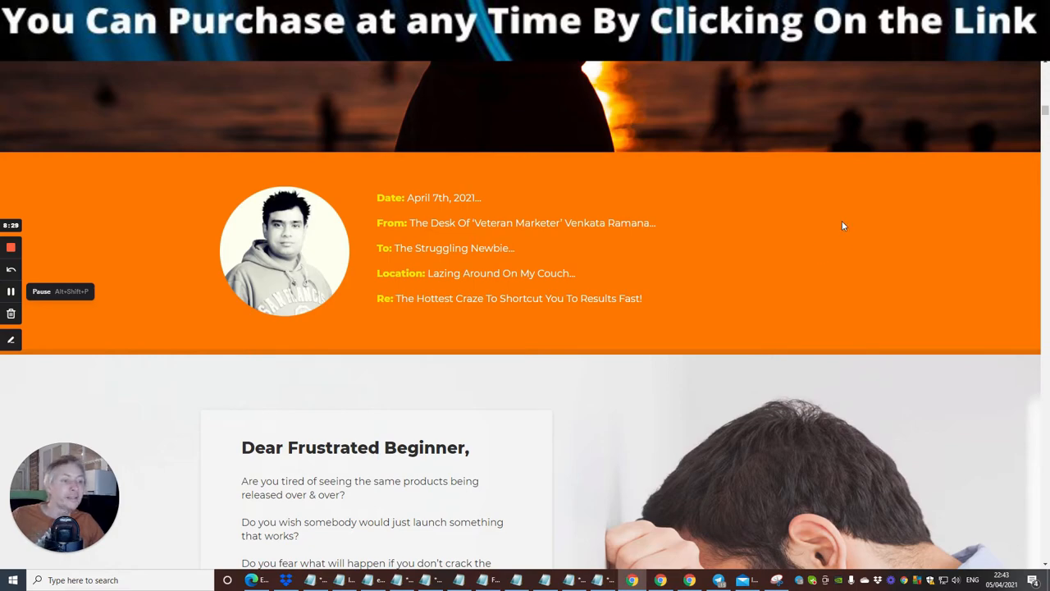
{"action": "scroll", "scroll_direction": "down", "scroll_amount": 3}
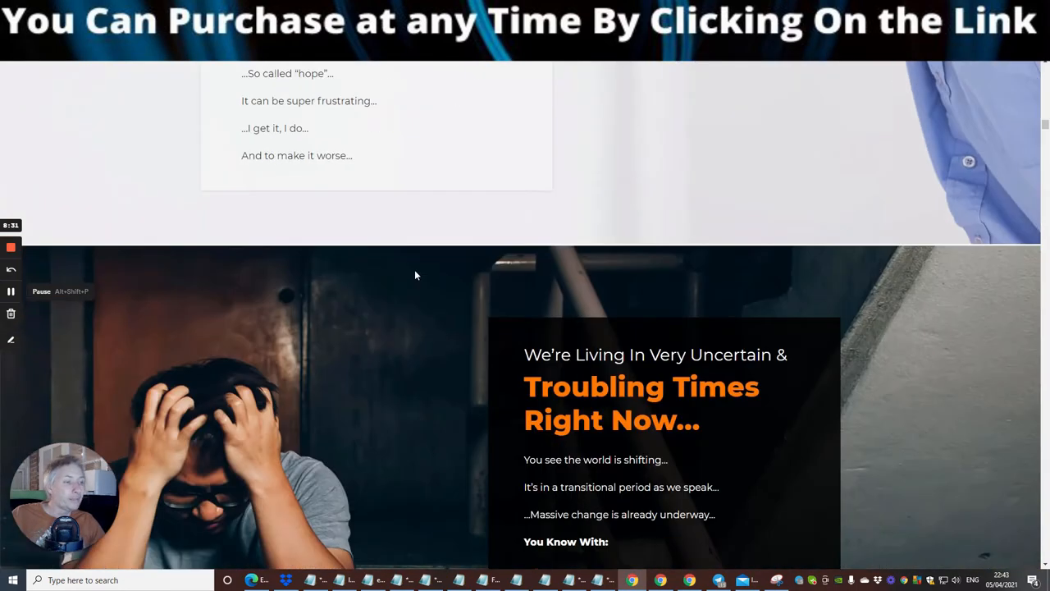
{"action": "scroll", "scroll_direction": "down", "scroll_amount": 3}
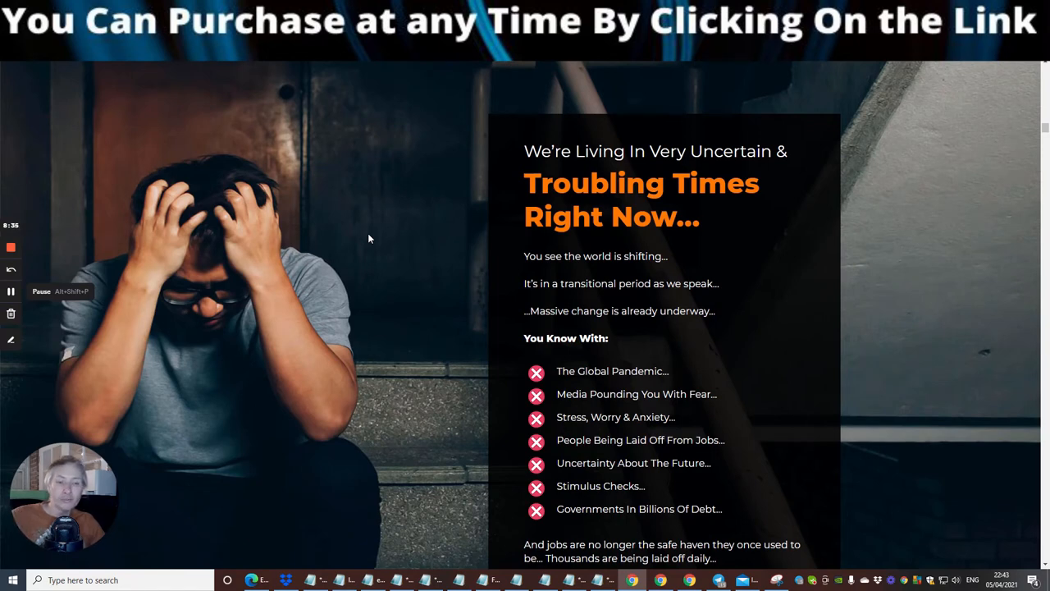
{"action": "mouse_move", "coordinate": [333, 208]}
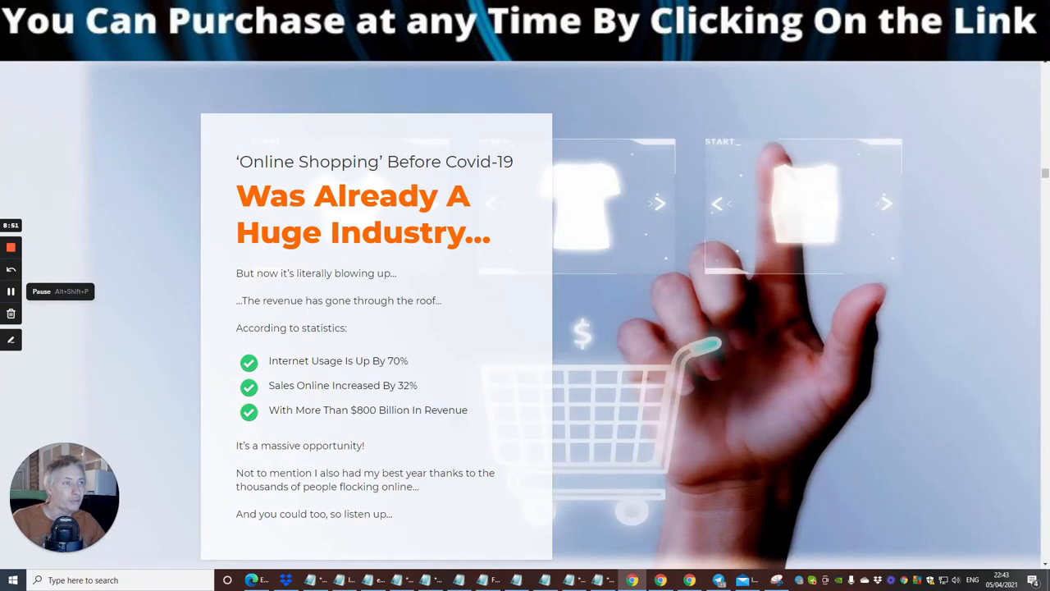
{"action": "scroll", "scroll_direction": "down", "scroll_amount": 3}
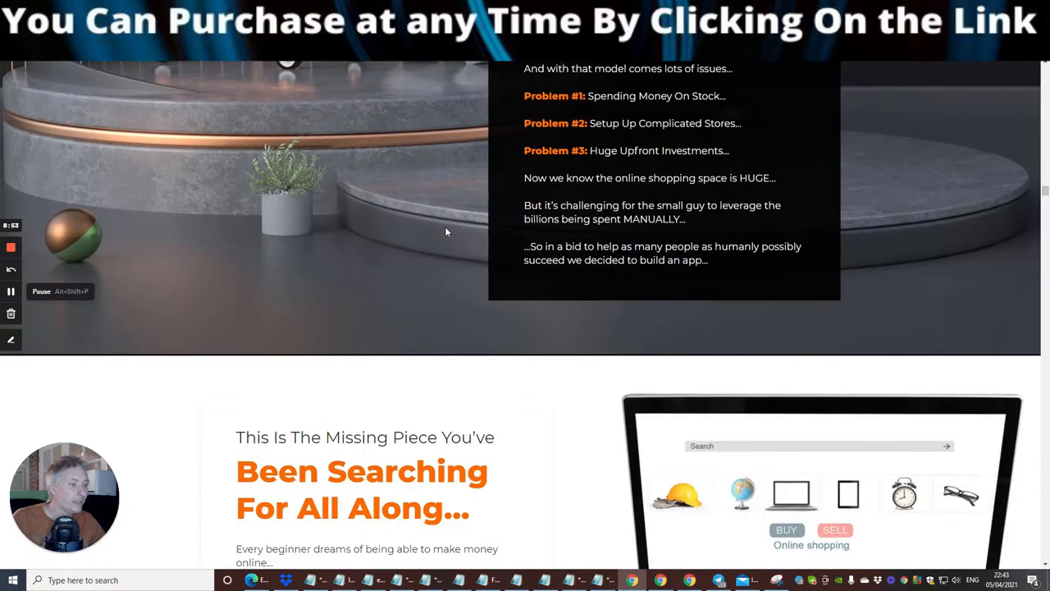
{"action": "scroll", "scroll_direction": "down", "scroll_amount": 3}
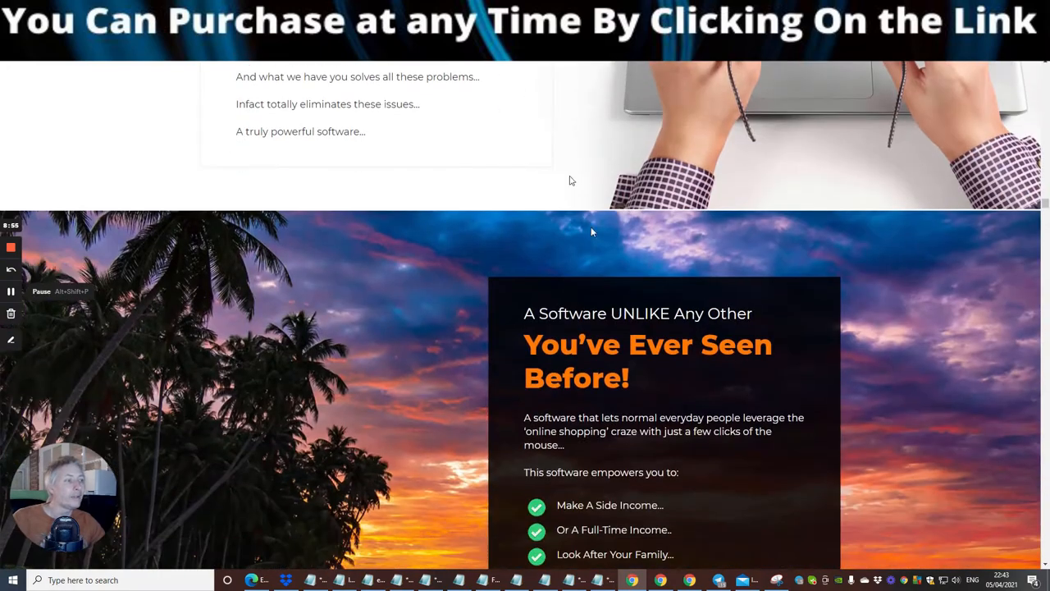
{"action": "scroll", "scroll_direction": "down", "scroll_amount": 3}
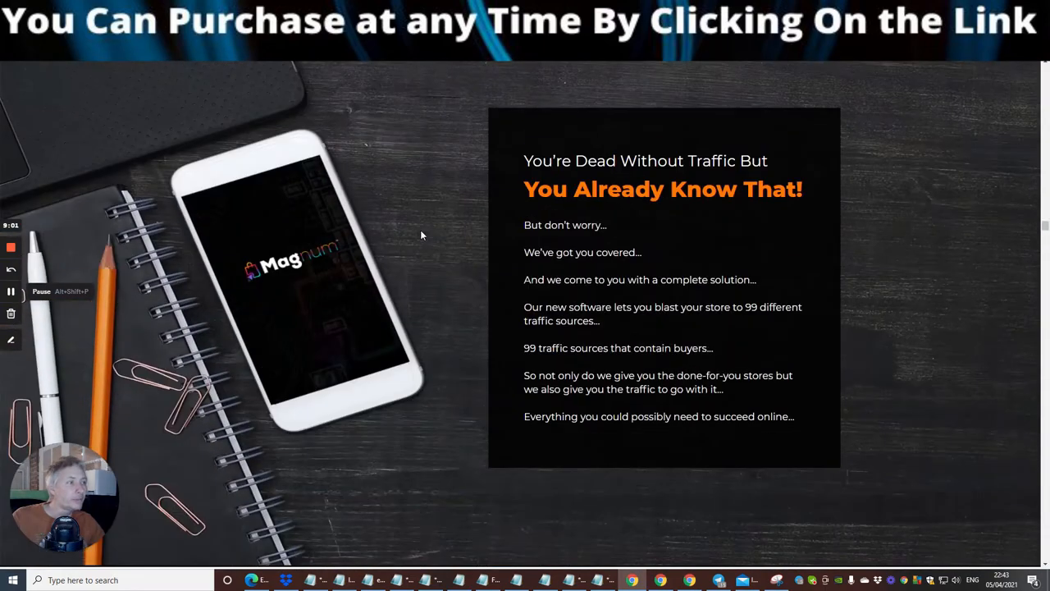
Step: Scroll to the 'Here's Why You Must Grab Magnum Right Now!' benefits checklist
{"action": "scroll", "scroll_direction": "down", "scroll_amount": 3}
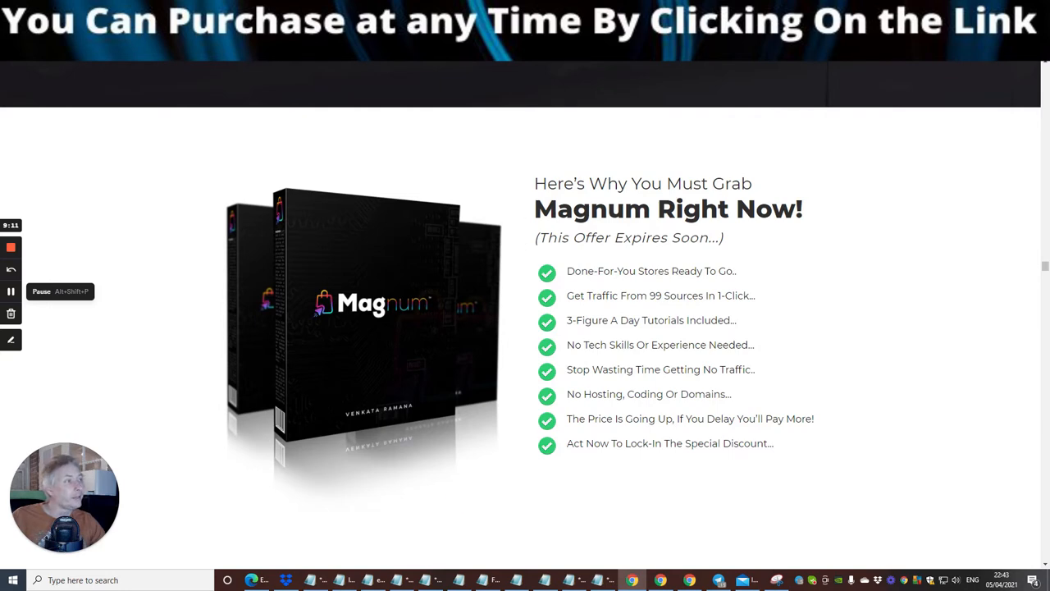
{"action": "mouse_move", "coordinate": [660, 259]}
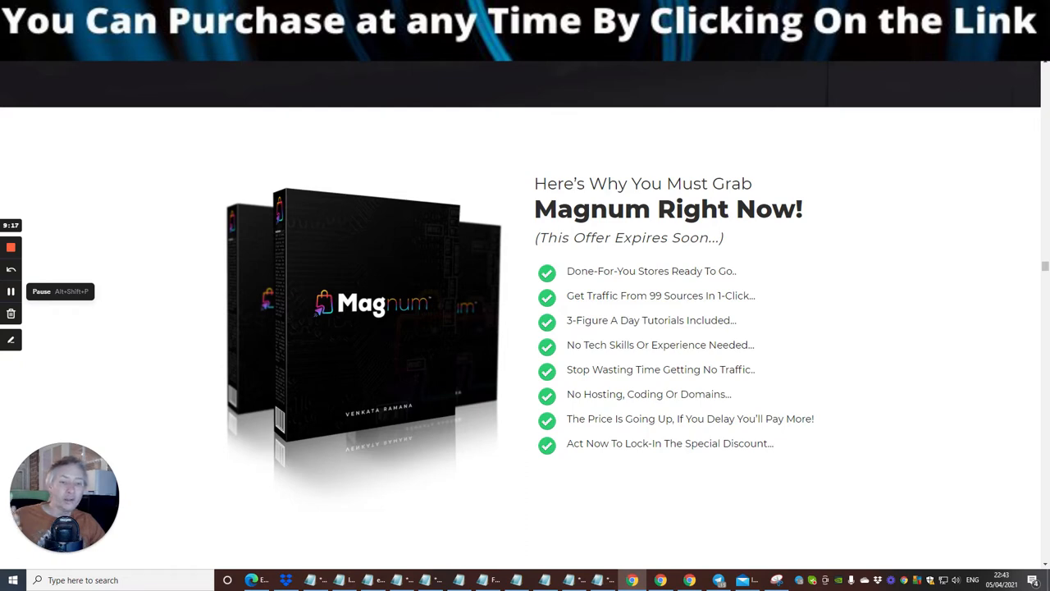
{"action": "mouse_move", "coordinate": [643, 263]}
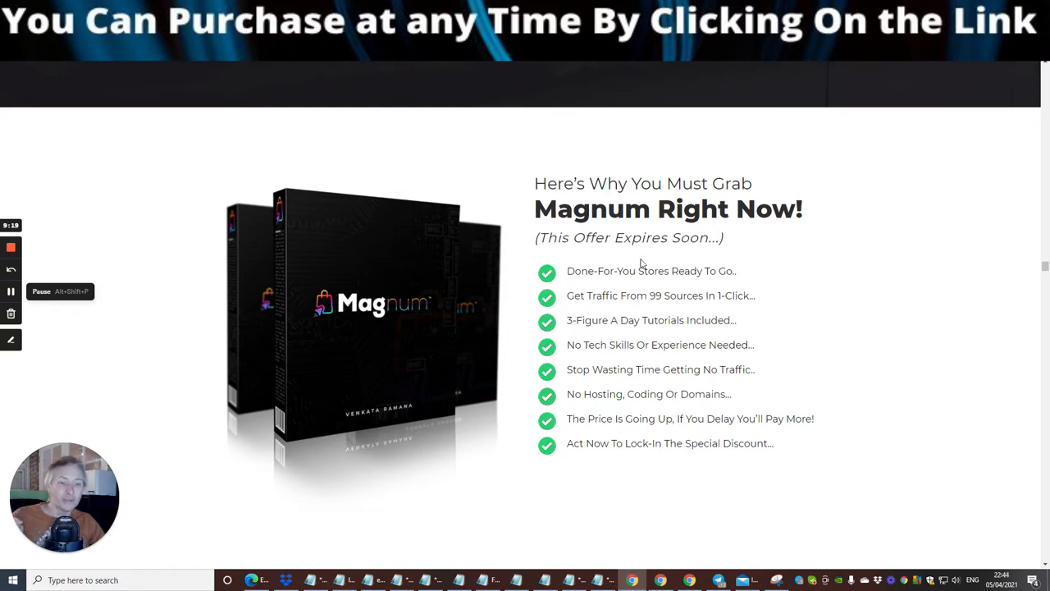
{"action": "mouse_move", "coordinate": [786, 332]}
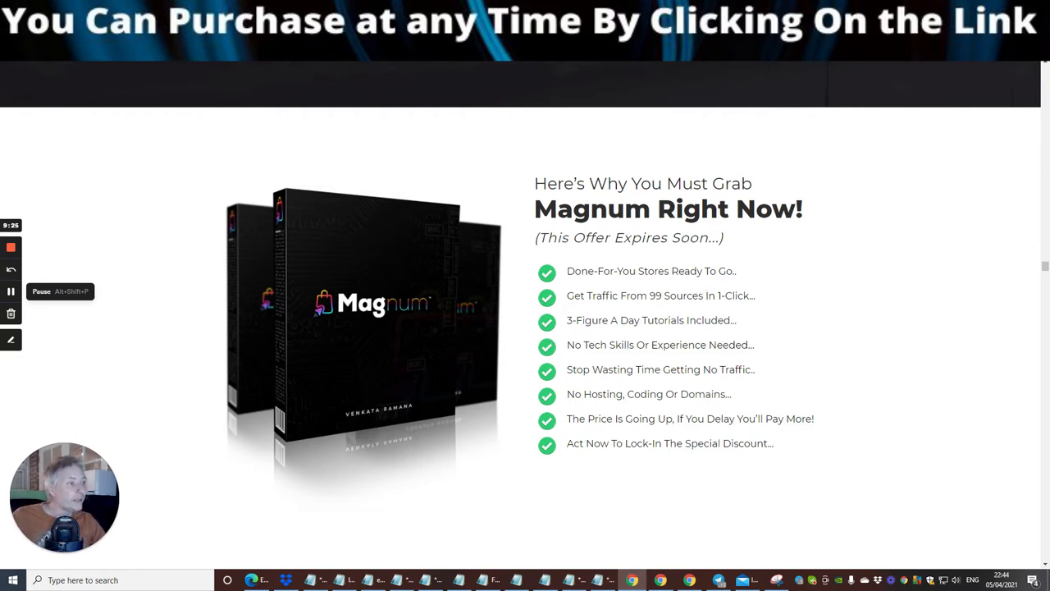
{"action": "mouse_move", "coordinate": [663, 338]}
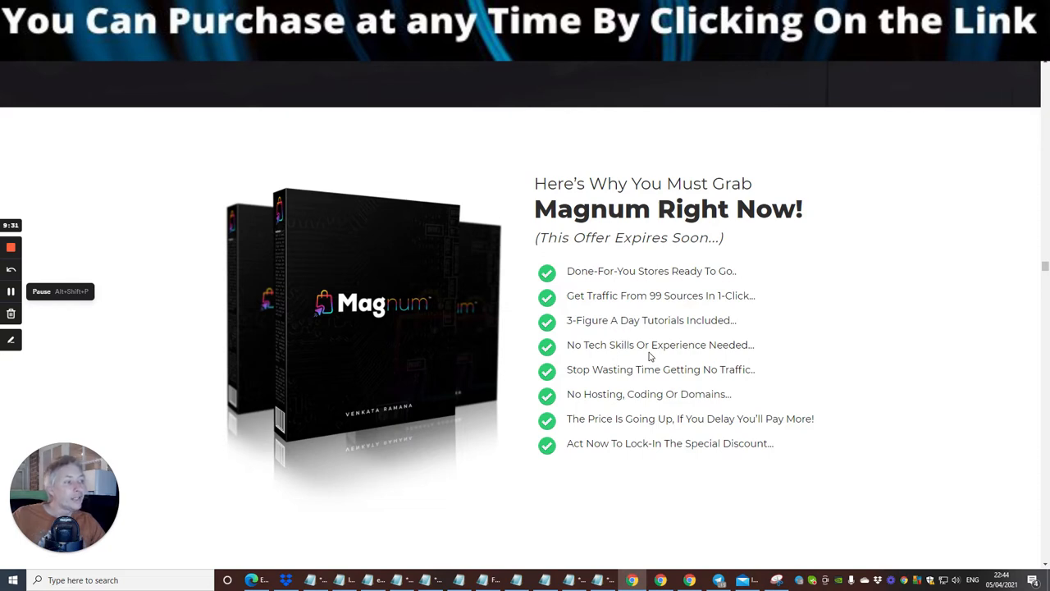
{"action": "mouse_move", "coordinate": [588, 380]}
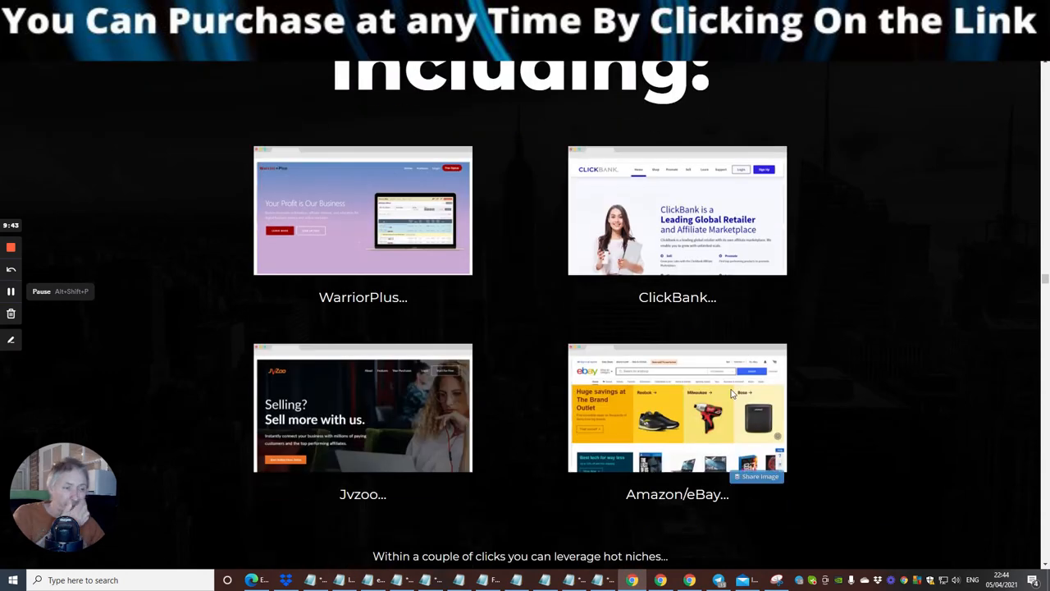
Step: Scroll past the WarriorPlus, ClickBank, Jvzoo and Amazon/eBay platforms to the 'Included Inside' section
{"action": "scroll", "scroll_direction": "down", "scroll_amount": 3}
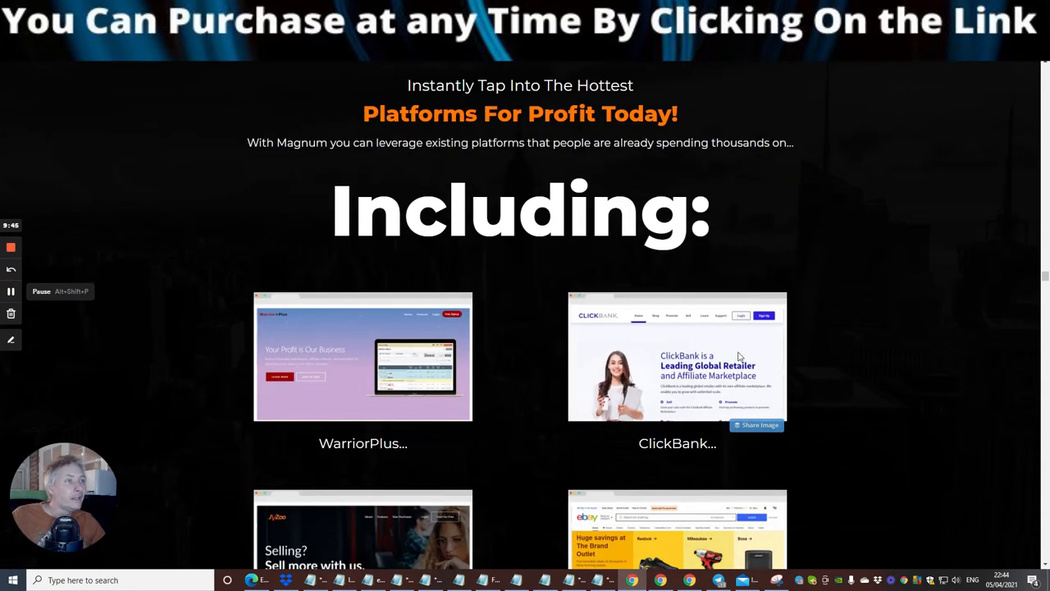
{"action": "mouse_move", "coordinate": [309, 162]}
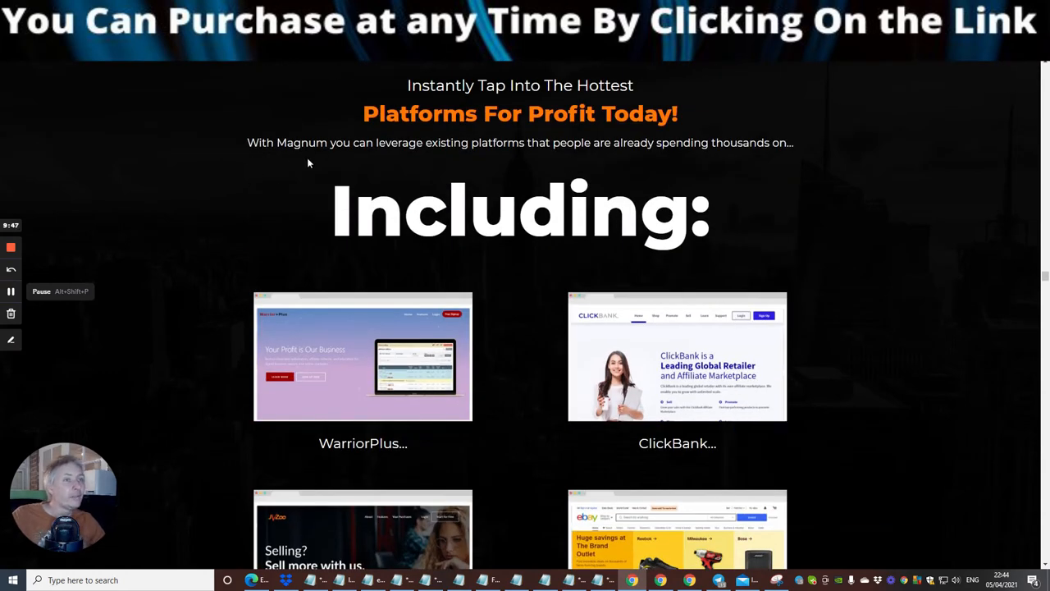
{"action": "mouse_move", "coordinate": [582, 154]}
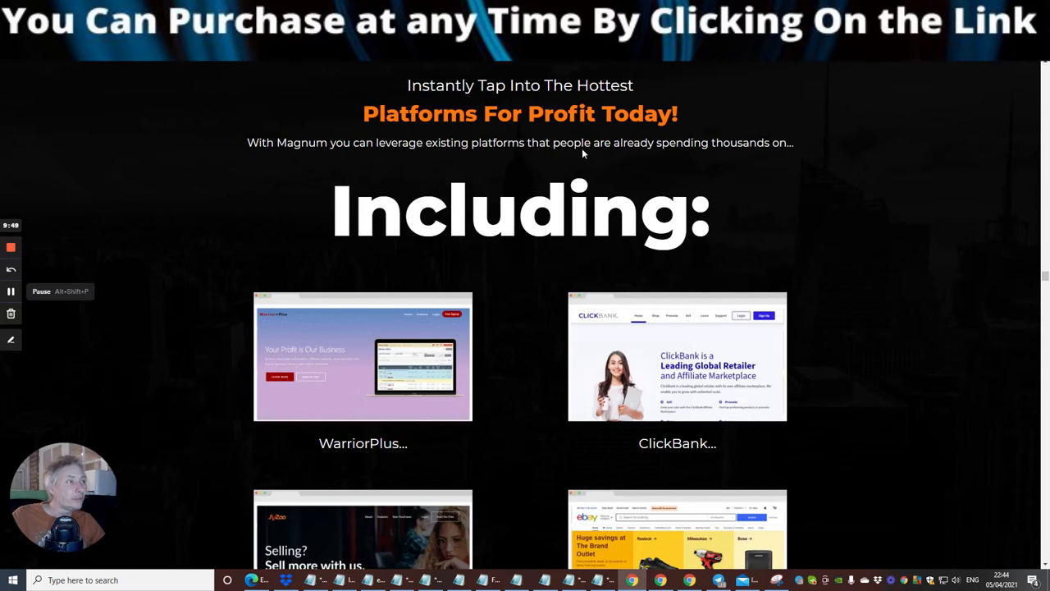
{"action": "scroll", "scroll_direction": "down", "scroll_amount": 3}
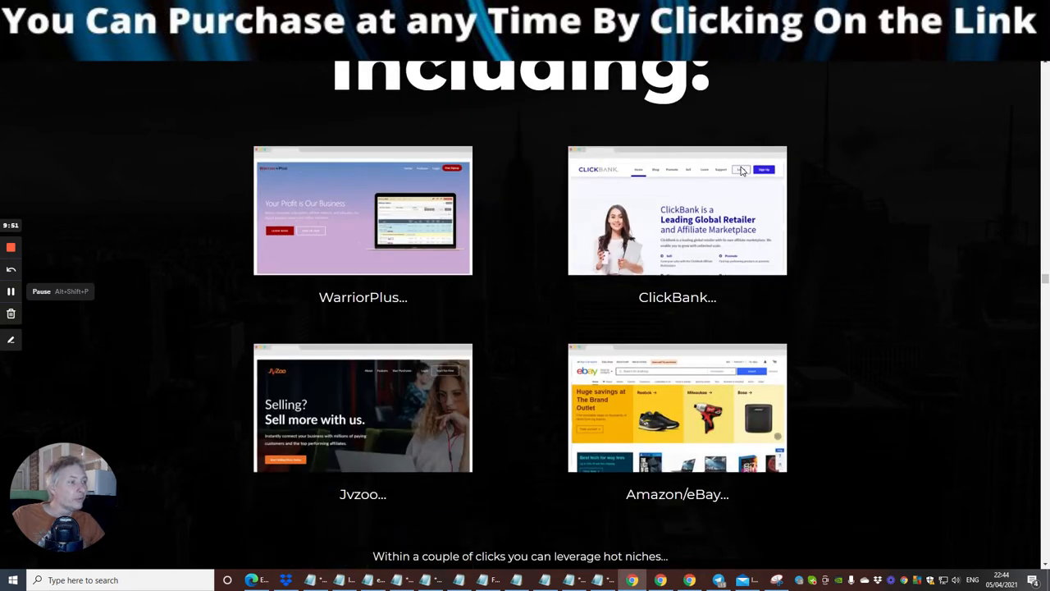
{"action": "mouse_move", "coordinate": [333, 128]}
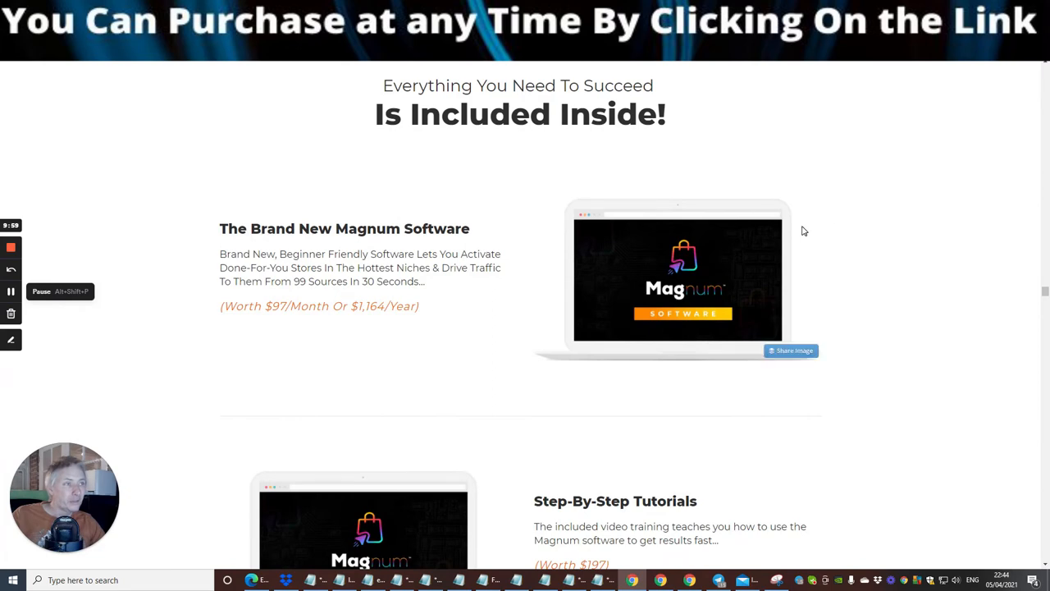
{"action": "mouse_move", "coordinate": [701, 144]}
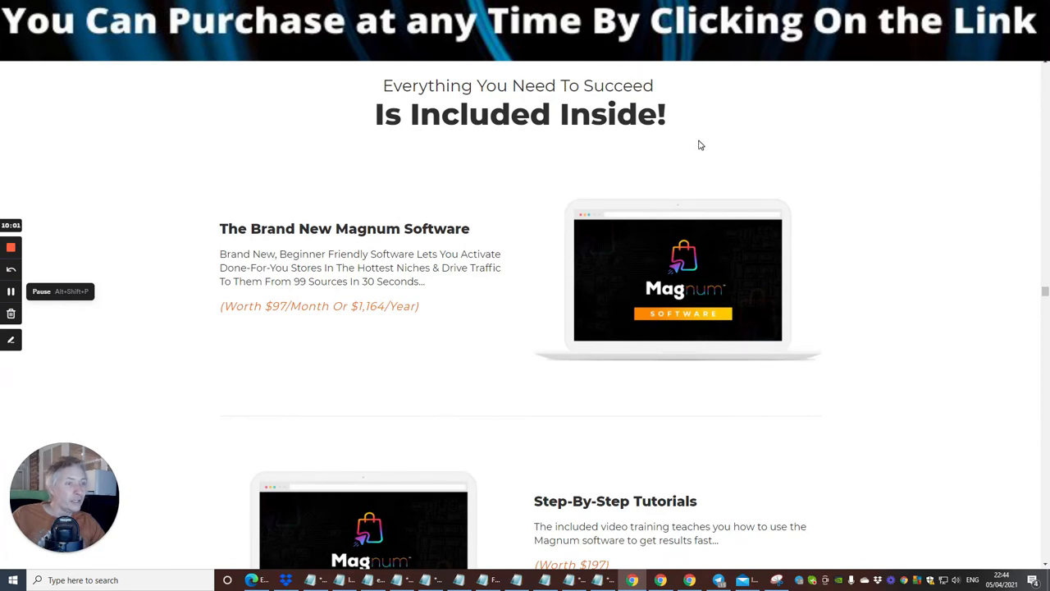
Step: Scroll through the Tutorials, Quick Start Guide and Customer Only Q & A Call bonuses
{"action": "scroll", "scroll_direction": "down", "scroll_amount": 3}
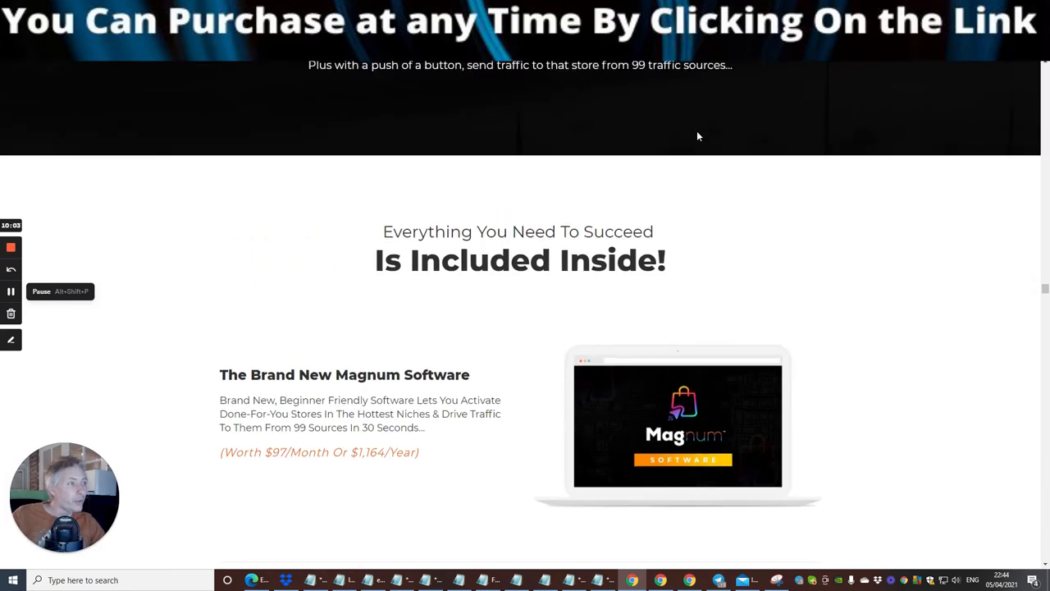
{"action": "mouse_move", "coordinate": [745, 156]}
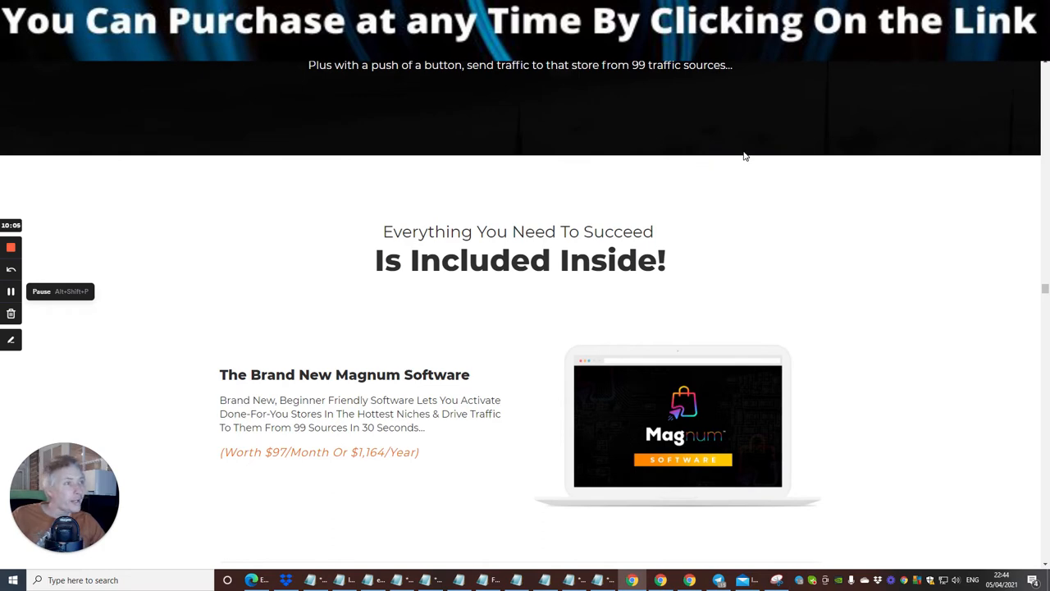
{"action": "mouse_move", "coordinate": [725, 175]}
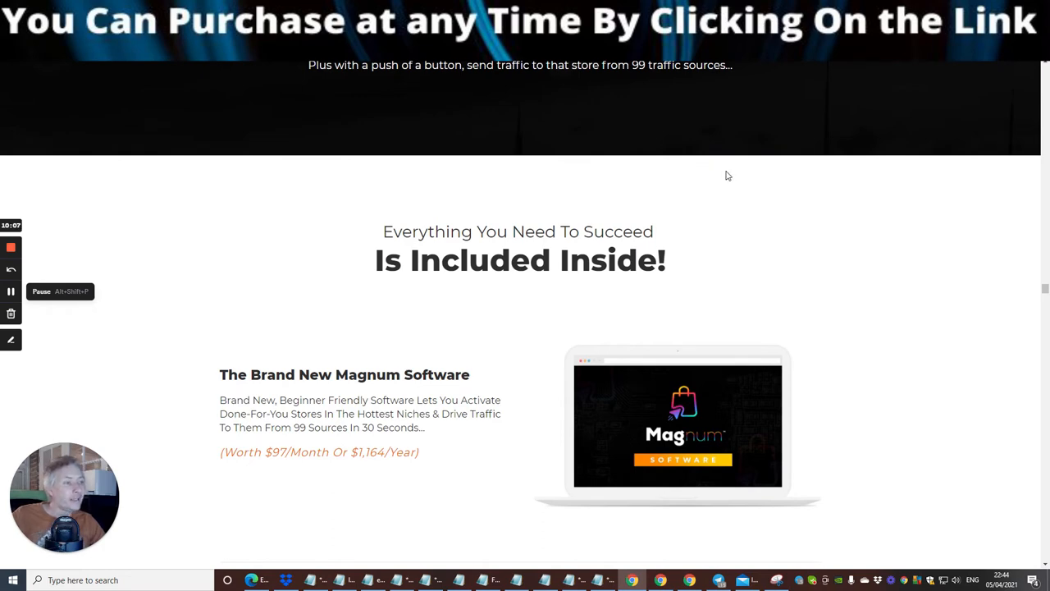
{"action": "scroll", "scroll_direction": "down", "scroll_amount": 3}
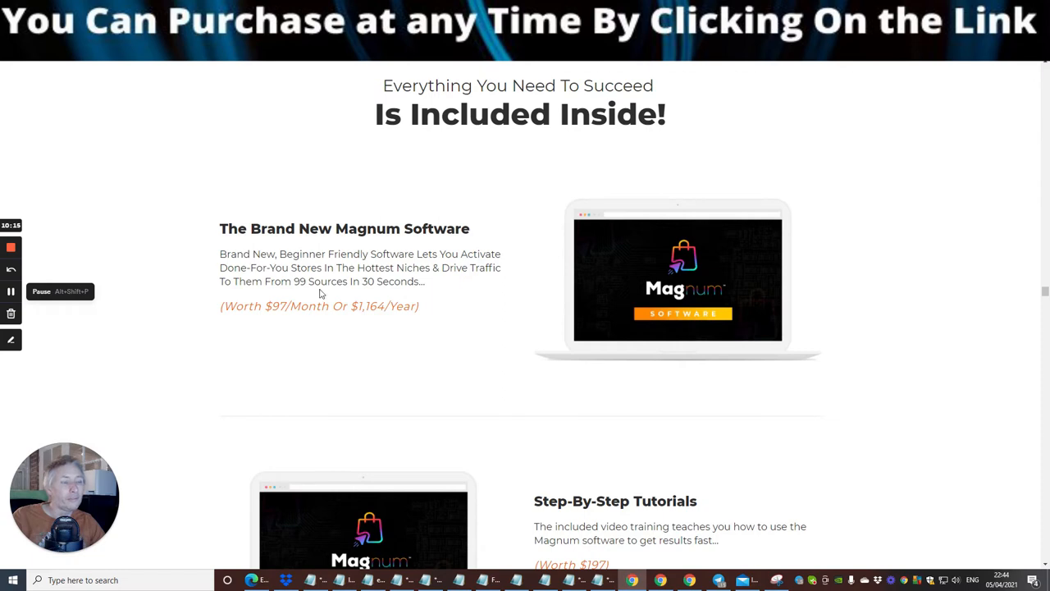
{"action": "scroll", "scroll_direction": "down", "scroll_amount": 3}
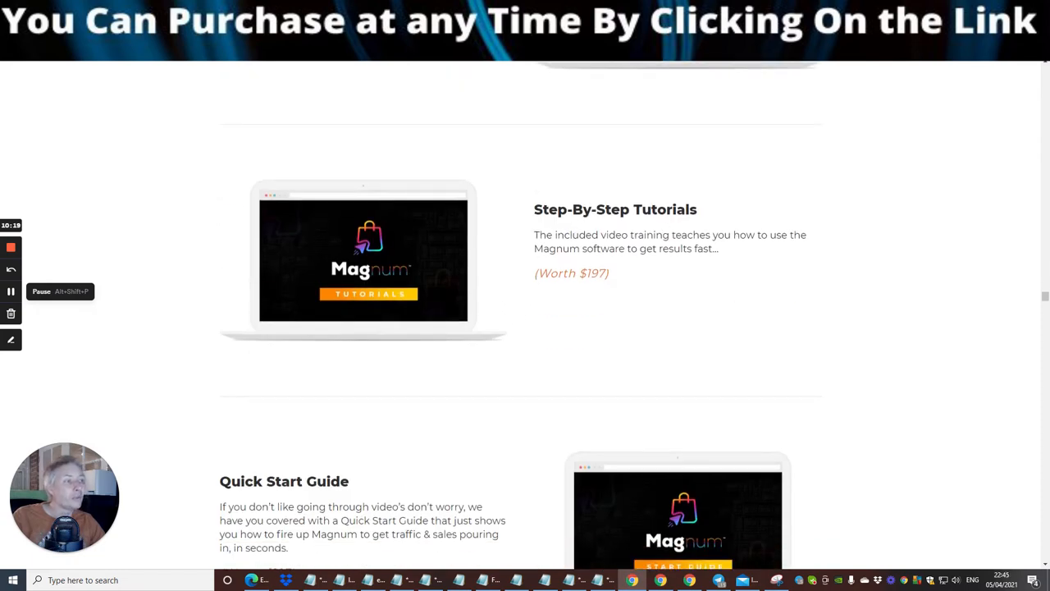
{"action": "scroll", "scroll_direction": "down", "scroll_amount": 3}
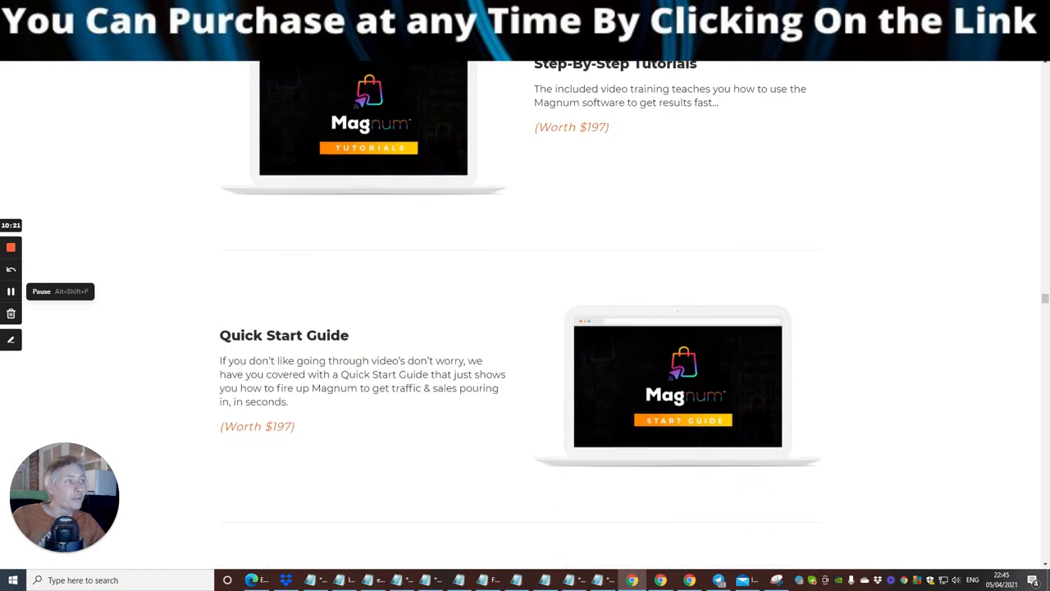
{"action": "scroll", "scroll_direction": "down", "scroll_amount": 3}
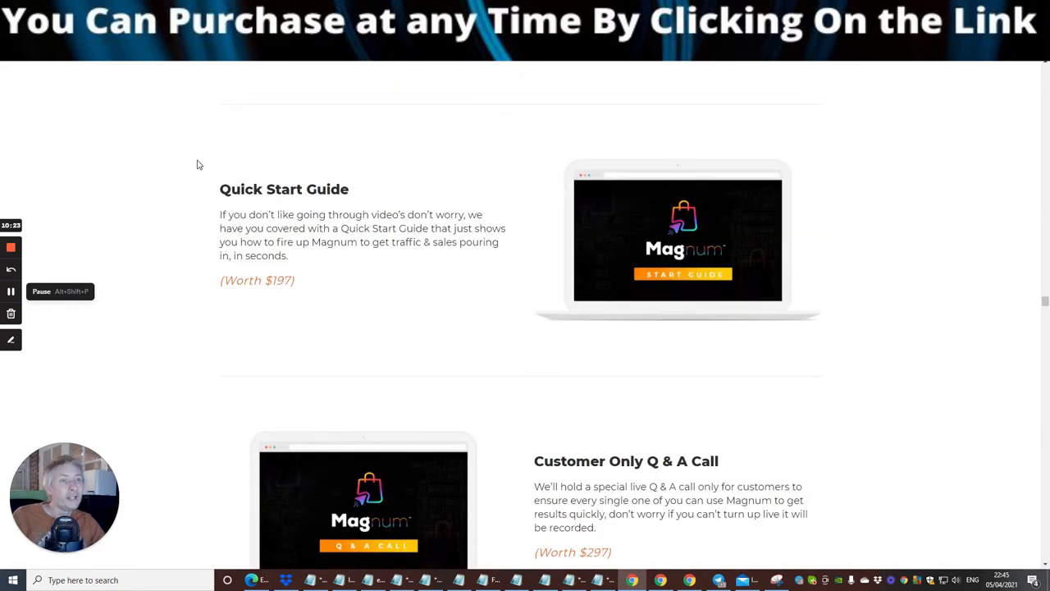
{"action": "mouse_move", "coordinate": [397, 305]}
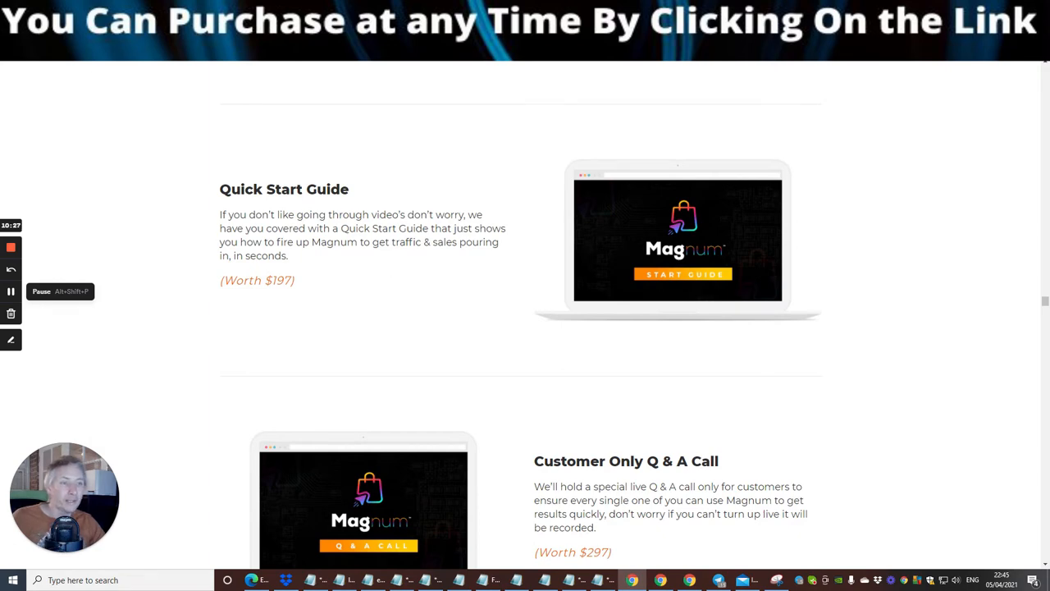
{"action": "scroll", "scroll_direction": "down", "scroll_amount": 3}
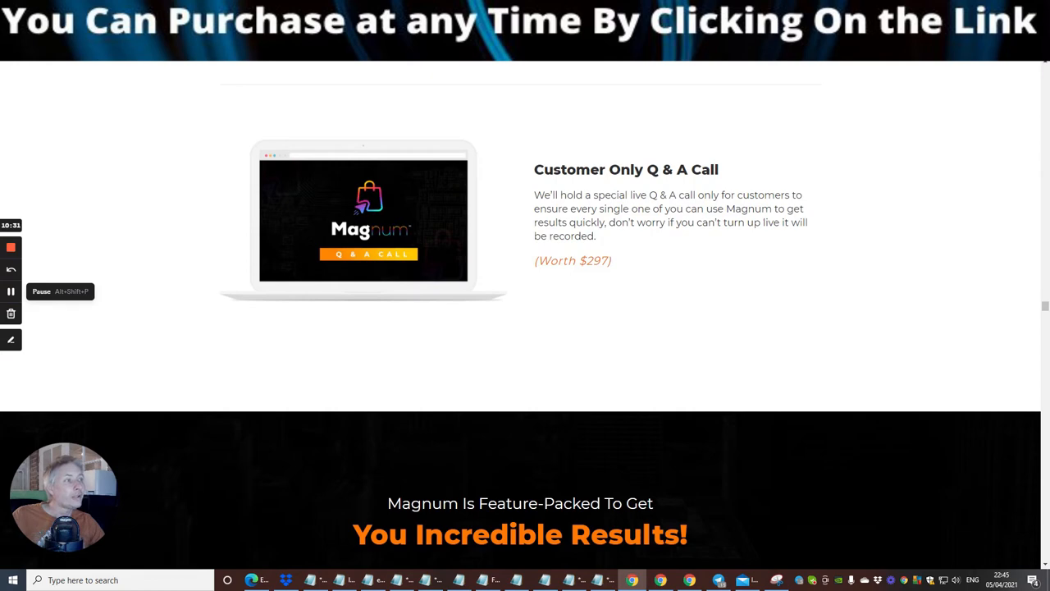
Step: Scroll past features, results, pricing and story to the $997 FREE Bonus #2, #3 and #4 cards
{"action": "scroll", "scroll_direction": "down", "scroll_amount": 3}
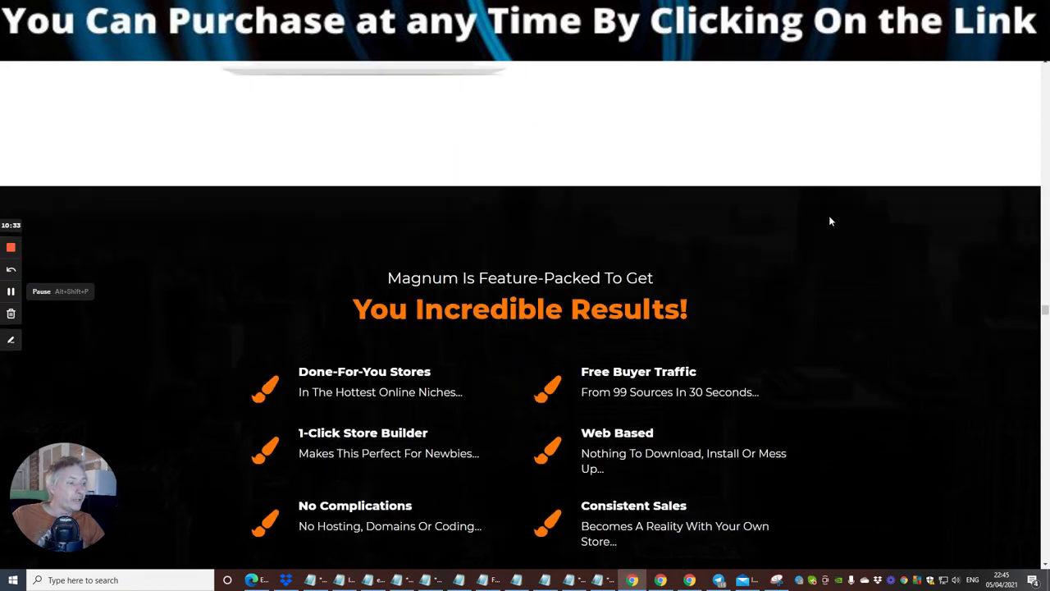
{"action": "scroll", "scroll_direction": "down", "scroll_amount": 3}
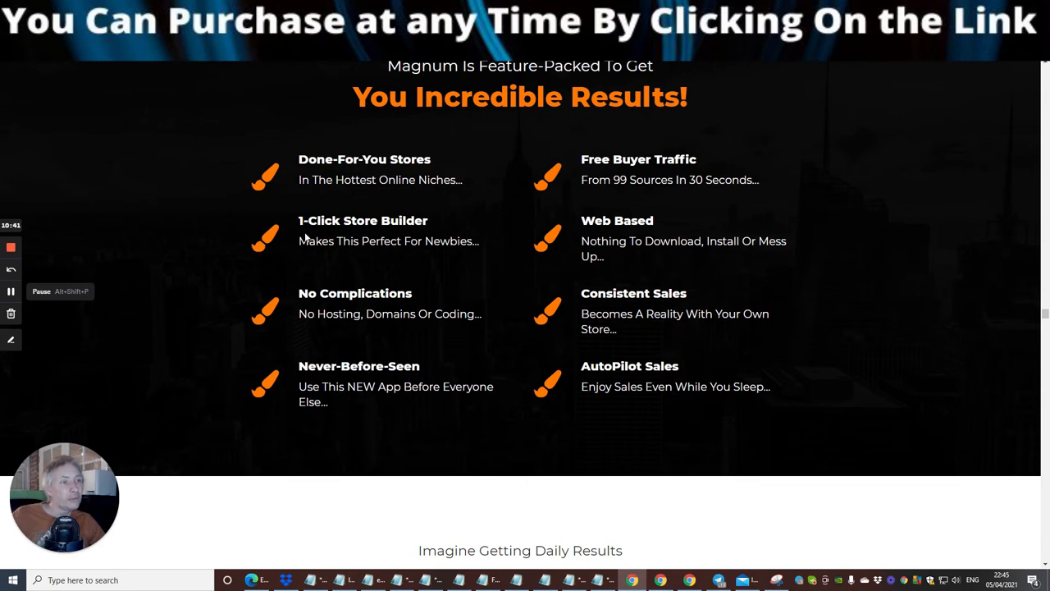
{"action": "mouse_move", "coordinate": [430, 295]}
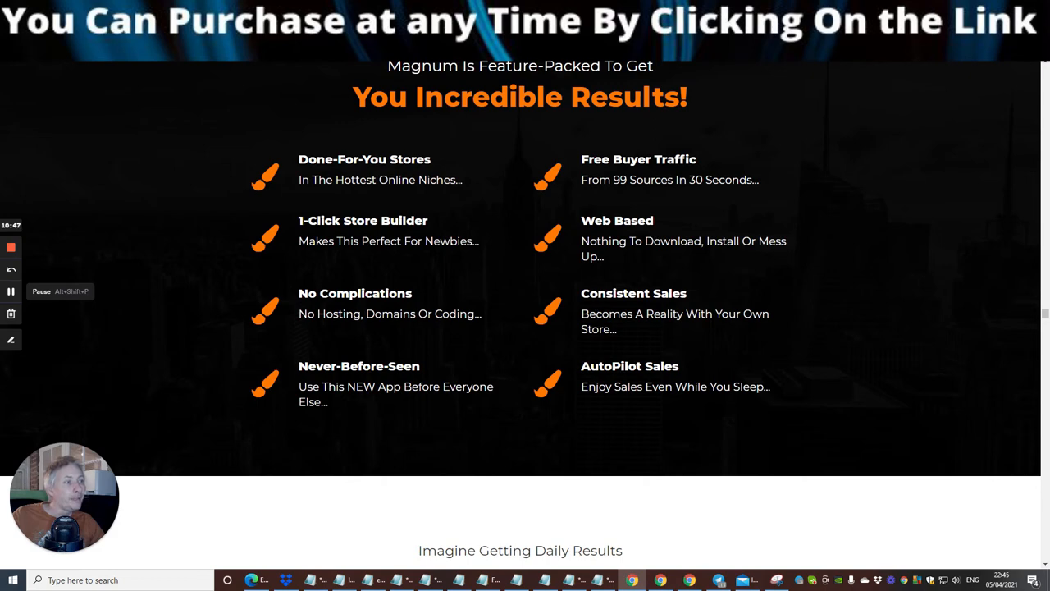
{"action": "scroll", "scroll_direction": "down", "scroll_amount": 3}
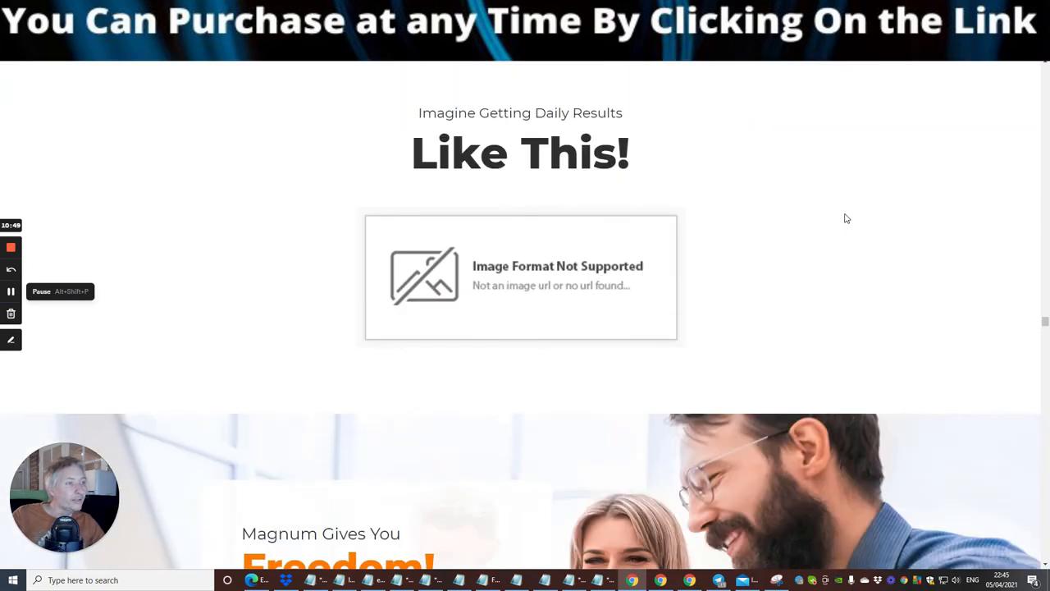
{"action": "mouse_move", "coordinate": [929, 135]}
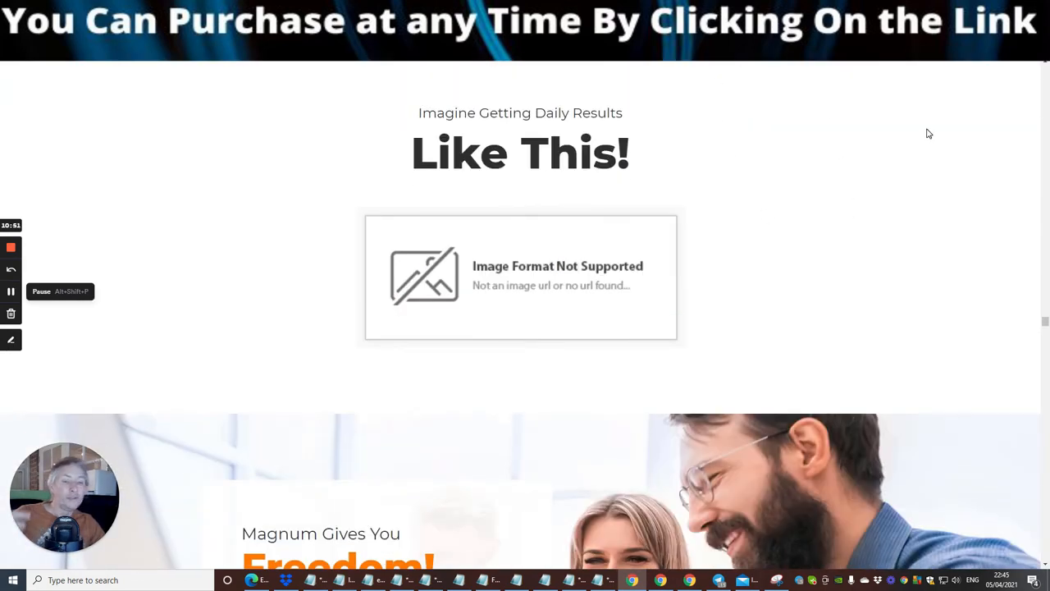
{"action": "mouse_move", "coordinate": [929, 125]}
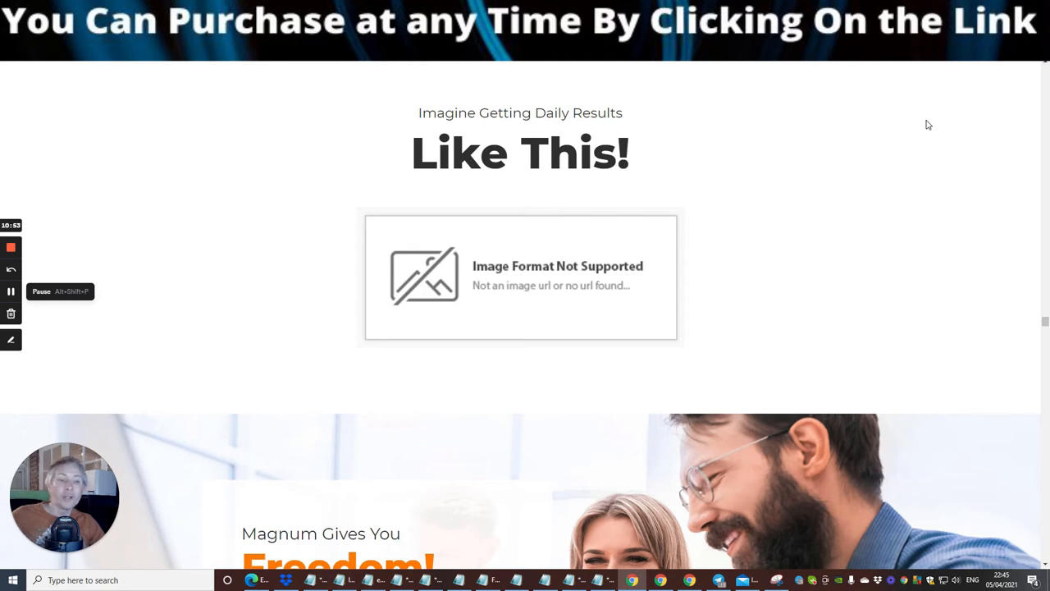
{"action": "mouse_move", "coordinate": [863, 82]}
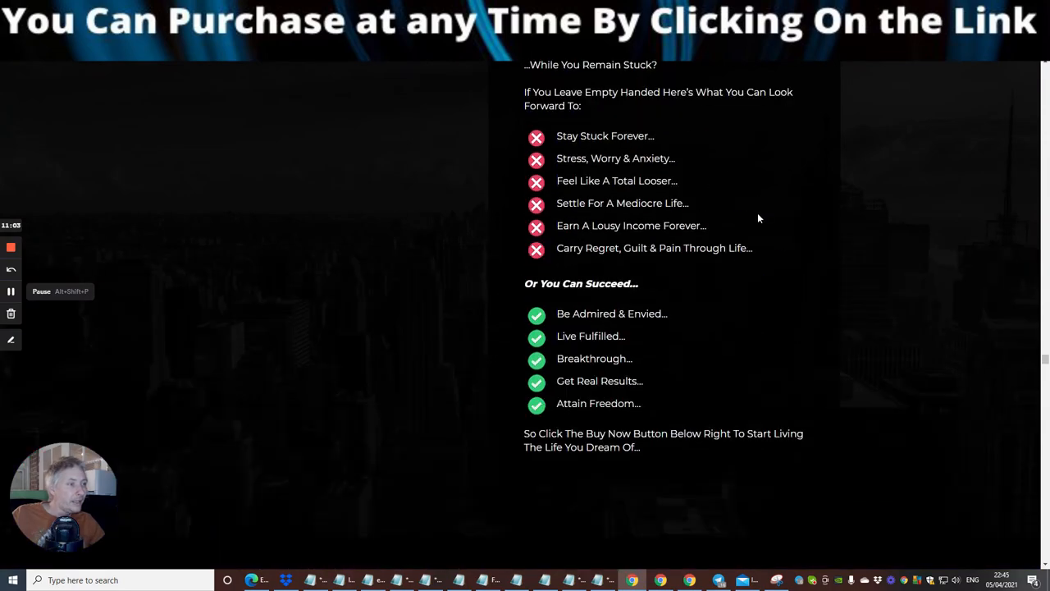
{"action": "scroll", "scroll_direction": "down", "scroll_amount": 3}
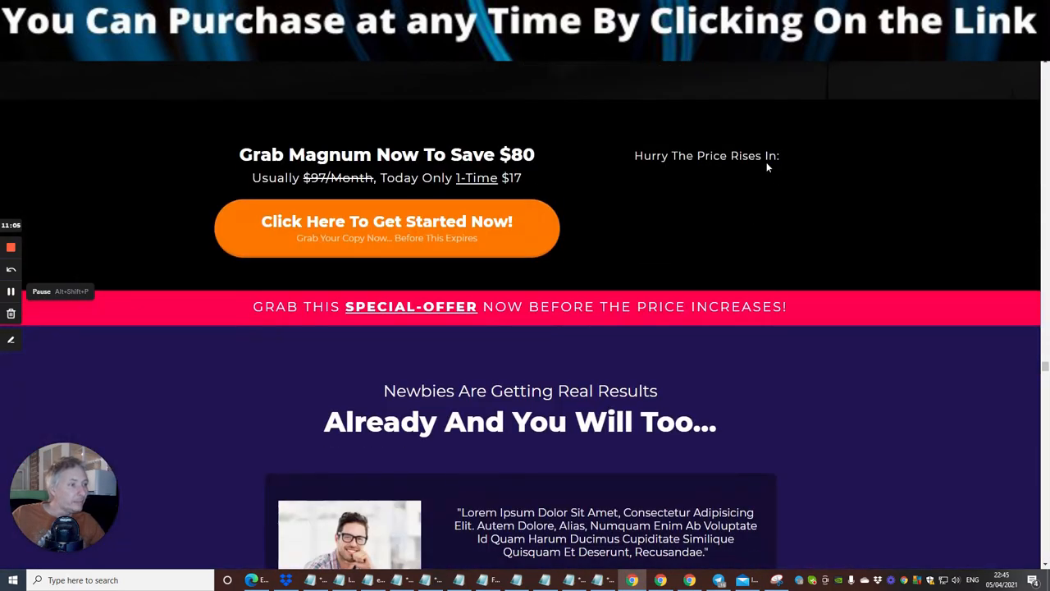
{"action": "scroll", "scroll_direction": "down", "scroll_amount": 3}
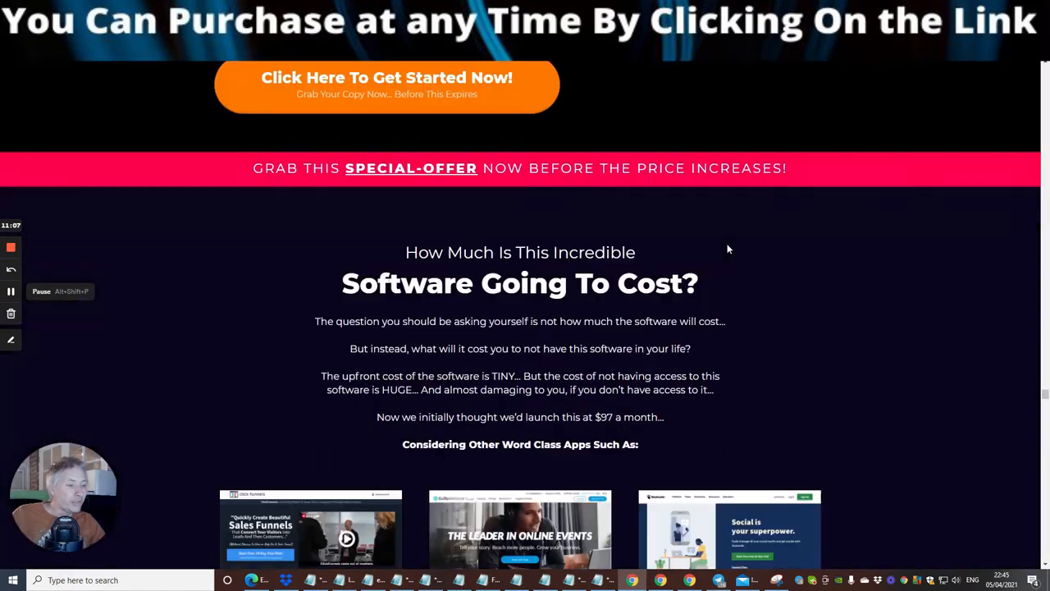
{"action": "scroll", "scroll_direction": "down", "scroll_amount": 3}
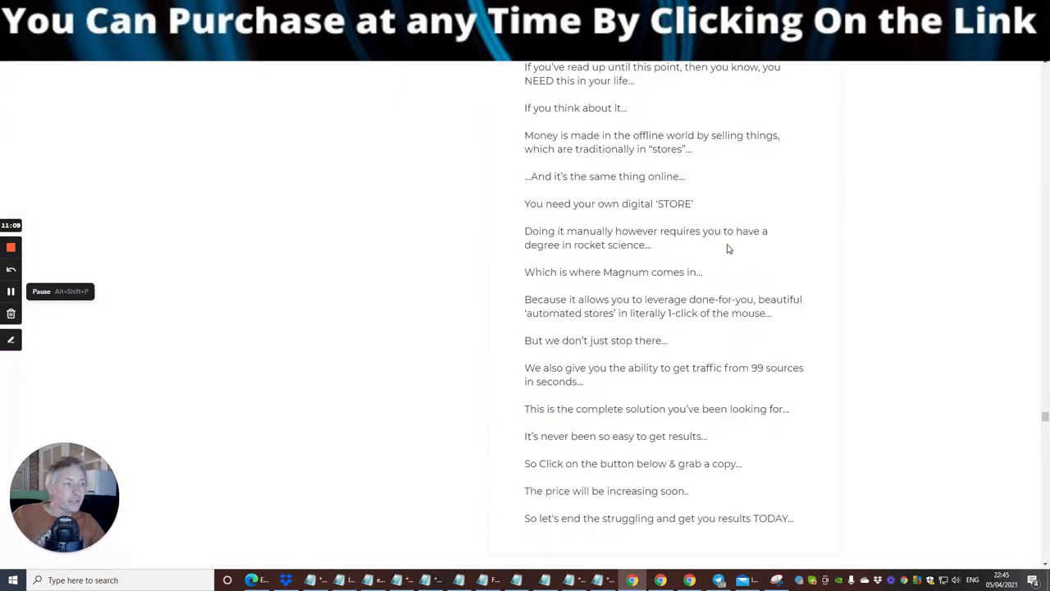
{"action": "scroll", "scroll_direction": "down", "scroll_amount": 3}
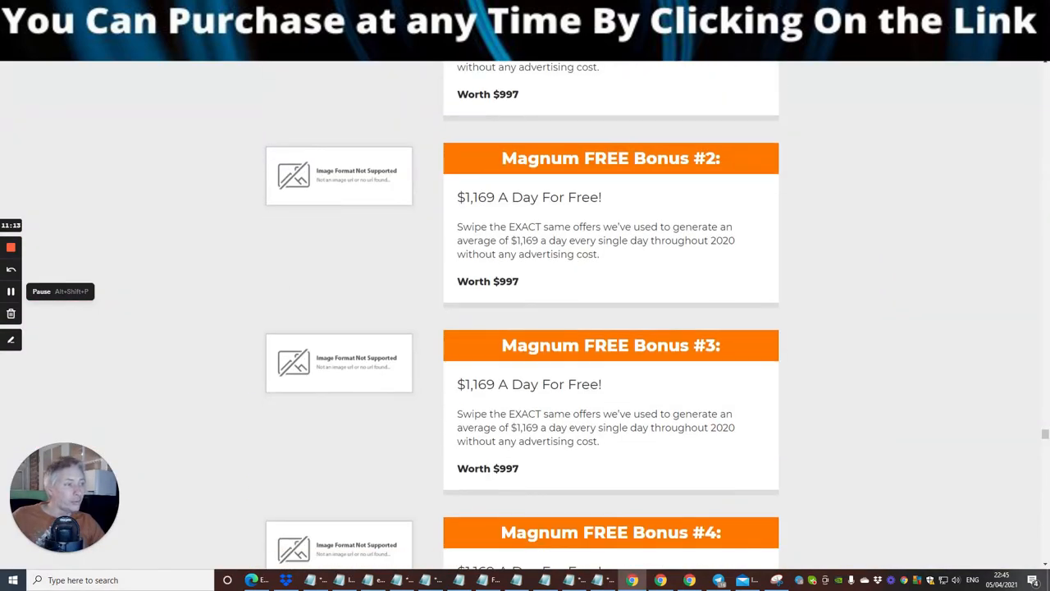
Step: Scroll through all five free bonus boxes to the 'Next Price Increase' hurry section
{"action": "scroll", "scroll_direction": "up", "scroll_amount": 3}
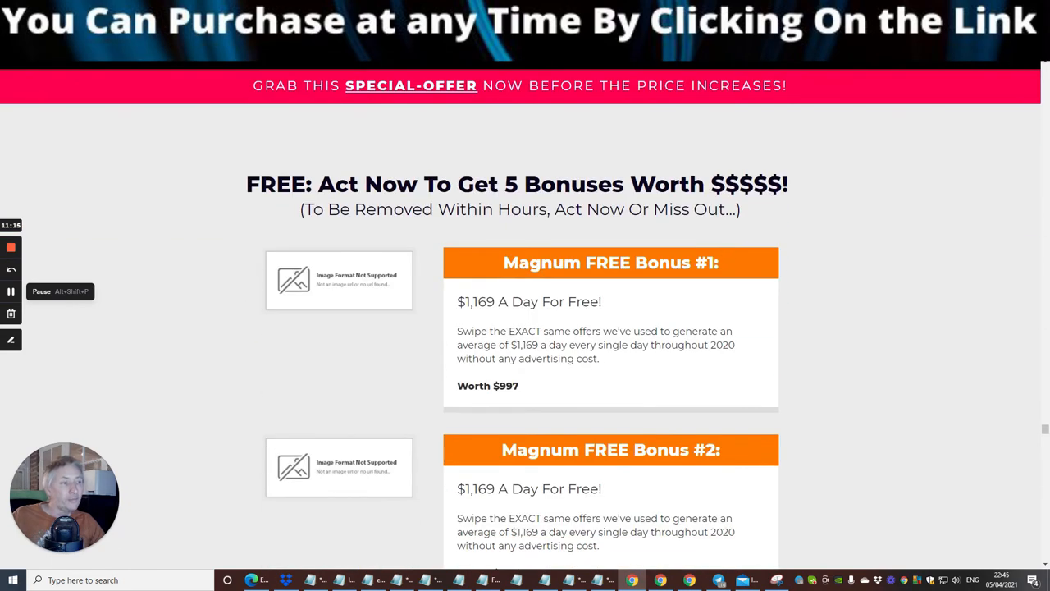
{"action": "mouse_move", "coordinate": [833, 137]}
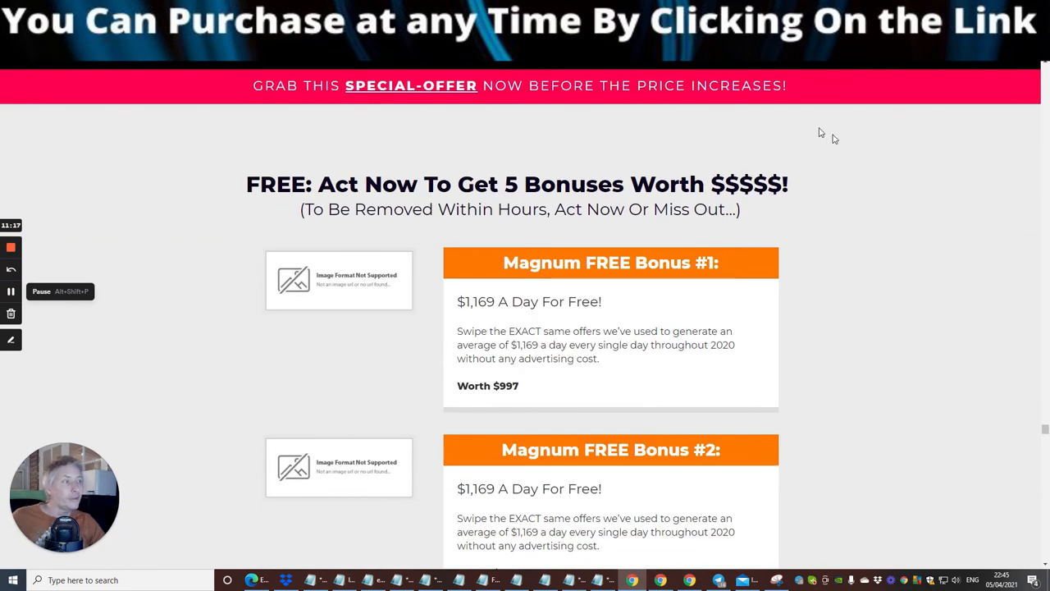
{"action": "mouse_move", "coordinate": [456, 240]}
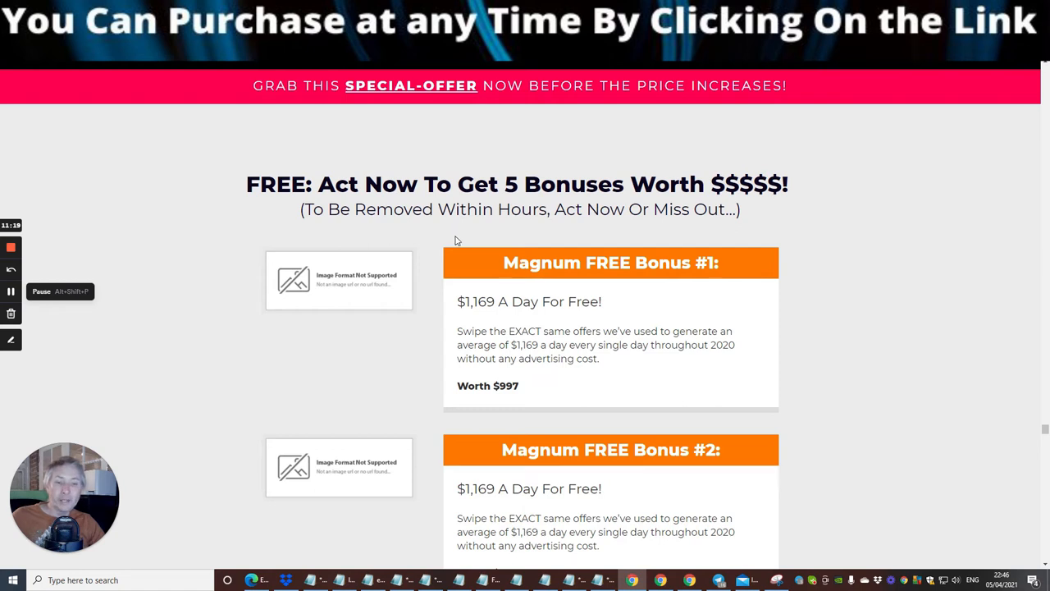
{"action": "mouse_move", "coordinate": [975, 236]}
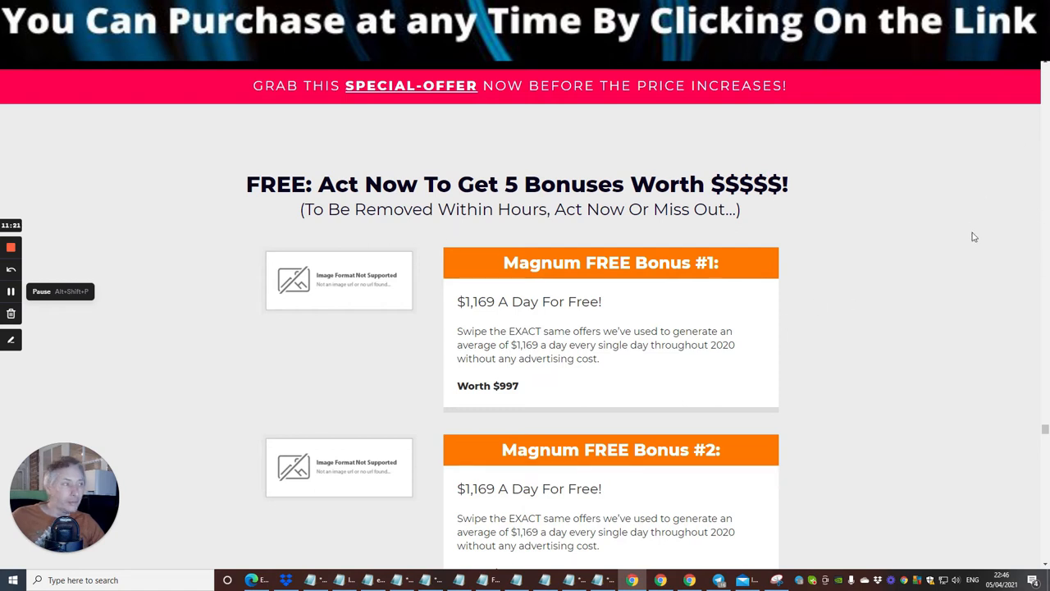
{"action": "mouse_move", "coordinate": [938, 289]}
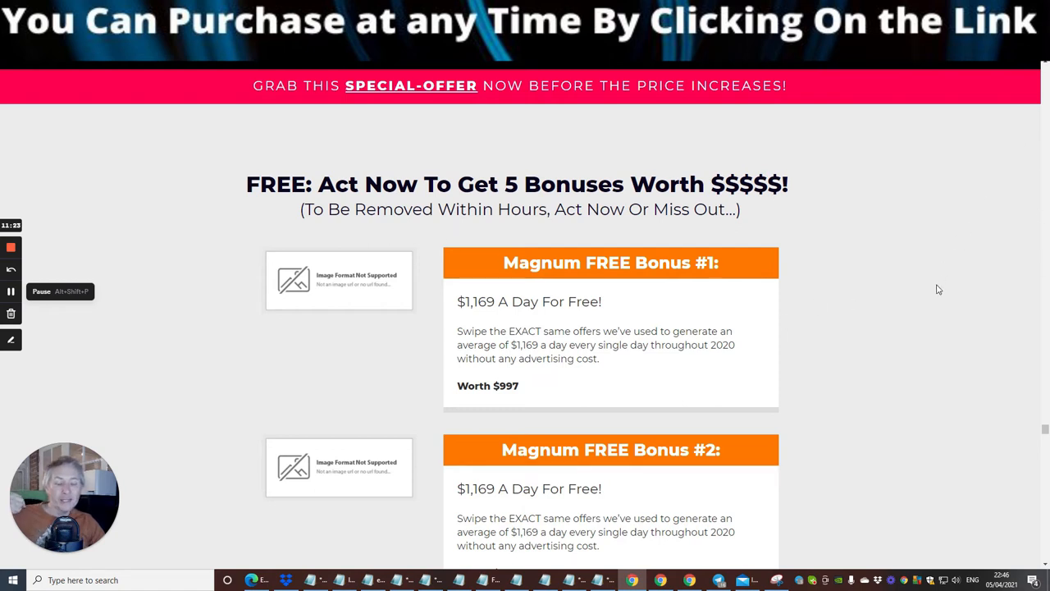
{"action": "mouse_move", "coordinate": [902, 256]}
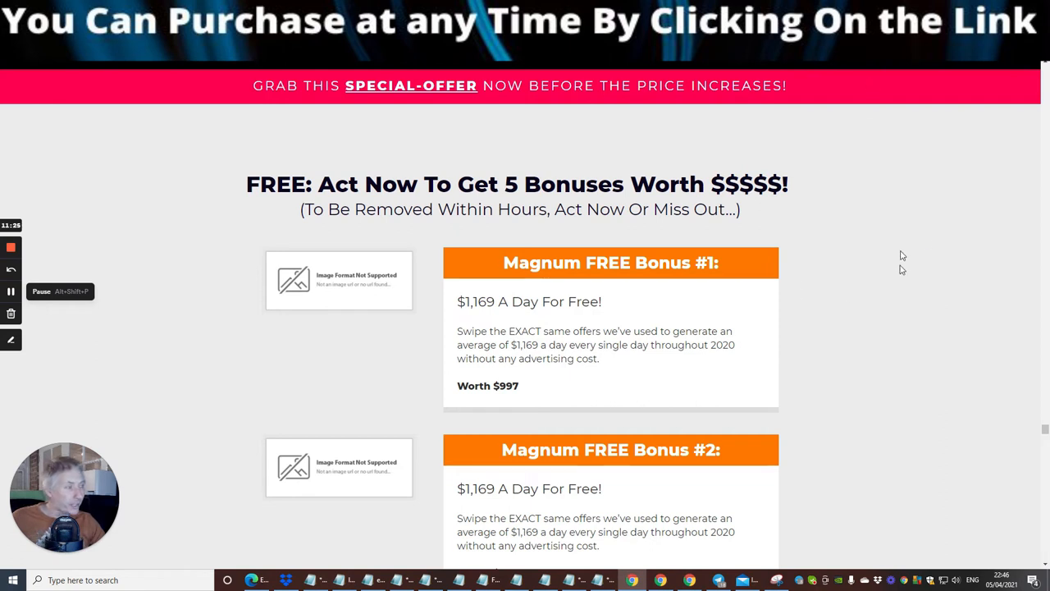
{"action": "mouse_move", "coordinate": [808, 229]}
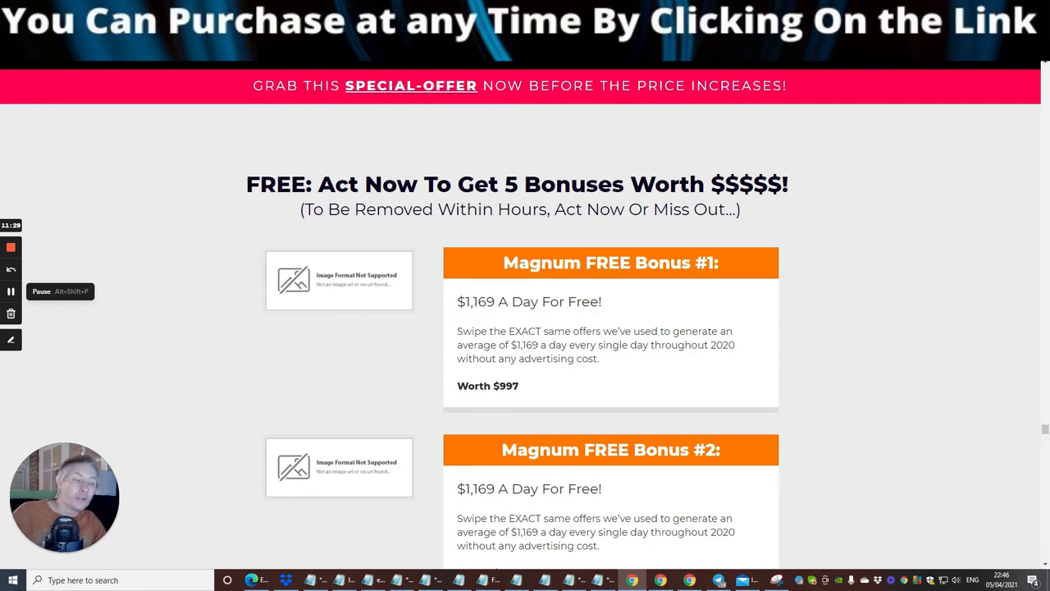
{"action": "mouse_move", "coordinate": [860, 302]}
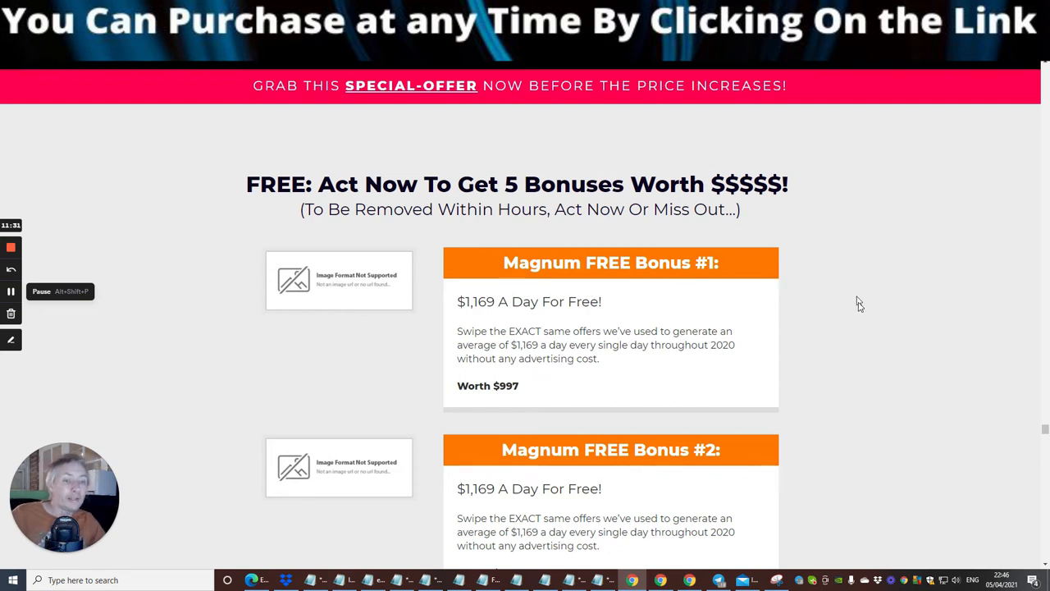
{"action": "mouse_move", "coordinate": [830, 240]}
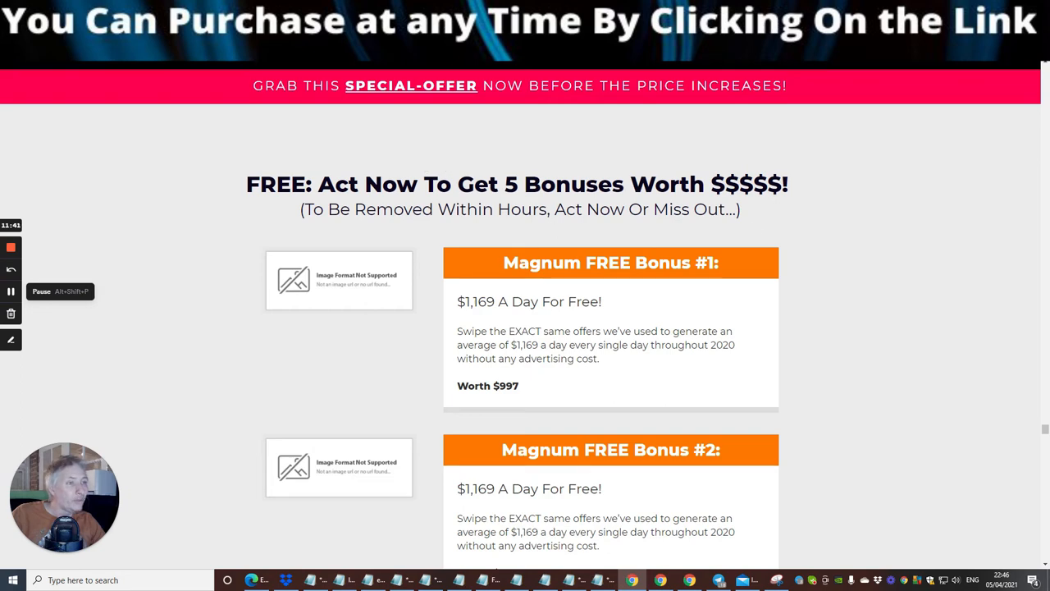
{"action": "scroll", "scroll_direction": "down", "scroll_amount": 3}
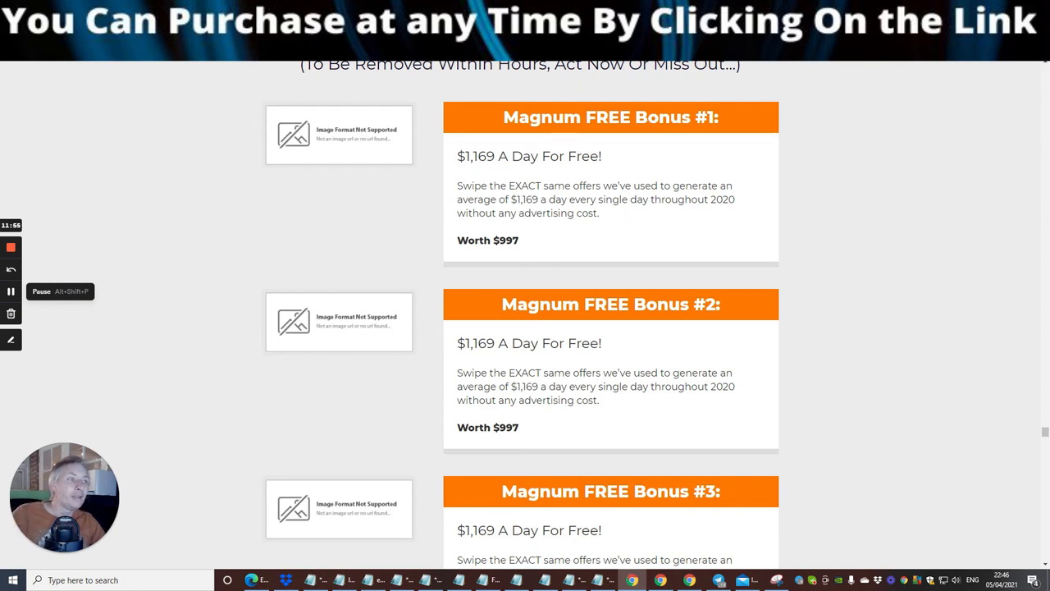
{"action": "scroll", "scroll_direction": "down", "scroll_amount": 3}
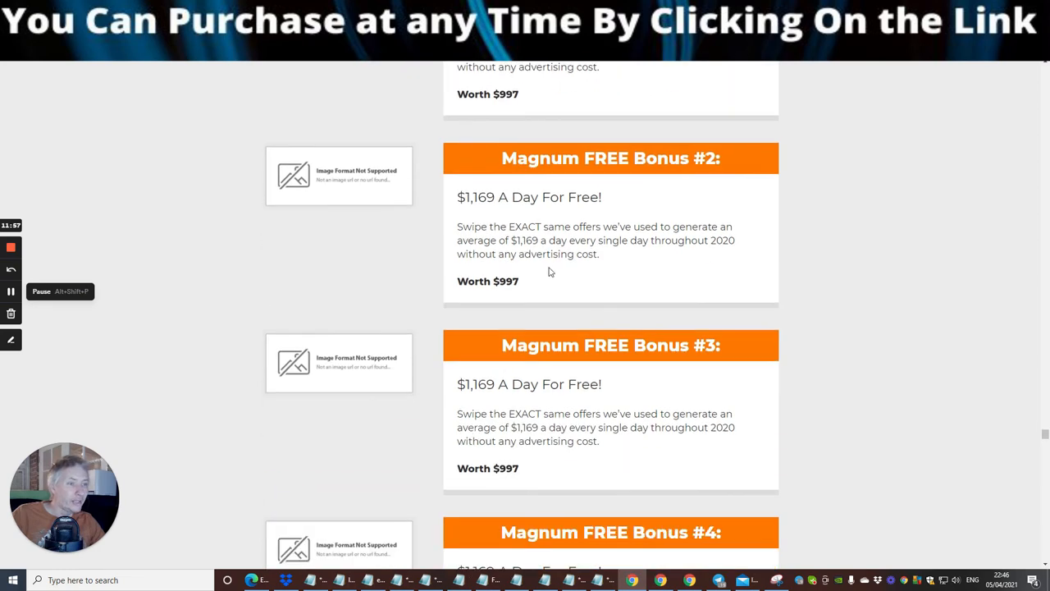
{"action": "scroll", "scroll_direction": "down", "scroll_amount": 3}
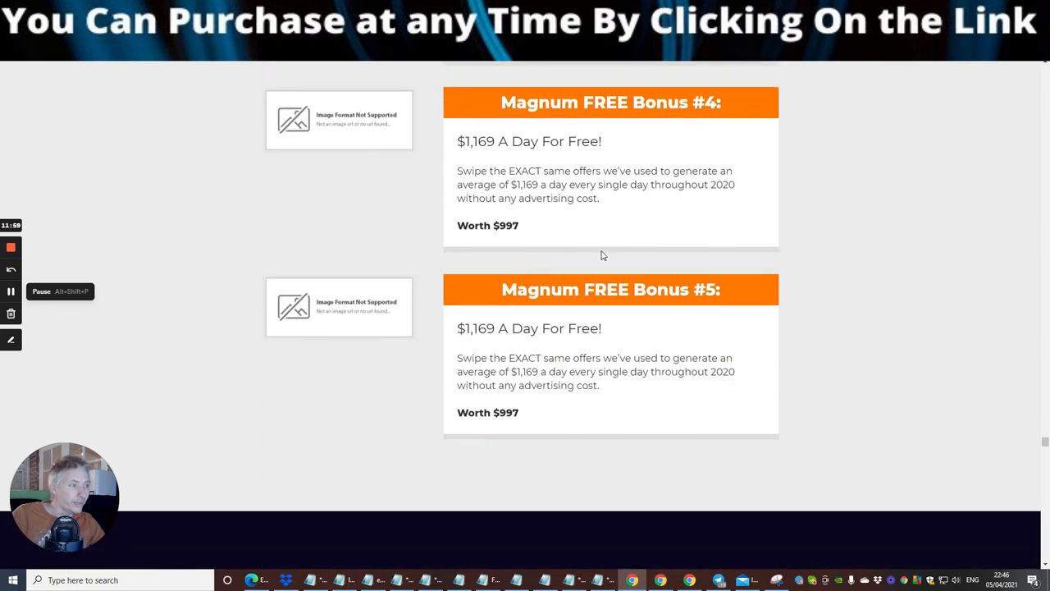
{"action": "scroll", "scroll_direction": "down", "scroll_amount": 3}
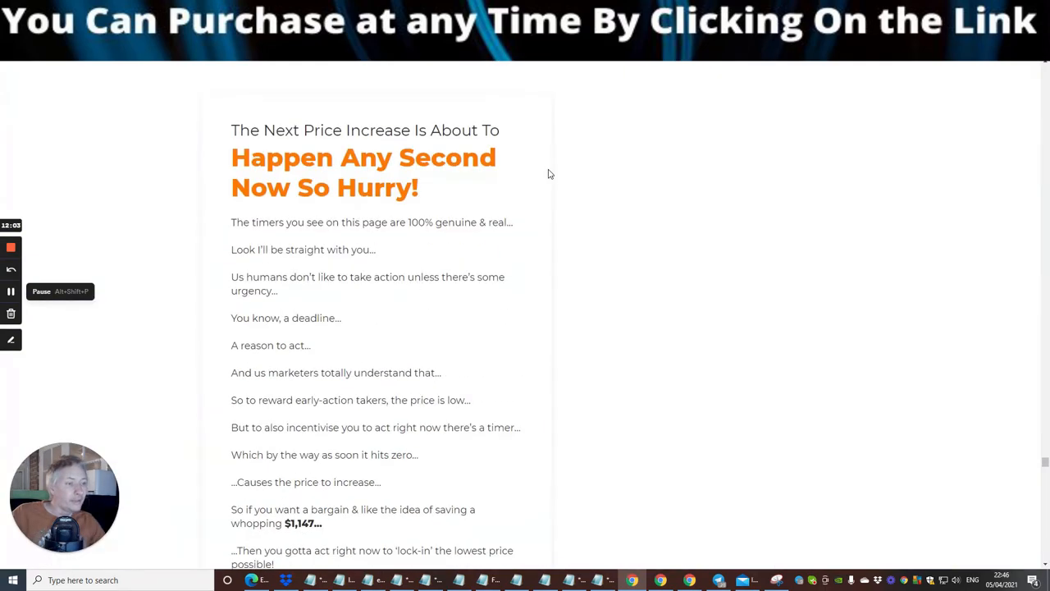
Step: Scroll to the FREE Iron Caste 90-Day Guarantee with its 100% satisfaction badge
{"action": "scroll", "scroll_direction": "down", "scroll_amount": 3}
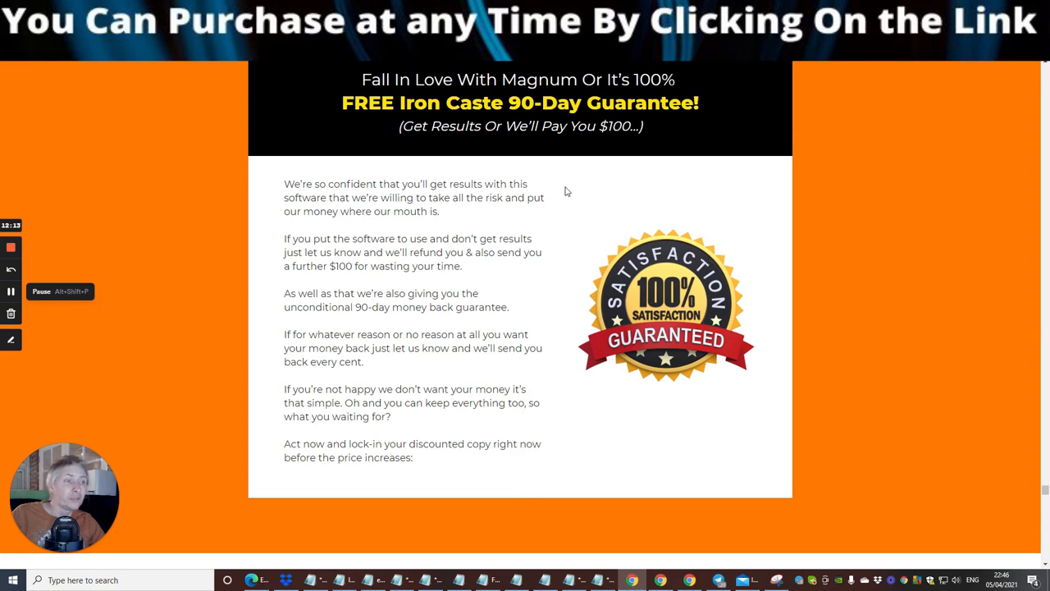
{"action": "mouse_move", "coordinate": [686, 190]}
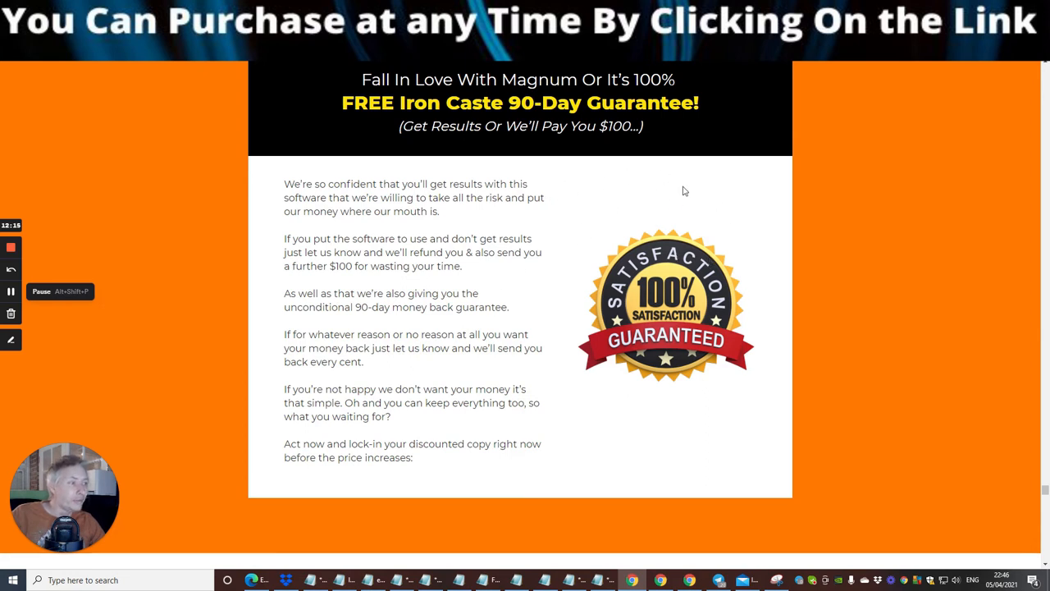
{"action": "mouse_move", "coordinate": [643, 404]}
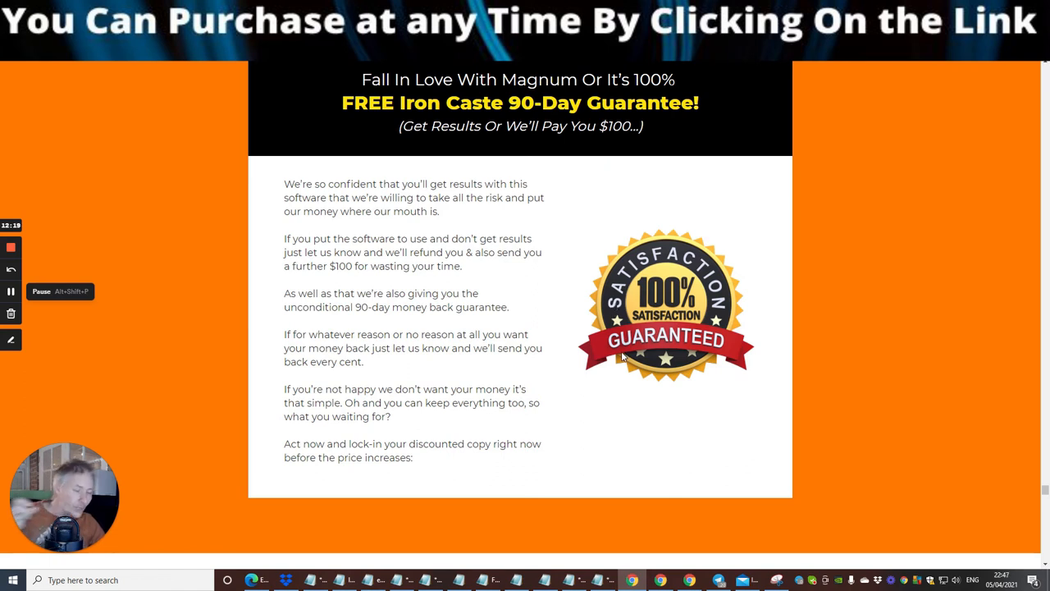
{"action": "mouse_move", "coordinate": [571, 289]}
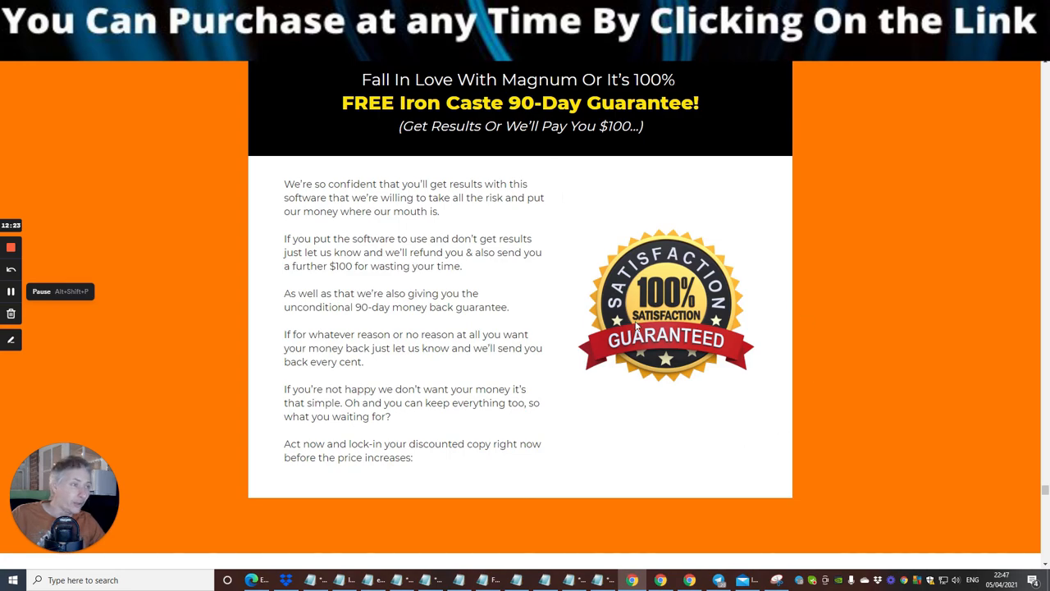
{"action": "scroll", "scroll_direction": "down", "scroll_amount": 3}
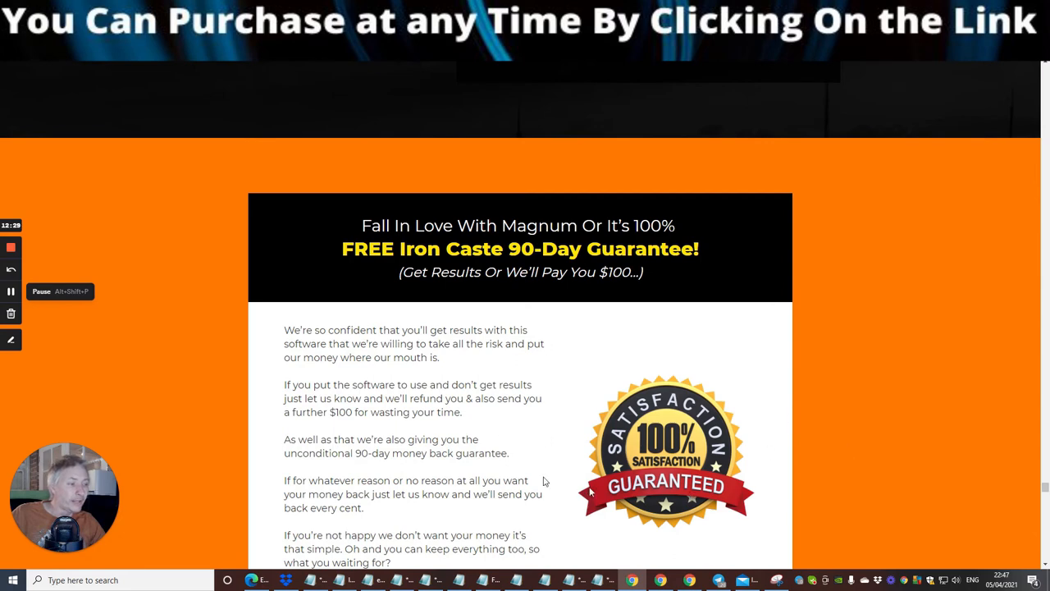
Step: Scroll past the recap, P.S. notes and buy button to the 'Still On The Fence?' FAQ
{"action": "scroll", "scroll_direction": "down", "scroll_amount": 3}
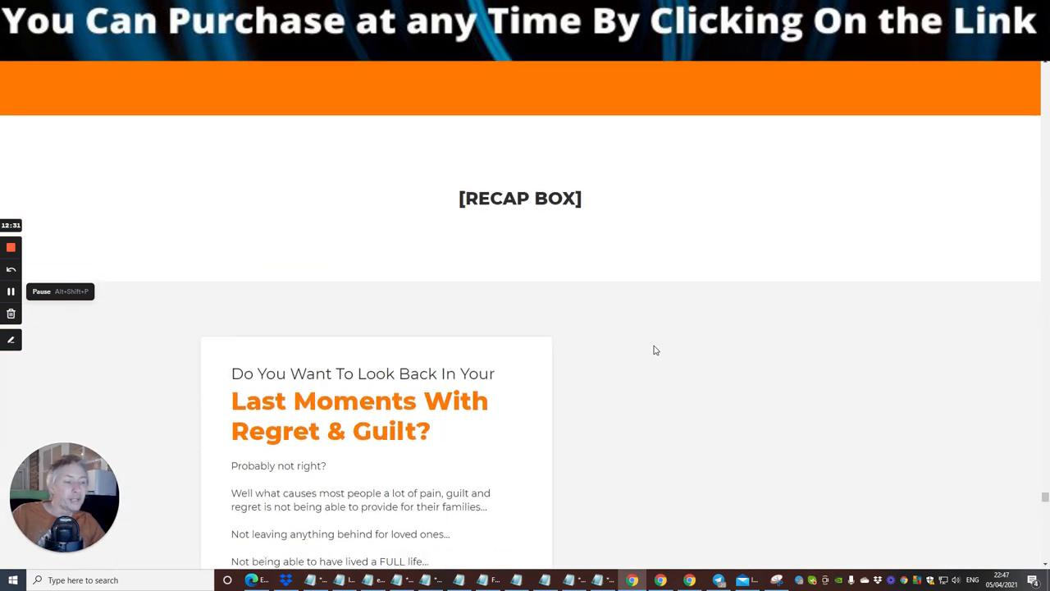
{"action": "scroll", "scroll_direction": "down", "scroll_amount": 3}
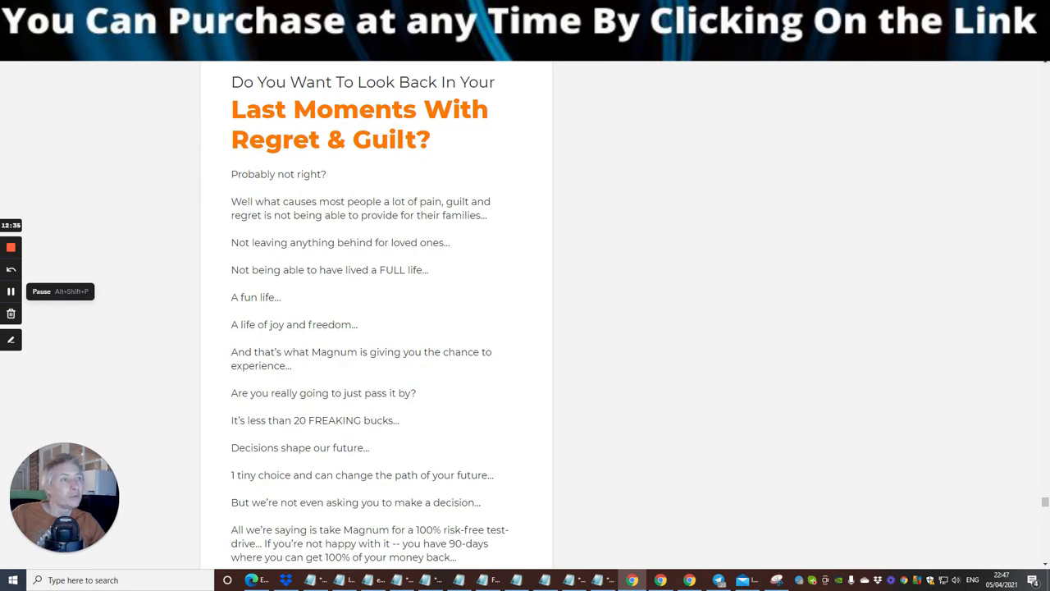
{"action": "mouse_move", "coordinate": [425, 167]}
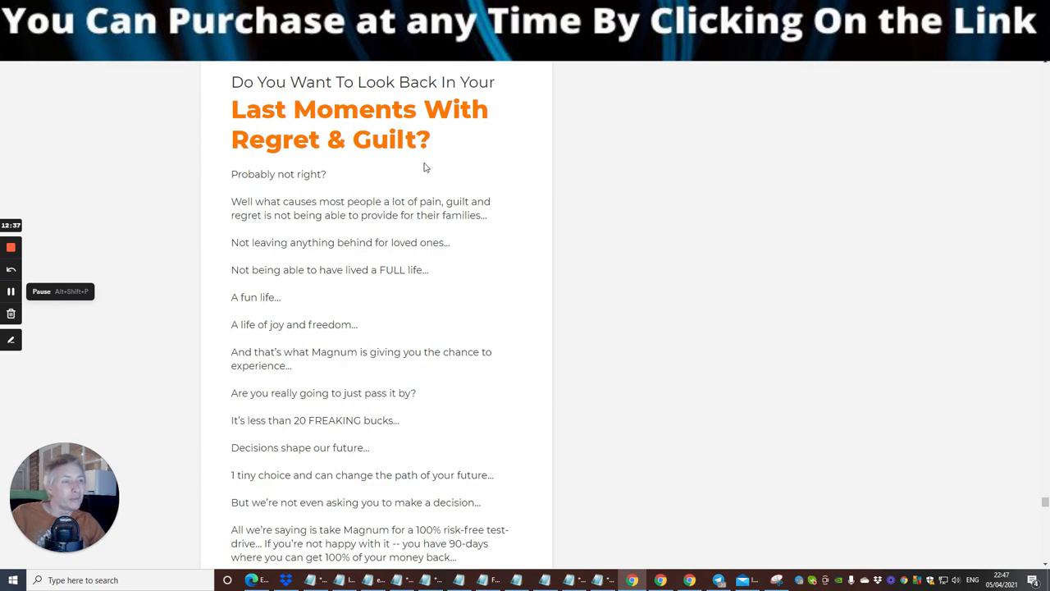
{"action": "scroll", "scroll_direction": "down", "scroll_amount": 3}
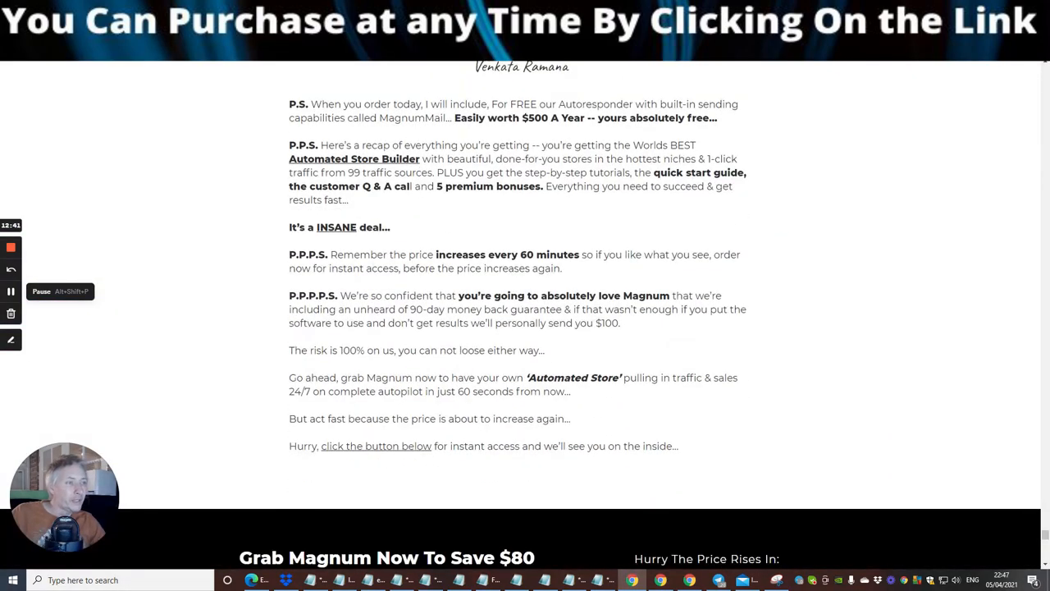
{"action": "scroll", "scroll_direction": "down", "scroll_amount": 3}
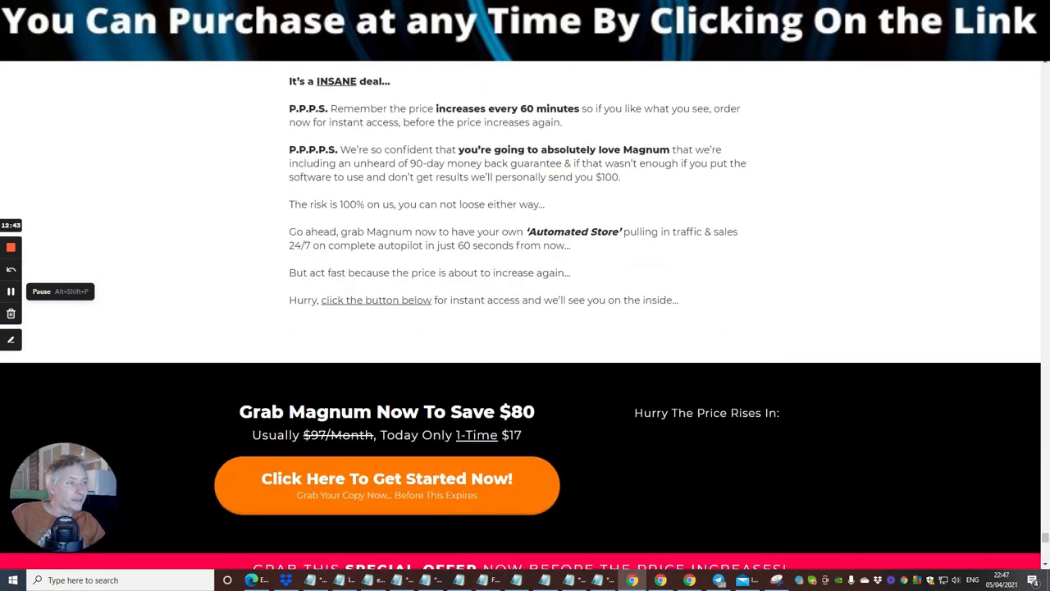
{"action": "scroll", "scroll_direction": "down", "scroll_amount": 3}
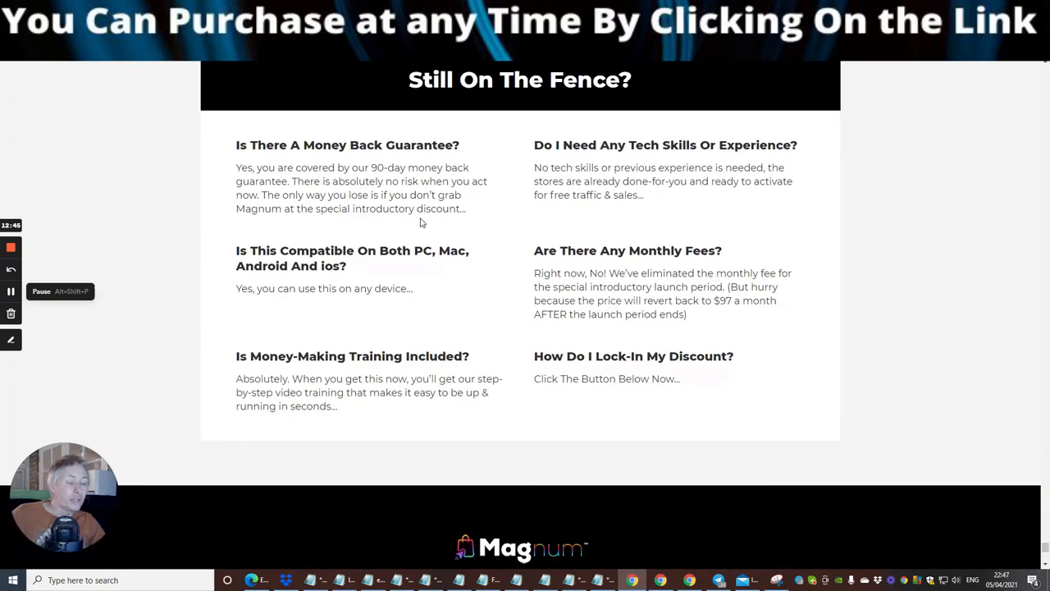
{"action": "mouse_move", "coordinate": [417, 221]}
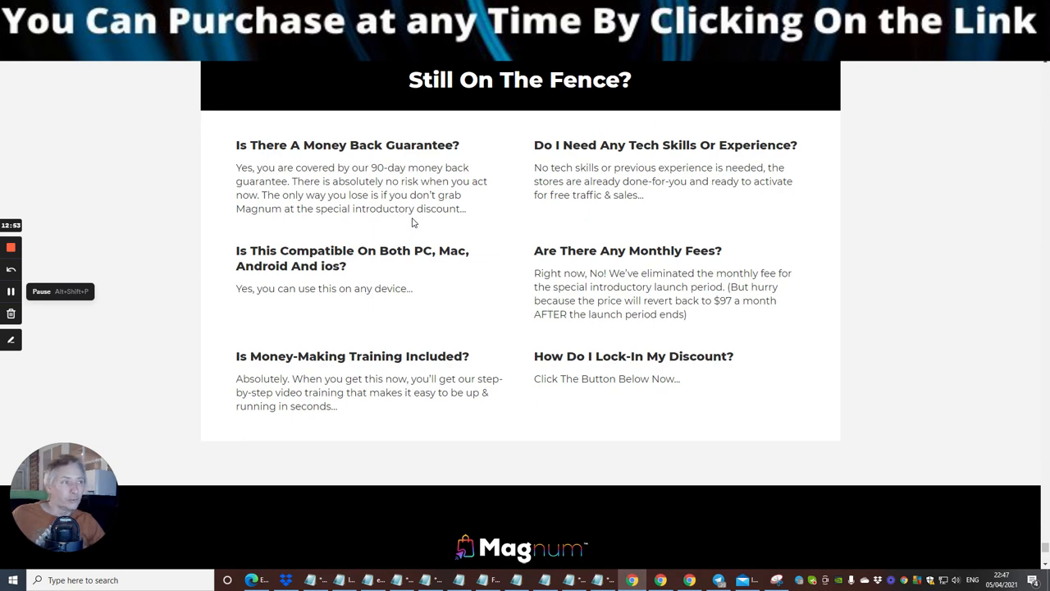
{"action": "mouse_move", "coordinate": [722, 210]}
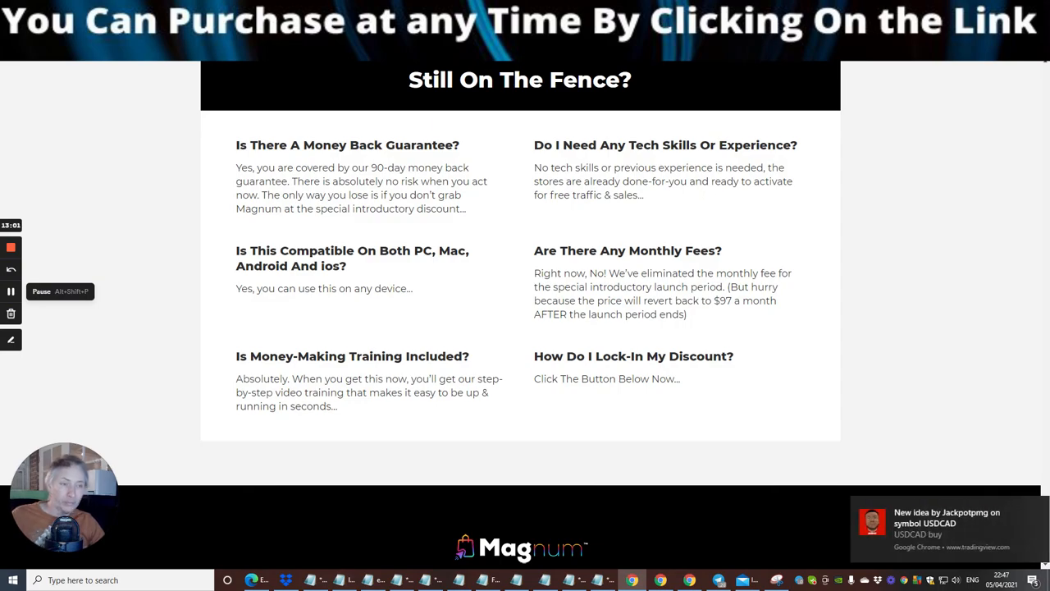
{"action": "scroll", "scroll_direction": "down", "scroll_amount": 3}
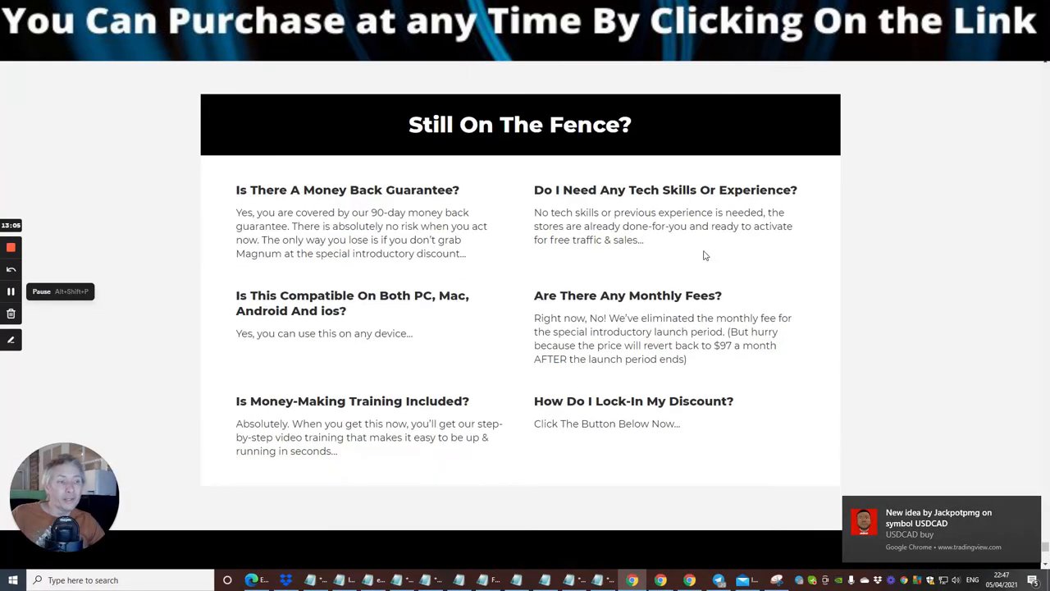
{"action": "scroll", "scroll_direction": "down", "scroll_amount": 3}
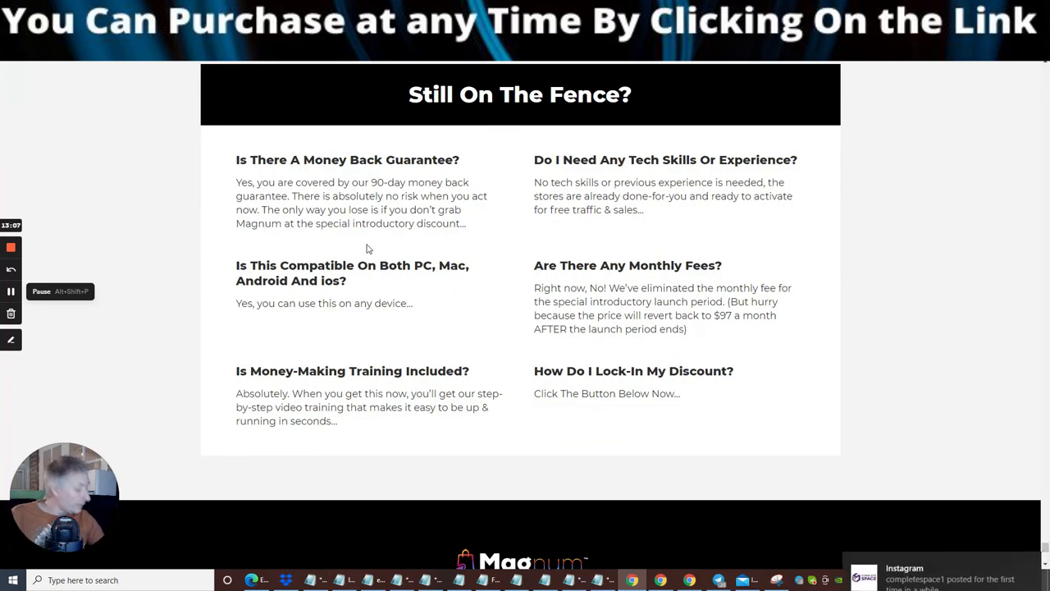